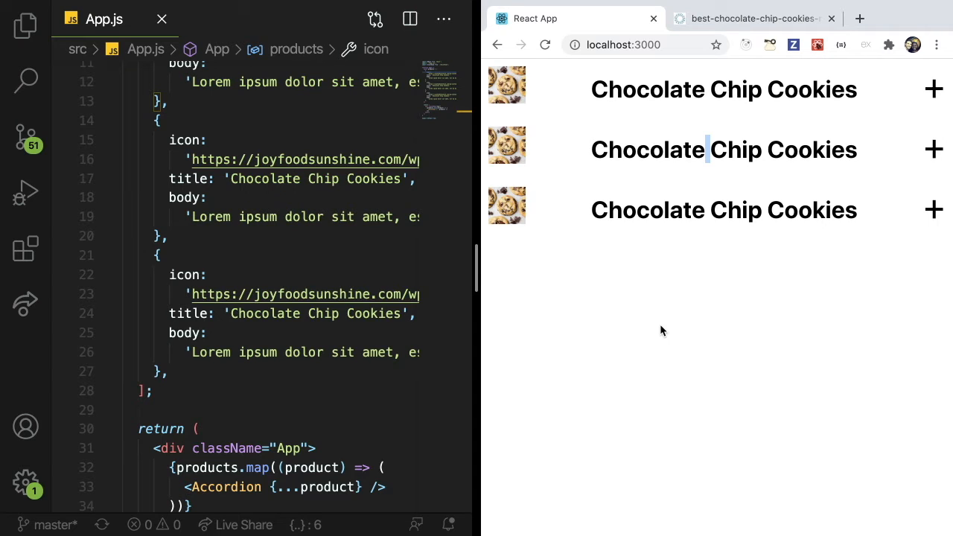
mouse_move(607, 312)
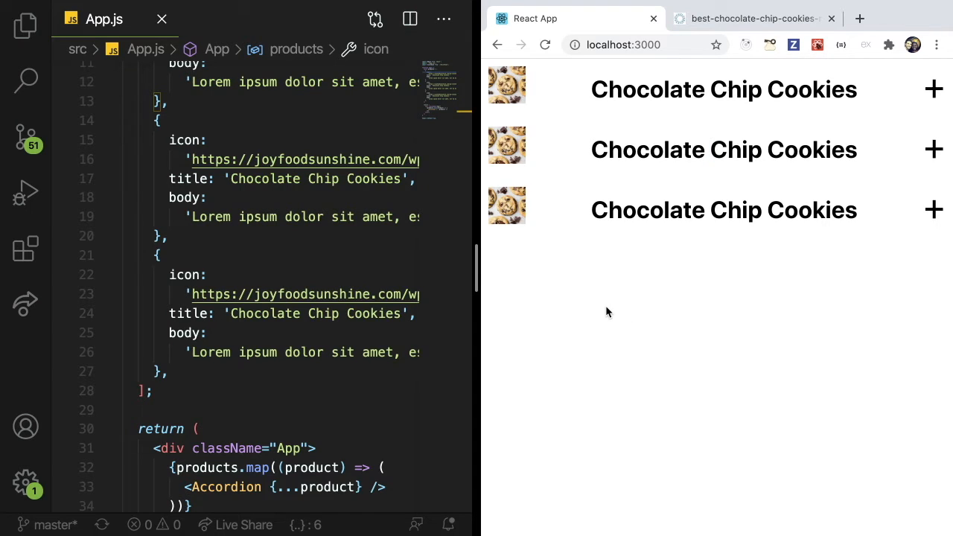
Step: Try the finished accordion in the page by expanding and collapsing the second cookie item
click(723, 149)
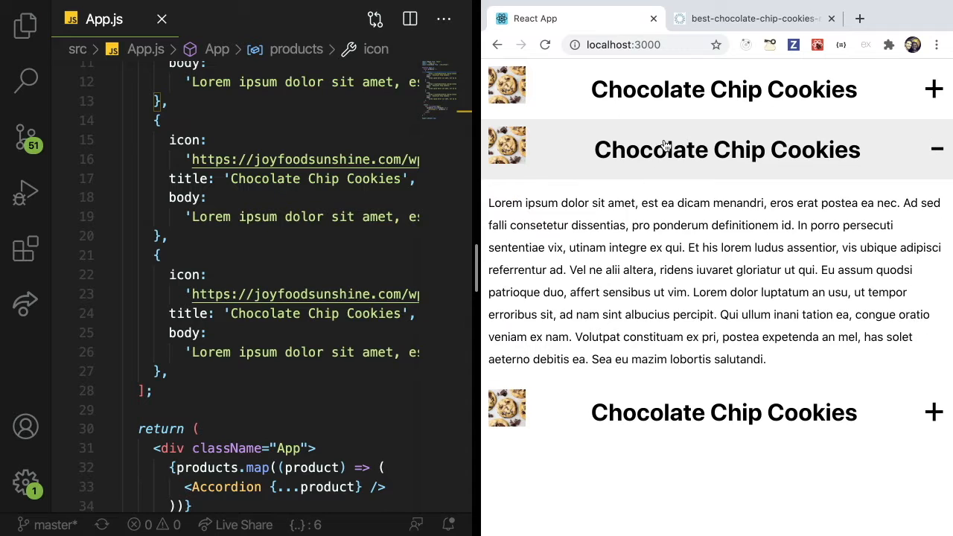
click(726, 149)
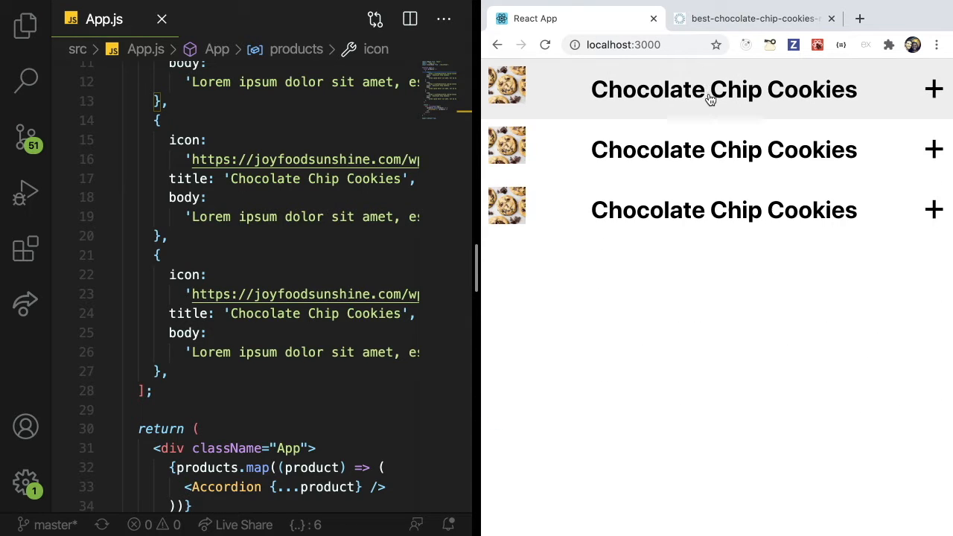
mouse_move(408, 197)
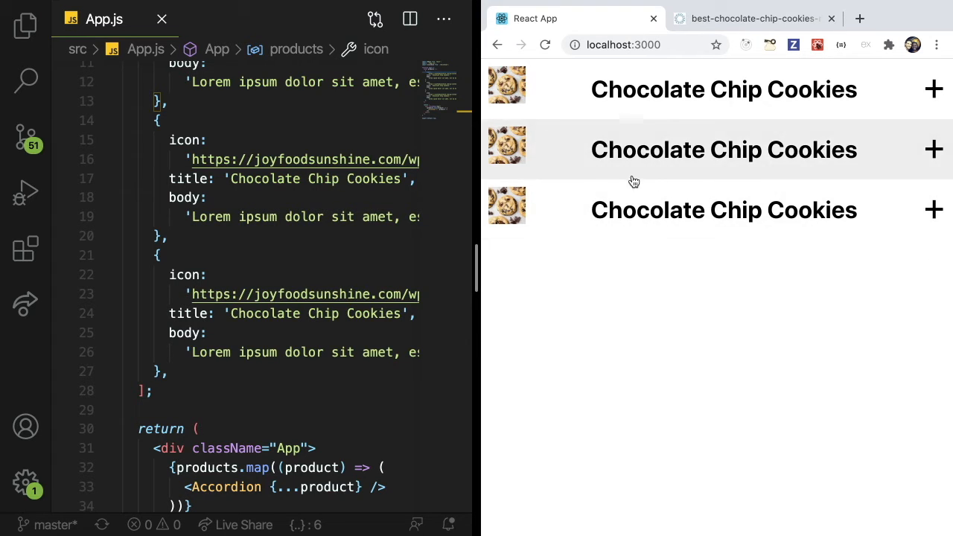
mouse_move(658, 122)
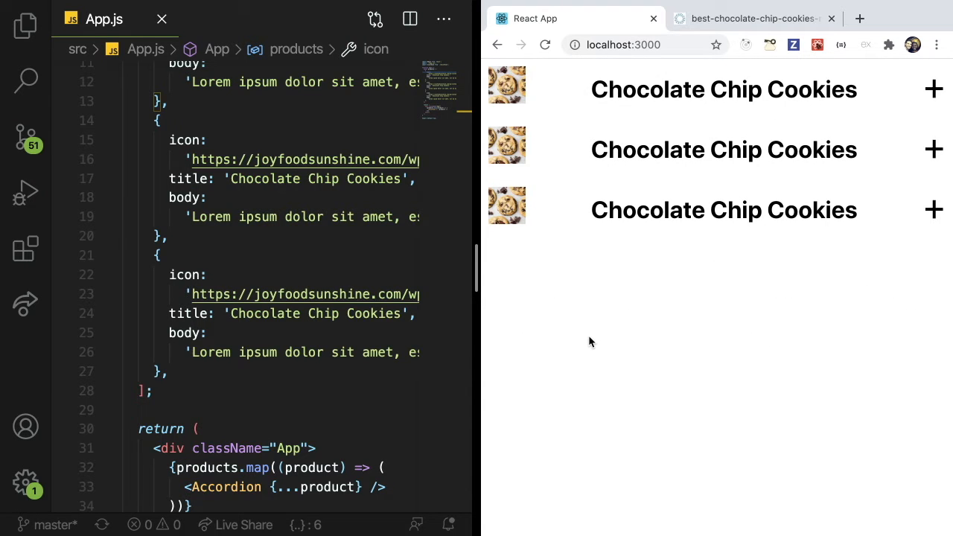
mouse_move(601, 311)
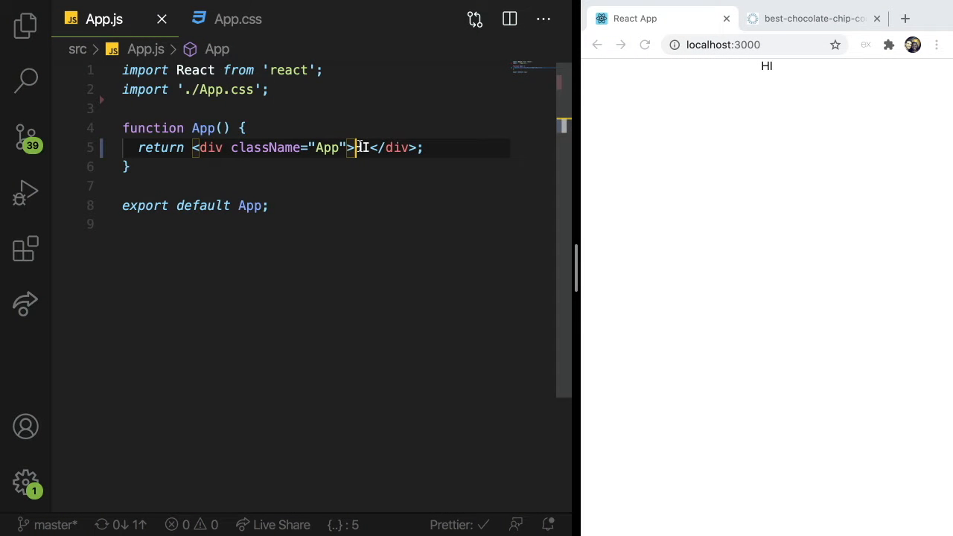
Step: Remove the HI placeholder and add a div with className accordion inside the App div
text(d)
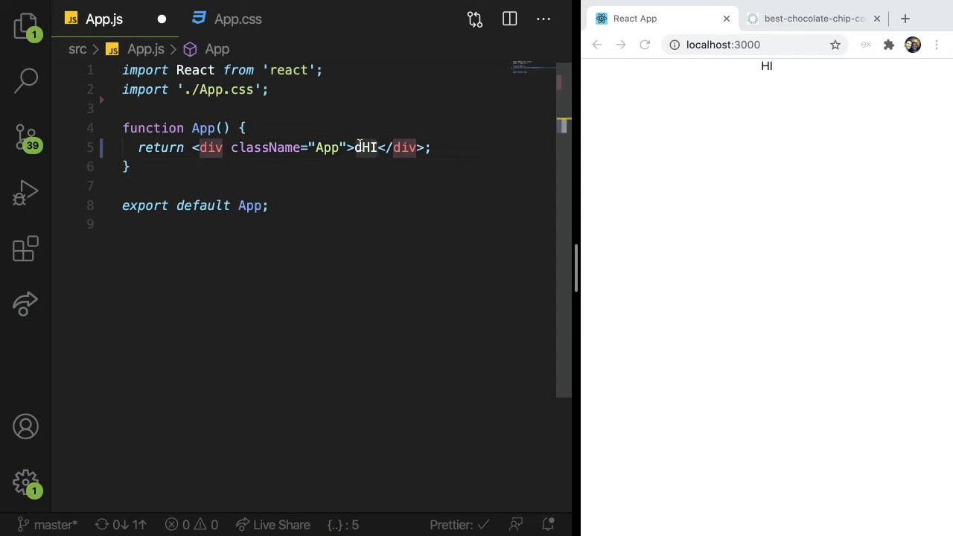
key(Backspace)
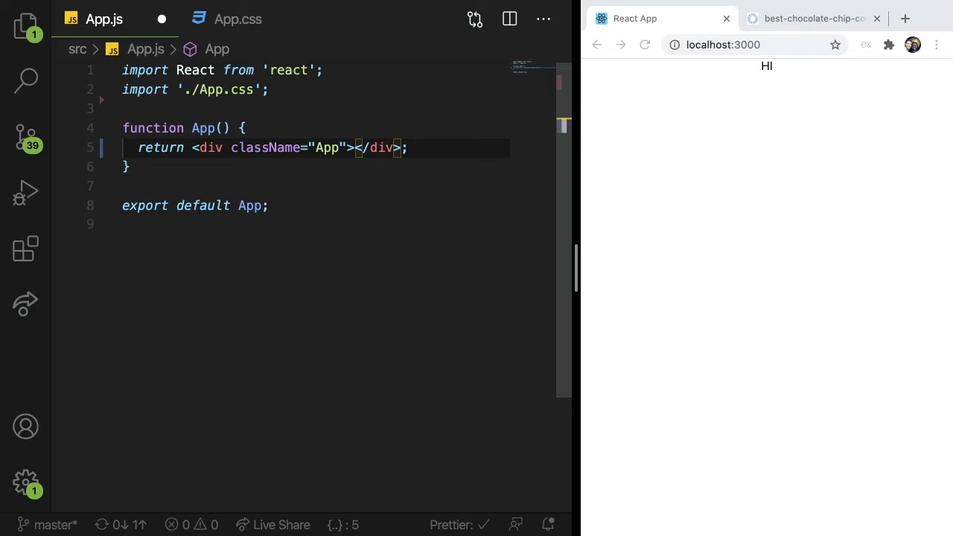
mouse_move(663, 107)
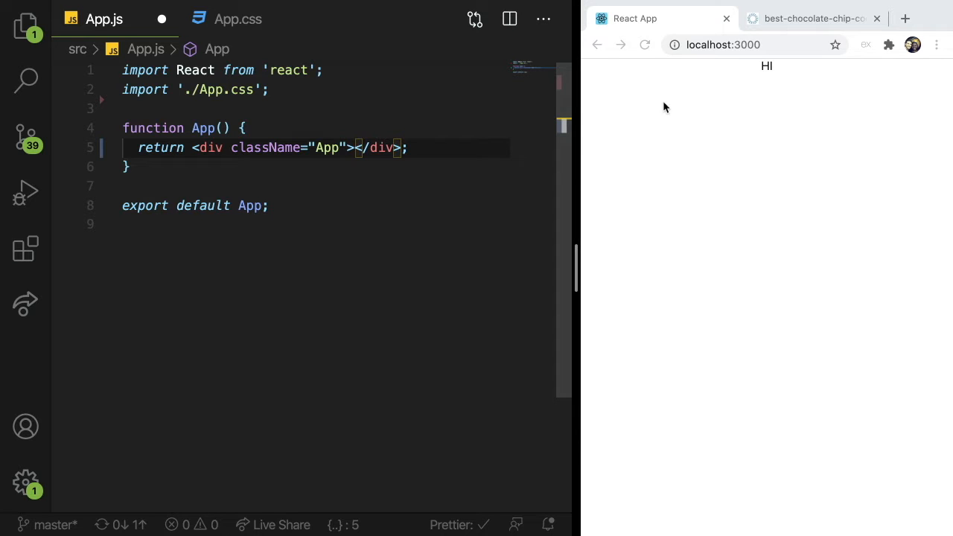
mouse_move(738, 77)
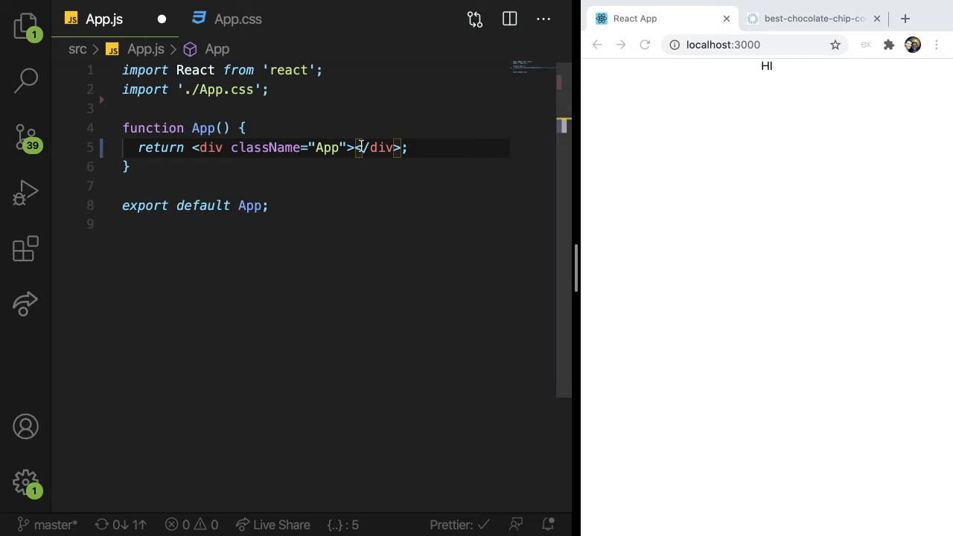
click(246, 128)
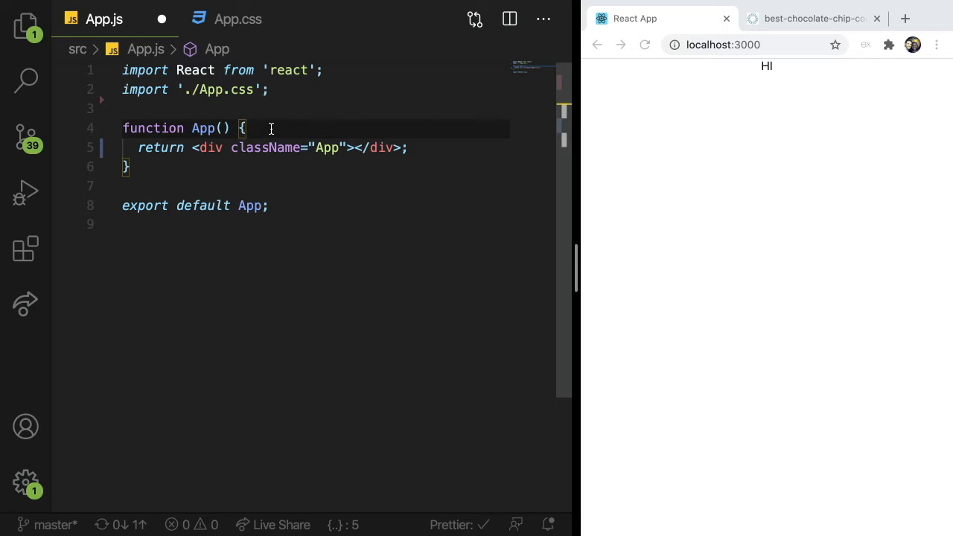
click(354, 147)
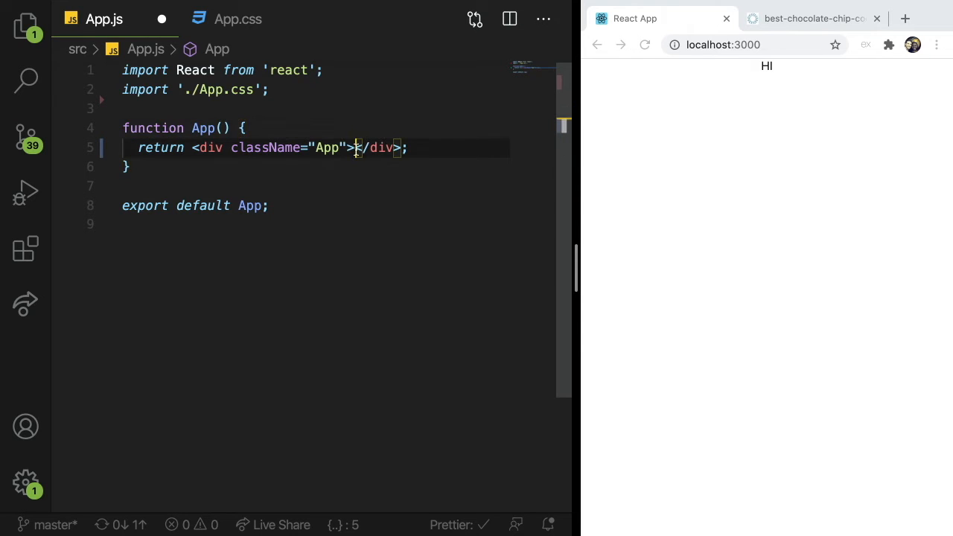
key(Enter)
text(<div)
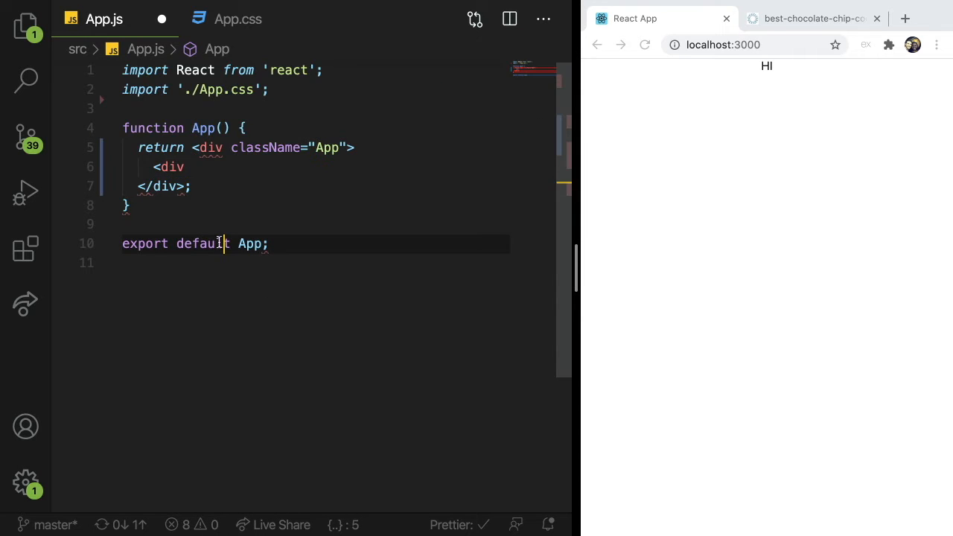
click(236, 167)
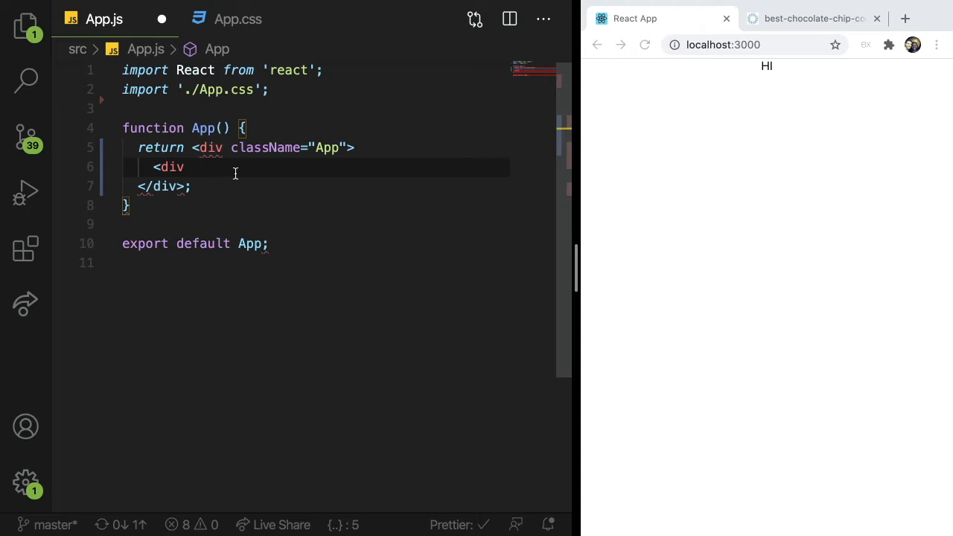
text(className="")
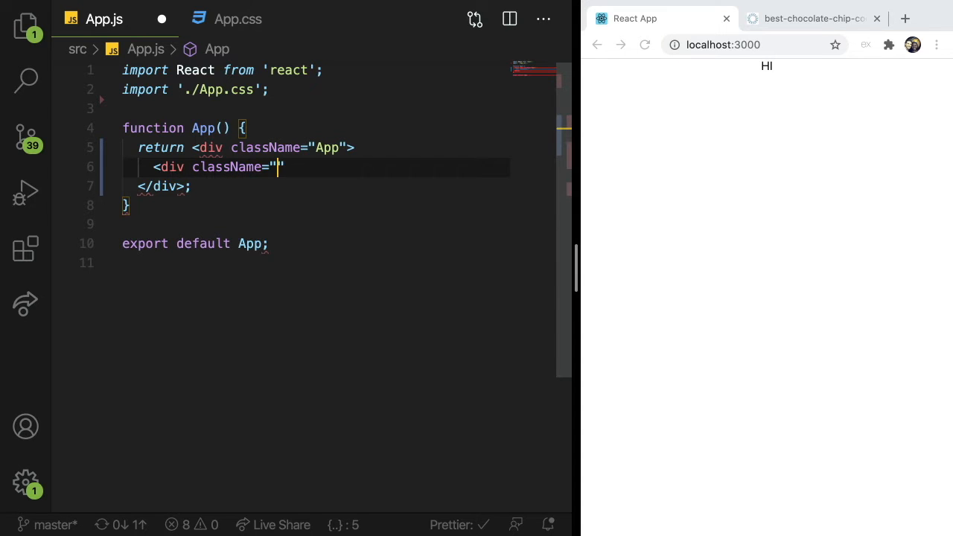
text(accordion)
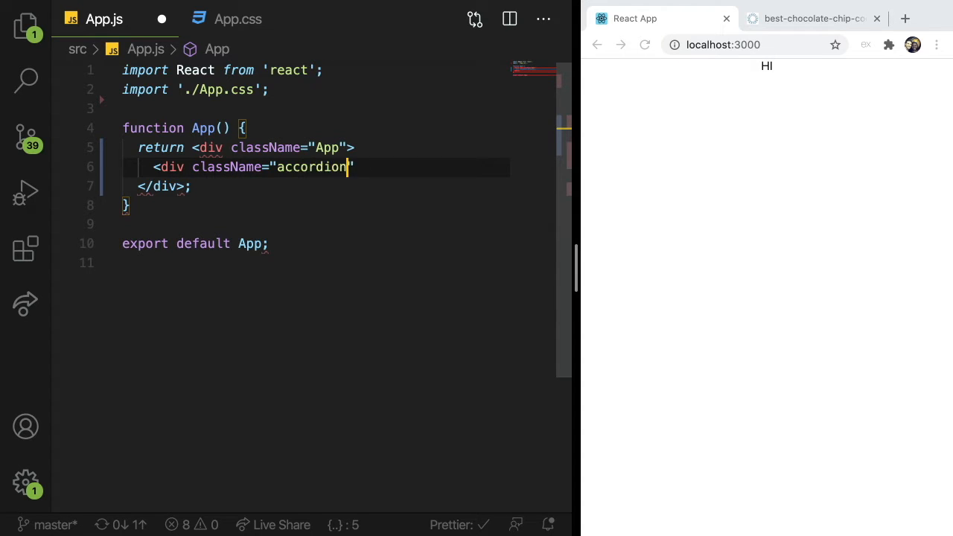
Step: Nest accordion-header and accordion-body divs inside the accordion div
text(<)
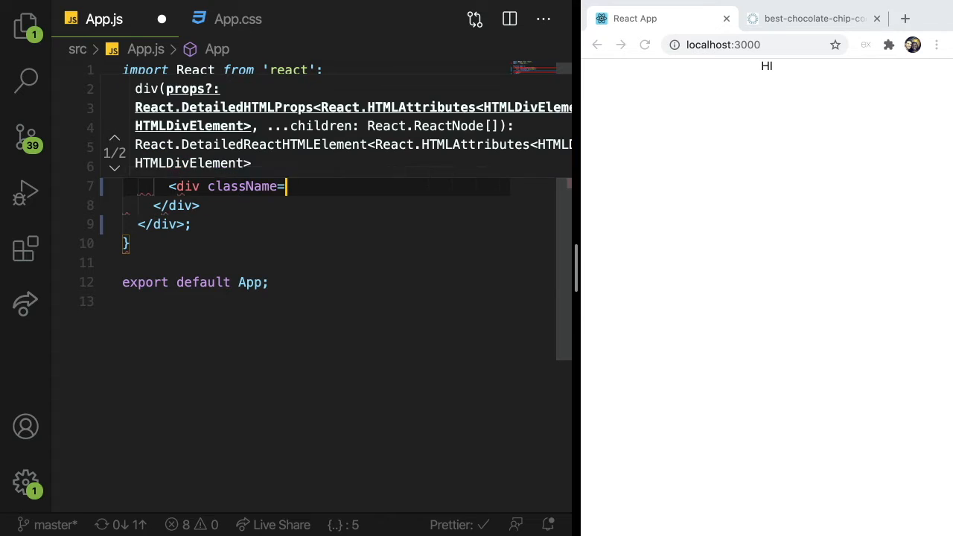
text("accordion-tit")
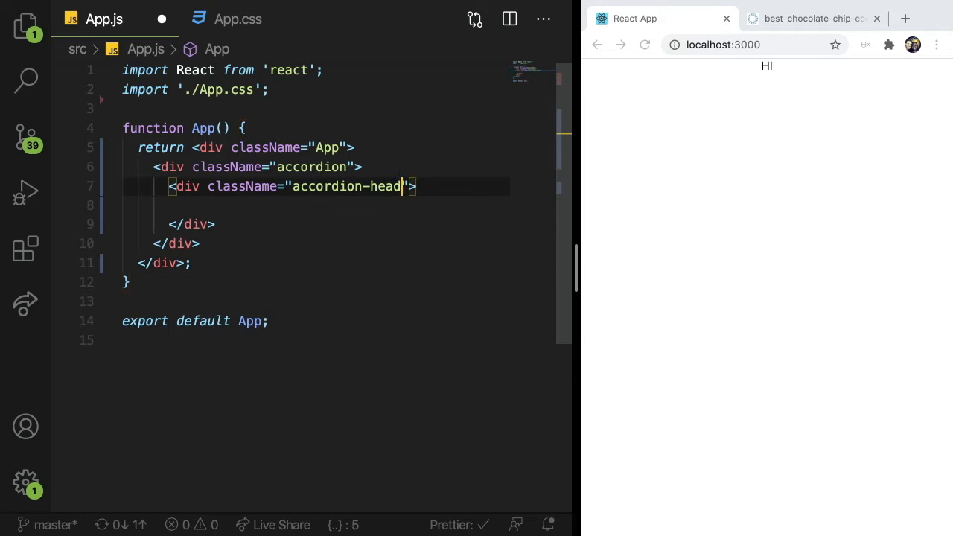
text(er)
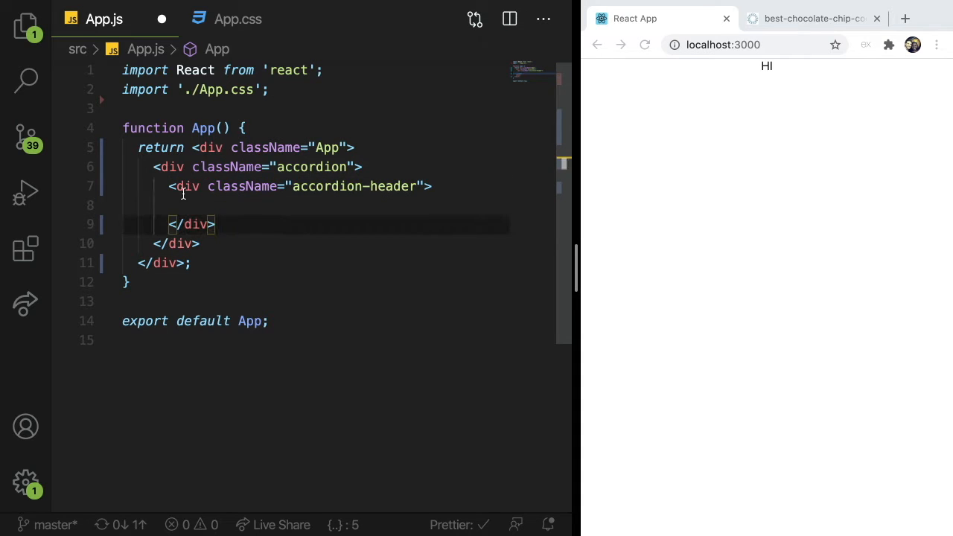
text(<div className="accordion-header">)
text(<div className="accordion-body"></div>)
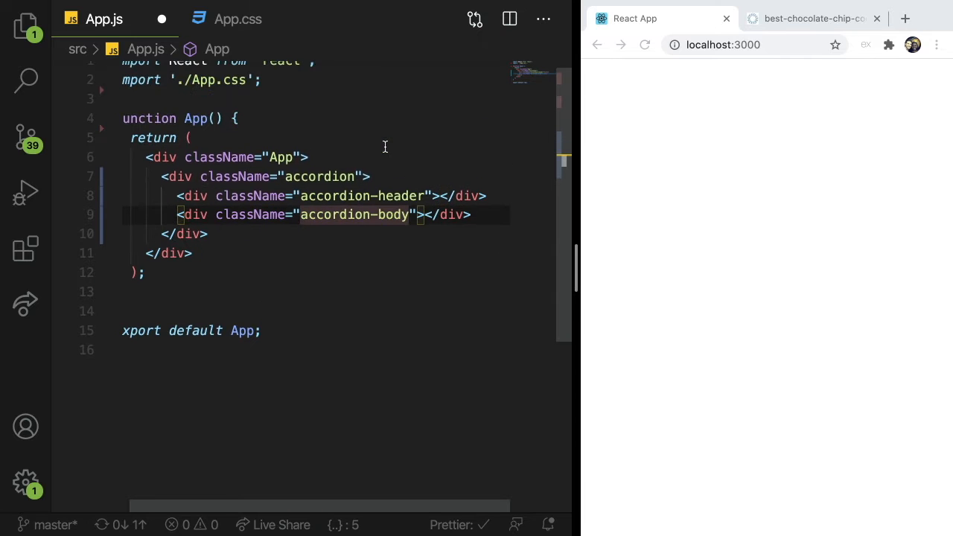
Step: Search 'text lorem' in a new Chrome tab and go to lipsum.com
click(905, 18)
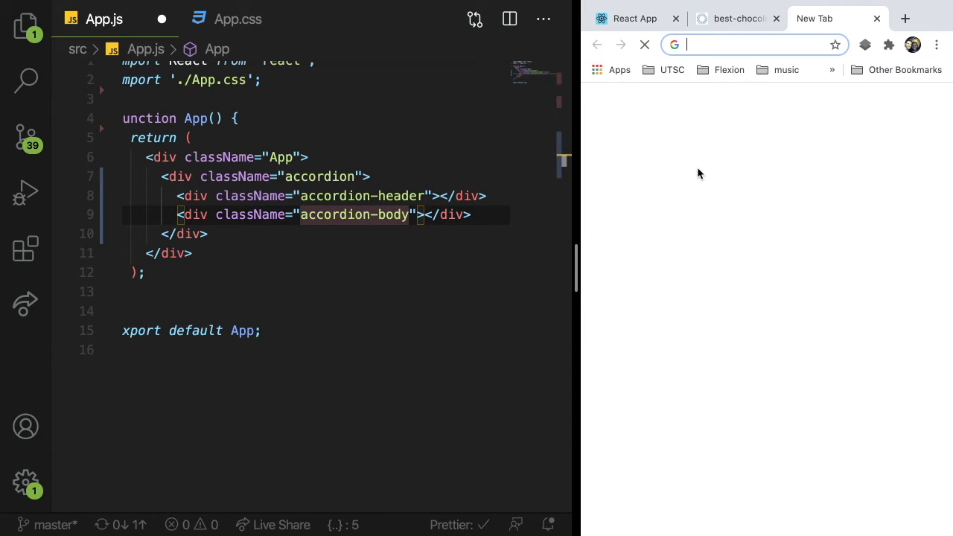
text(text lorem)
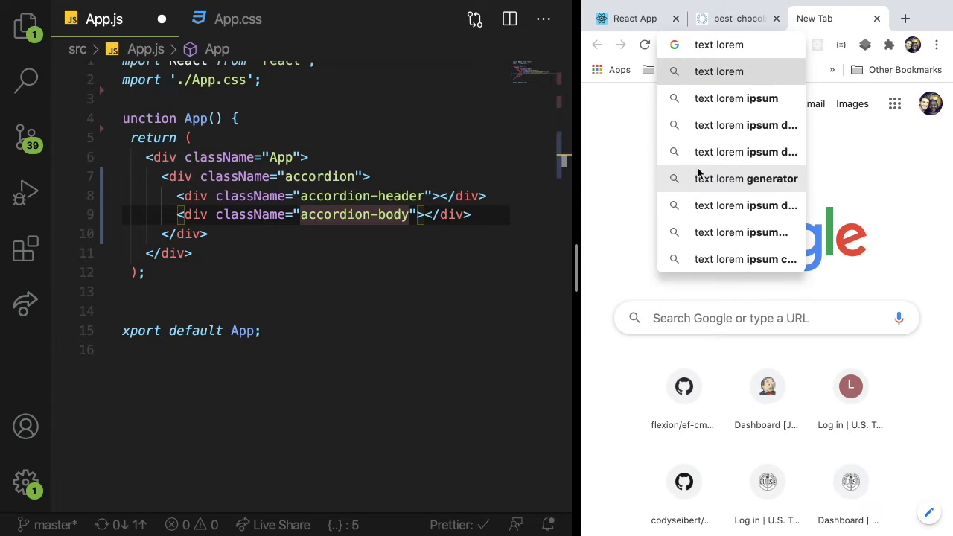
click(735, 98)
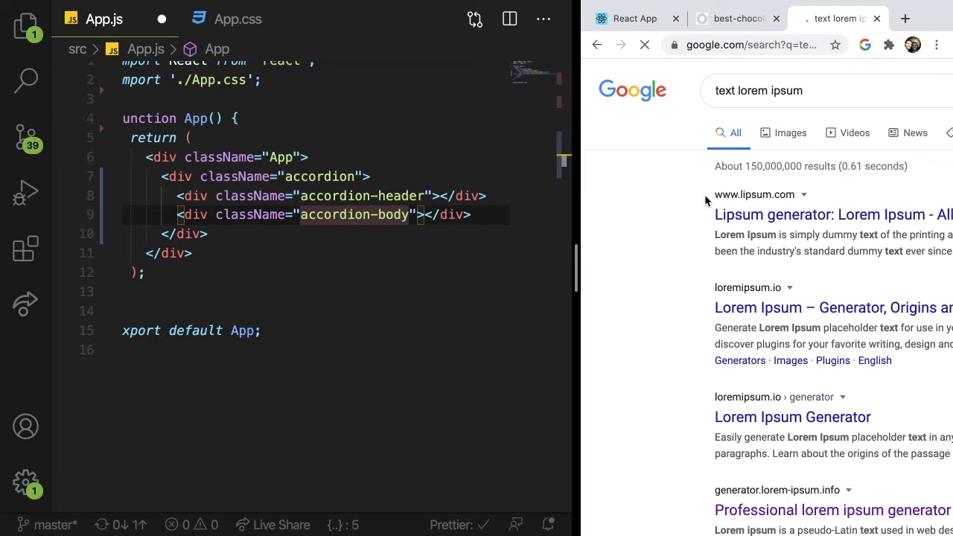
click(833, 214)
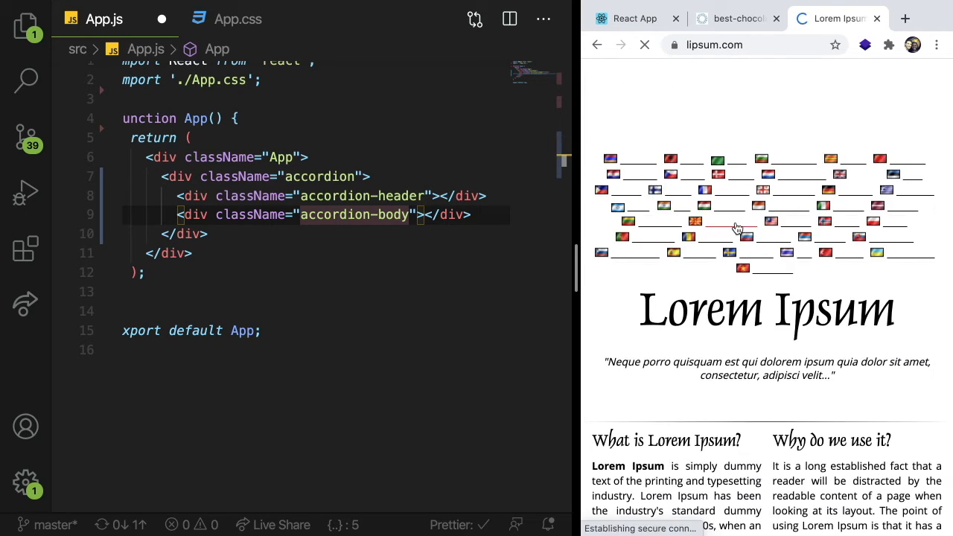
Step: Generate placeholder lorem ipsum paragraphs for the accordion body
scroll(down, 3)
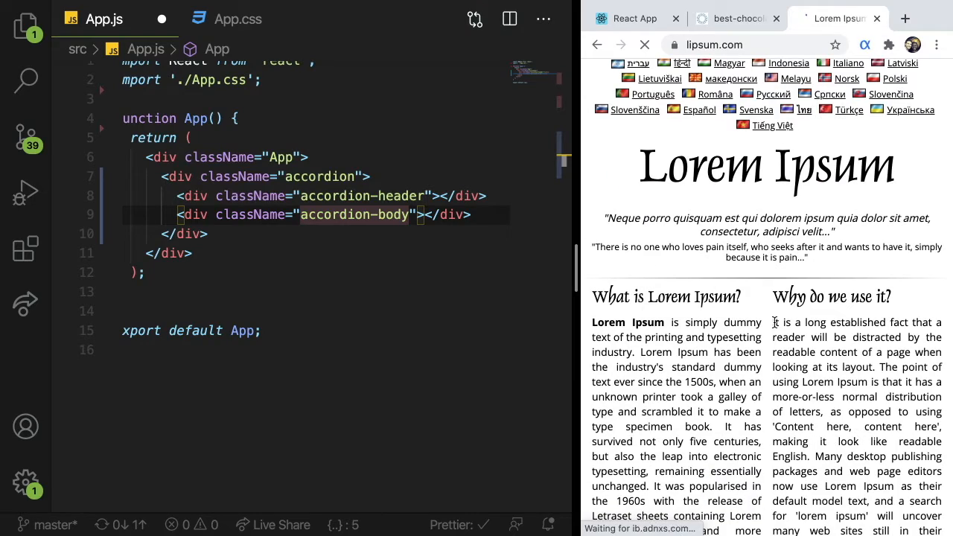
scroll(down, 3)
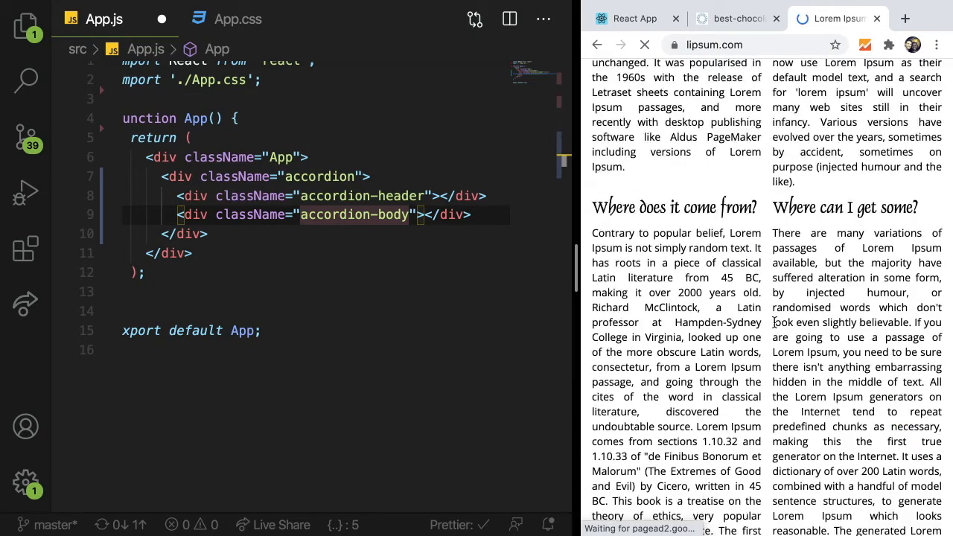
scroll(up, 3)
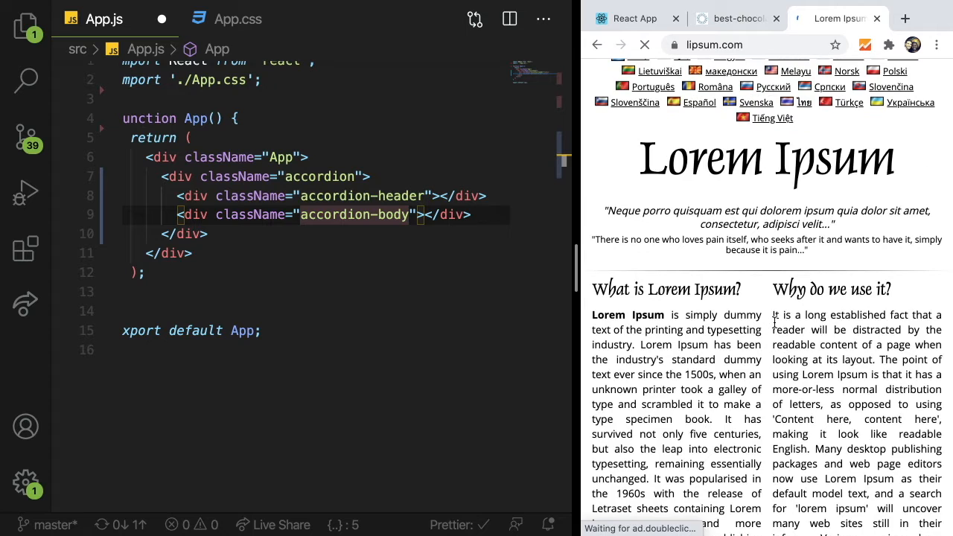
scroll(down, 3)
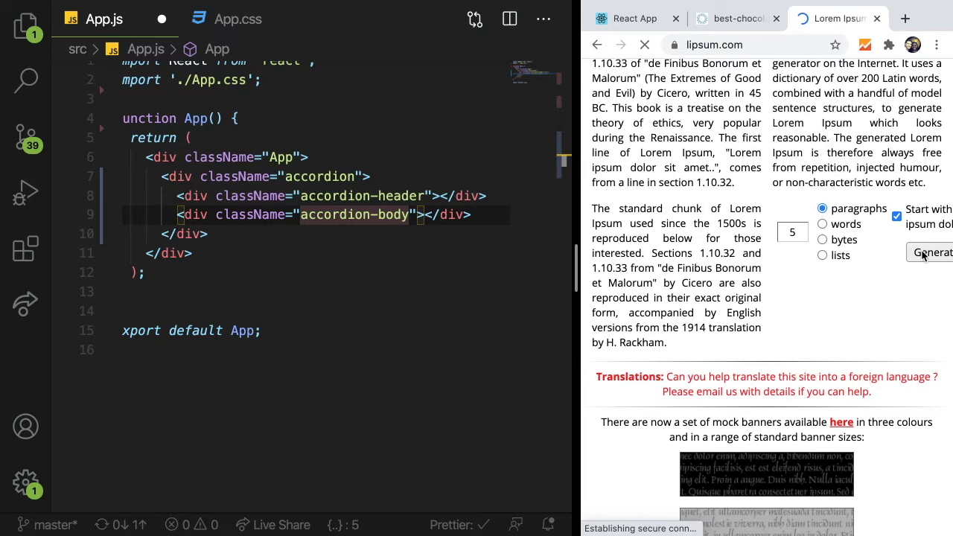
click(930, 253)
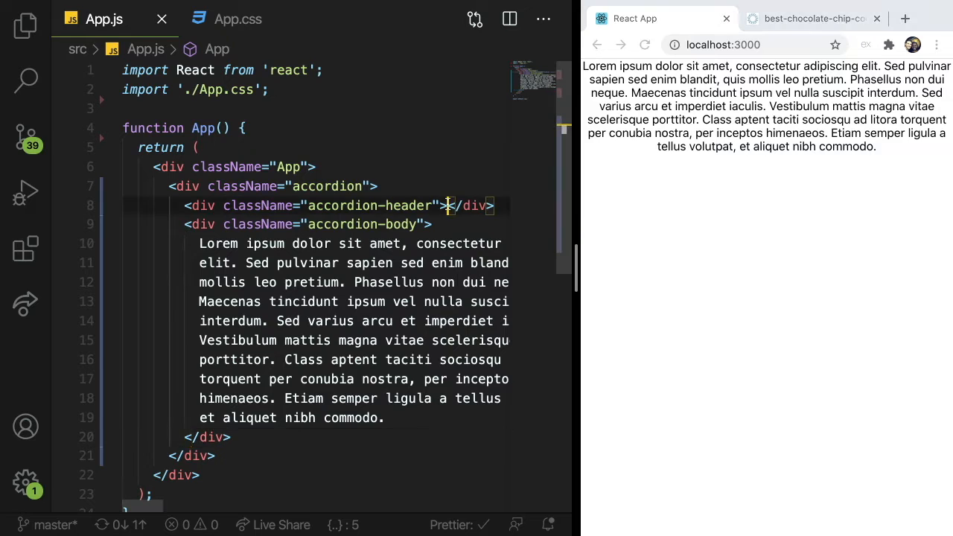
Step: Add an h2 reading Chocolate Chip Cookies inside the accordion-header div
text(<h2)
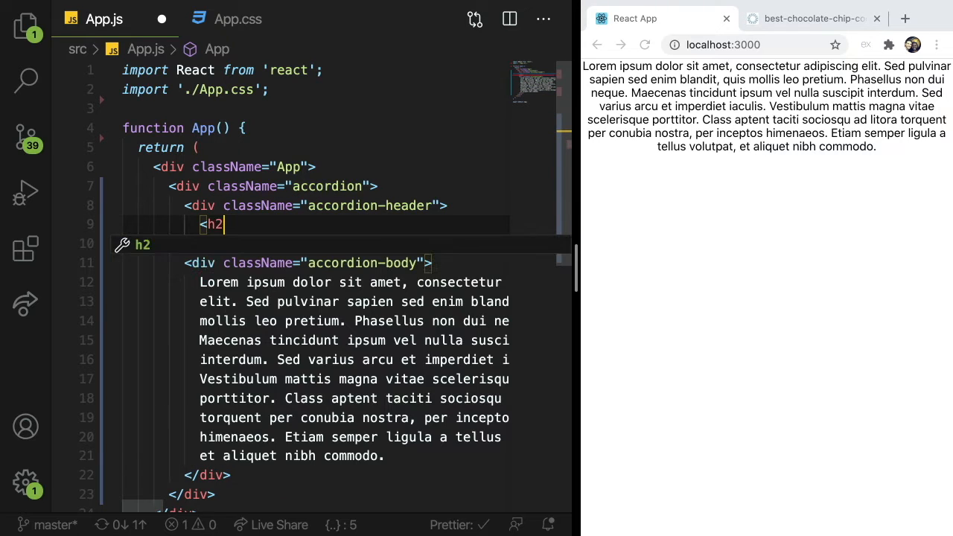
key(Enter)
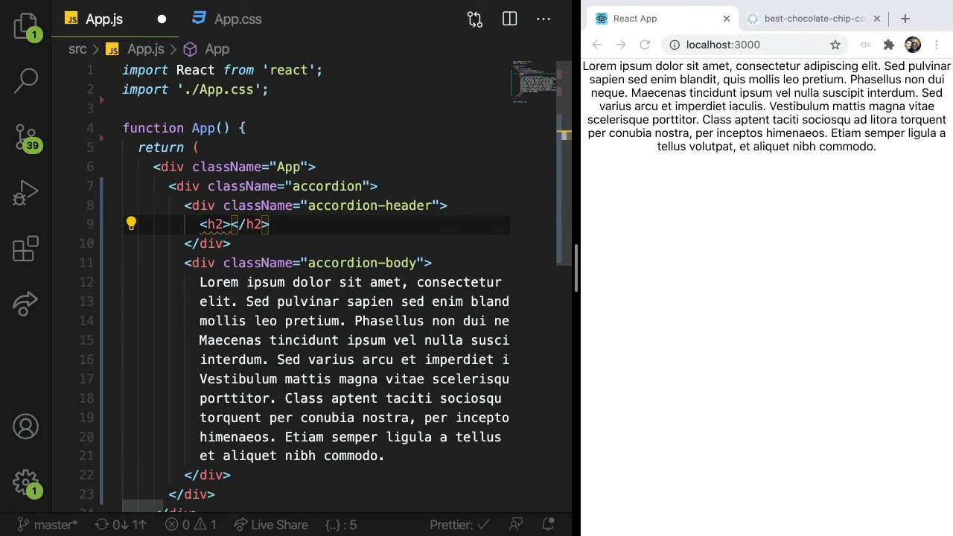
text(Choco)
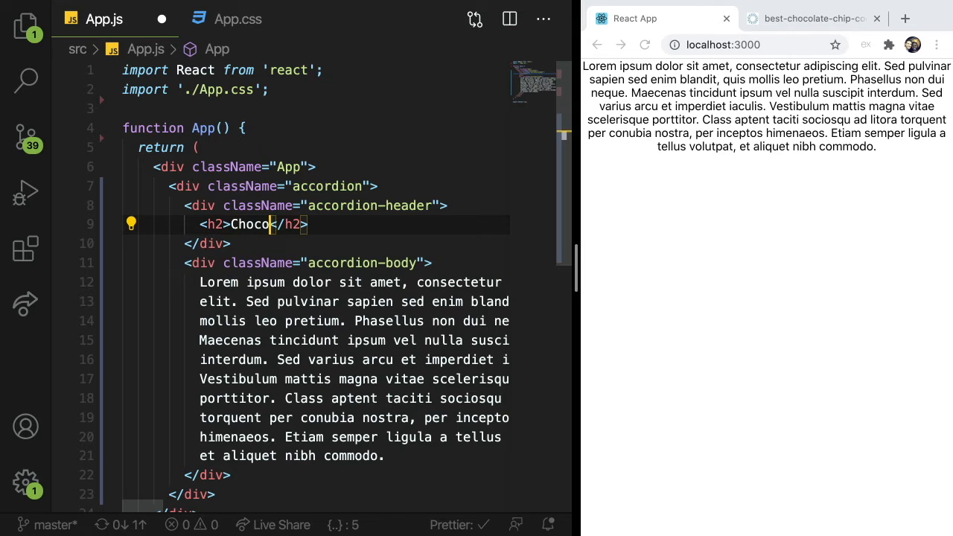
text(late)
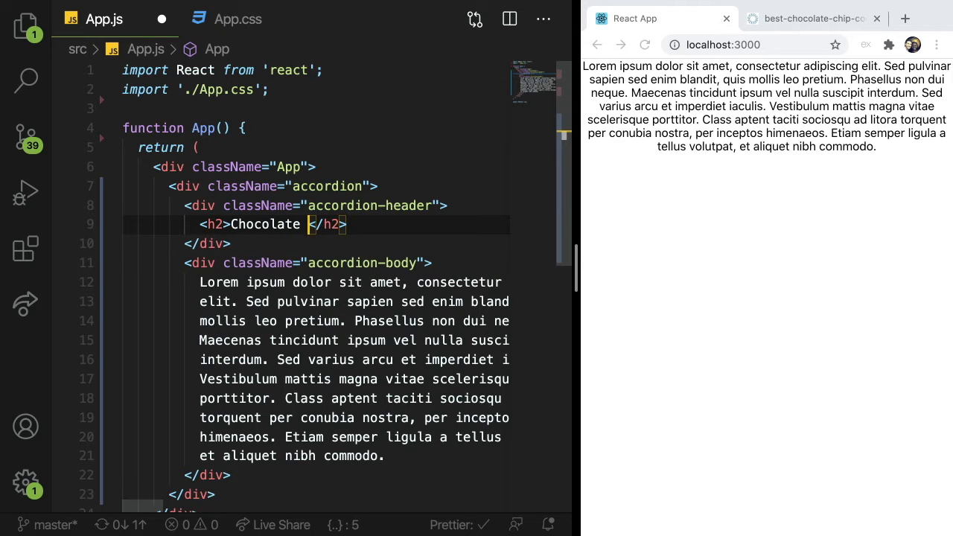
text(Chip)
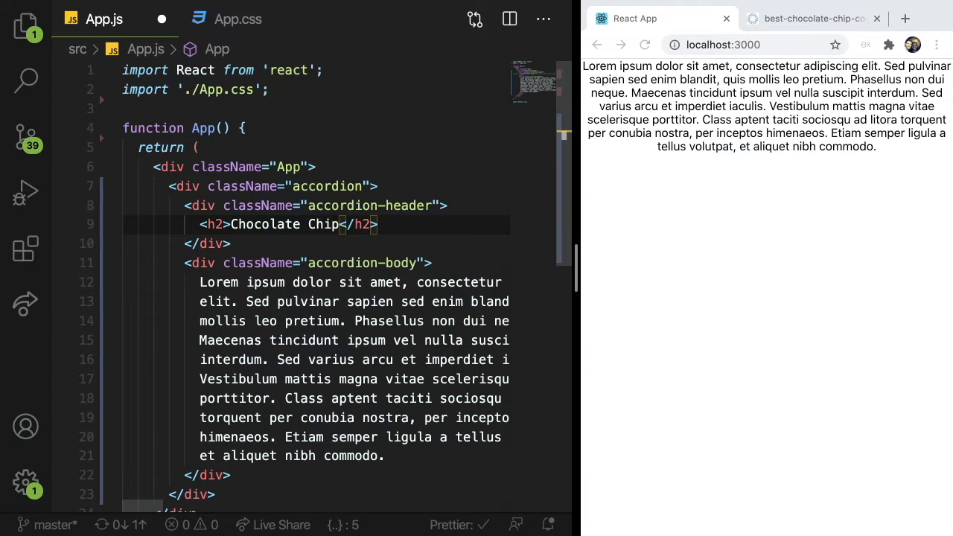
text(Cookies)
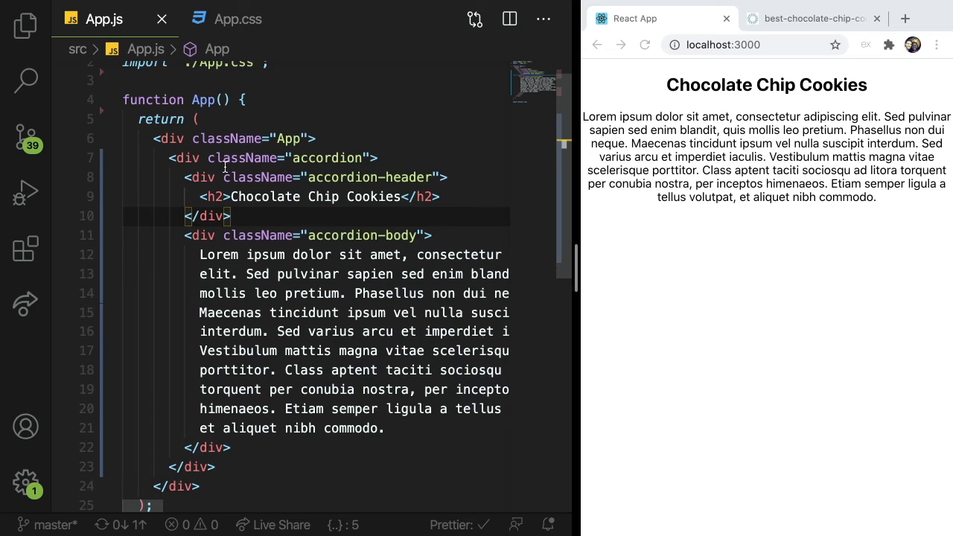
click(265, 390)
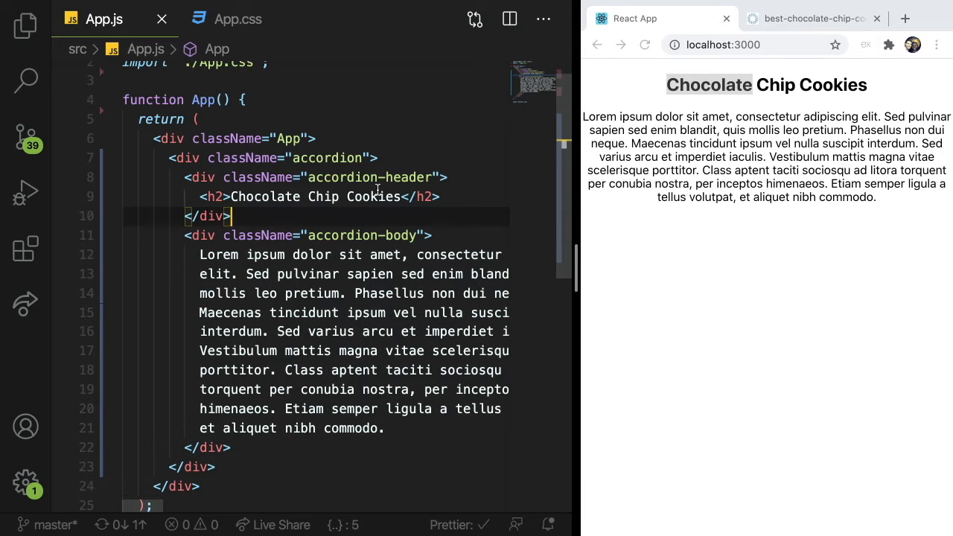
Step: Import useState and declare const [isOpen, setIsOpen] = useState(false) in App
scroll(up, 3)
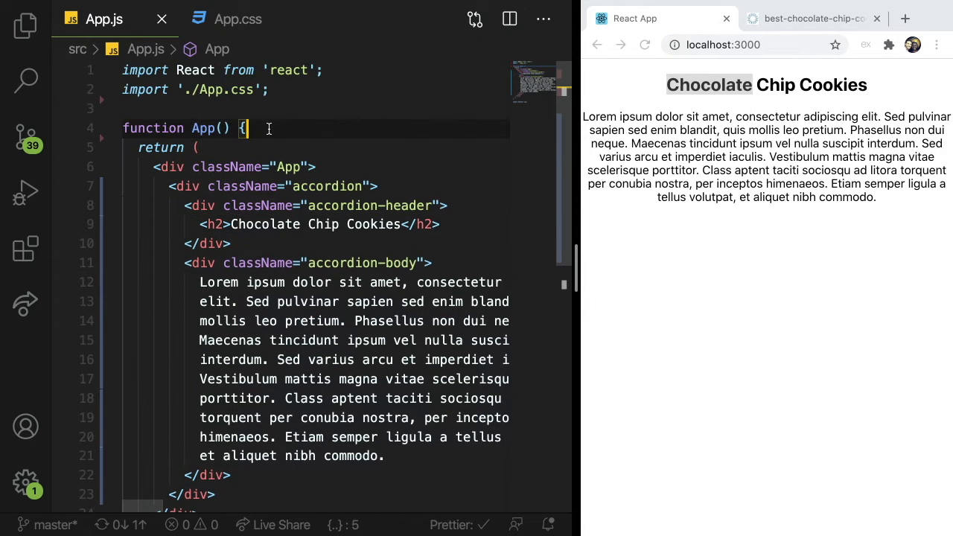
text(useState)
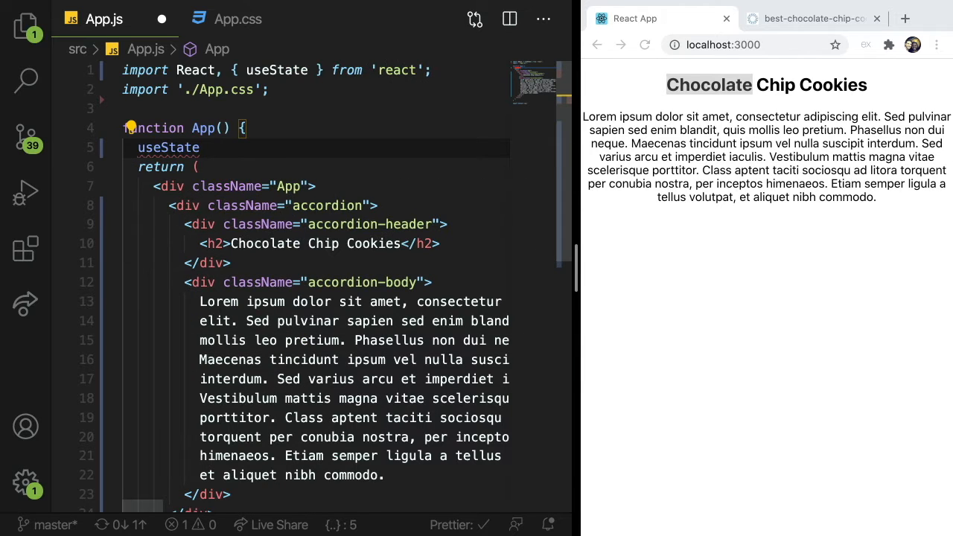
text(())
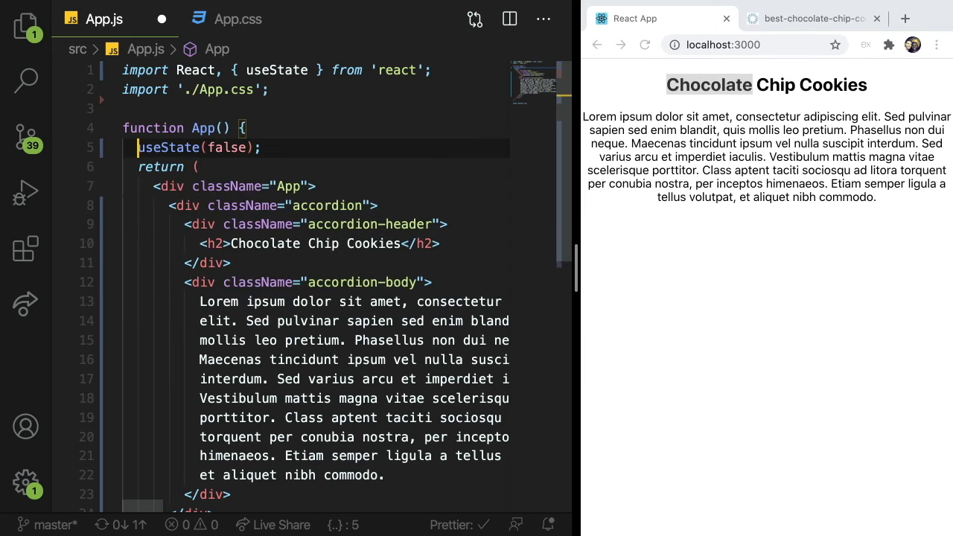
text(const [] =)
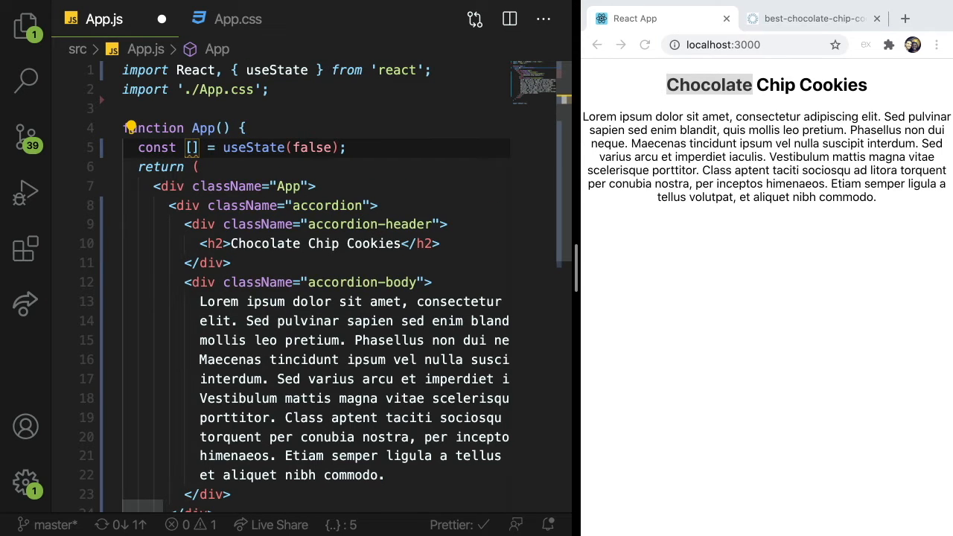
text(is)
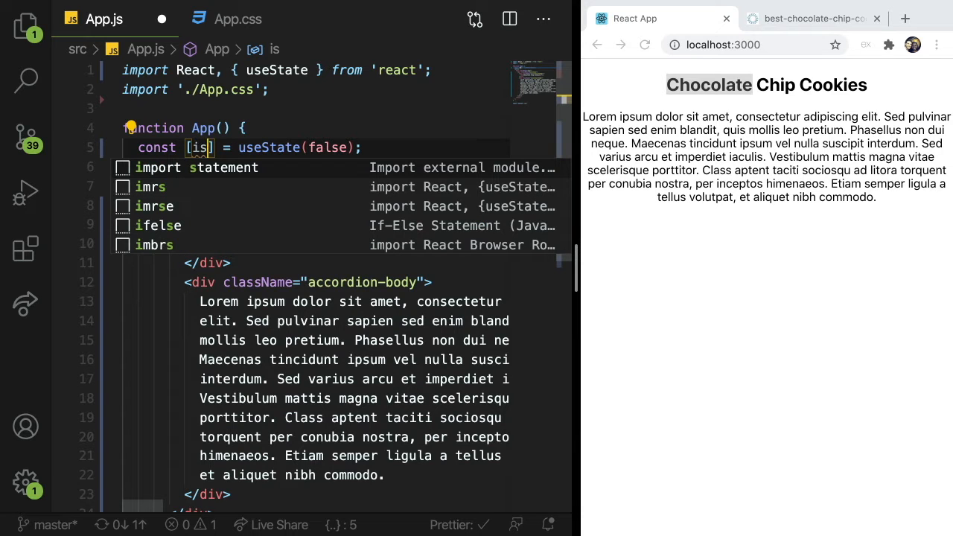
text(Open)
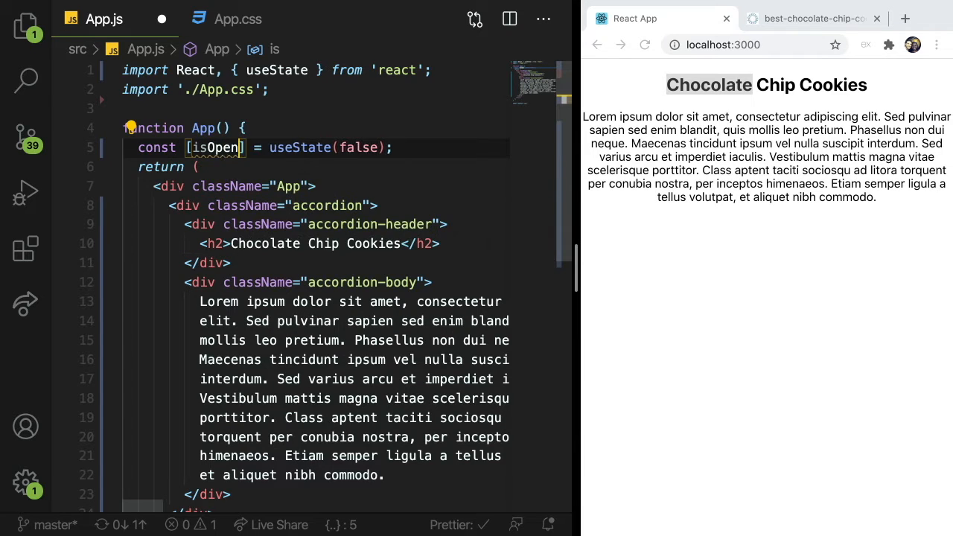
text(, setIs)
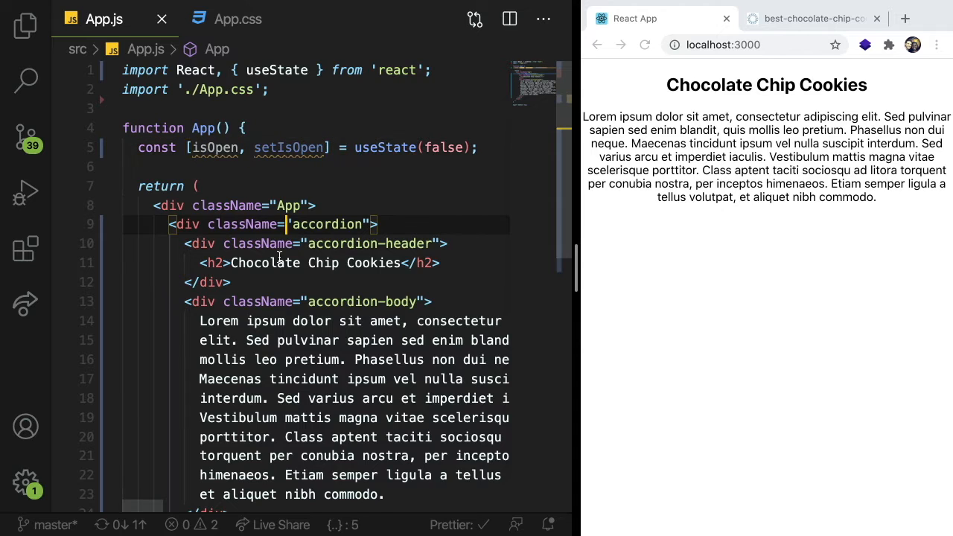
Step: Wrap the accordion-body div in an isOpen && condition and check the page shows only the heading
scroll(down, 3)
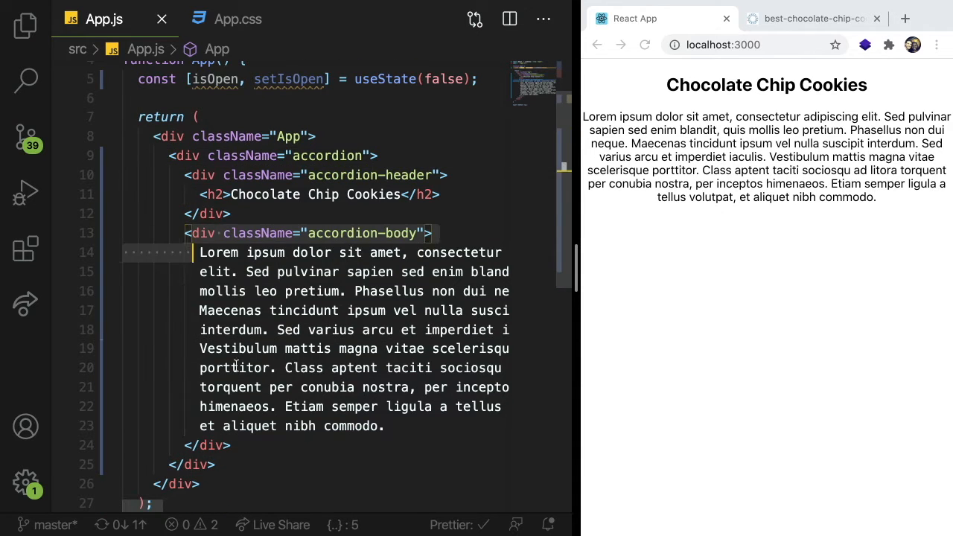
click(216, 215)
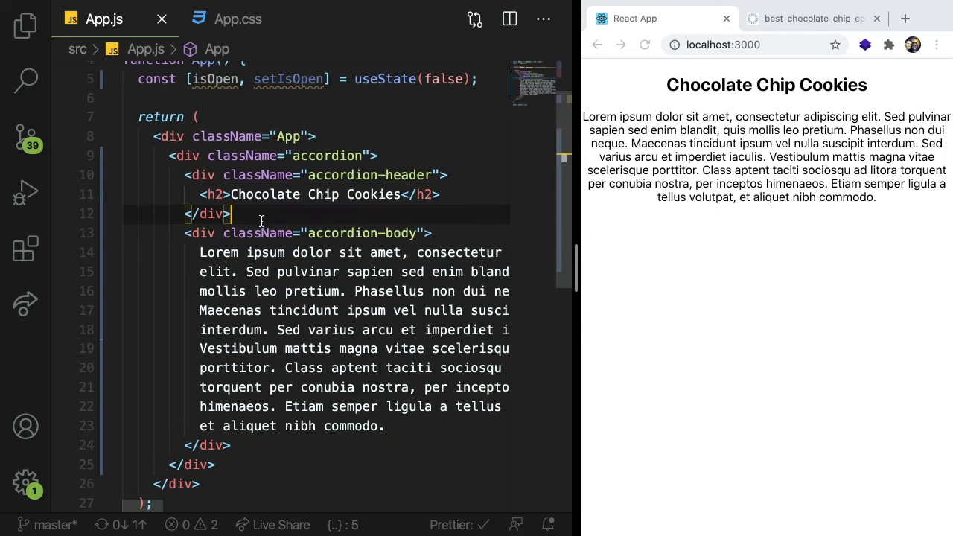
text({isOpen})
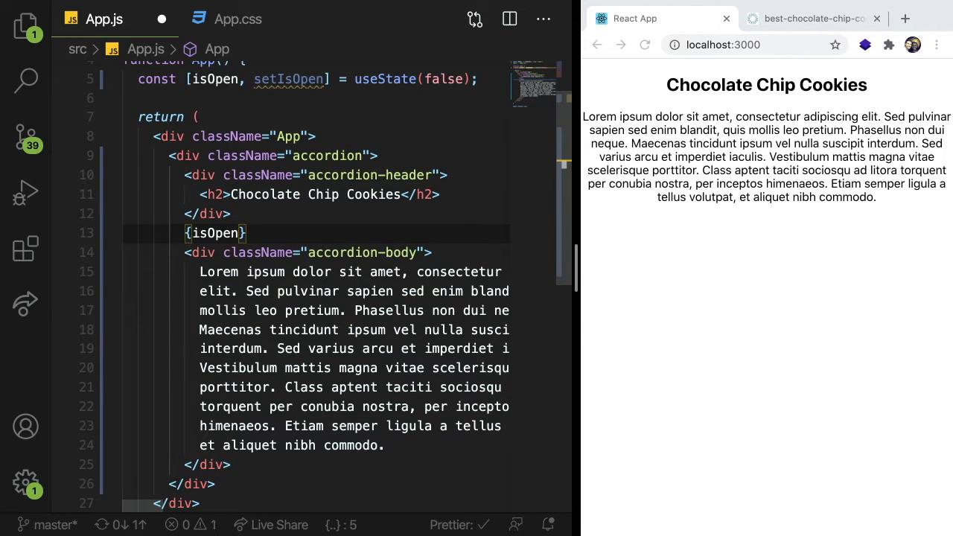
text(&& ()
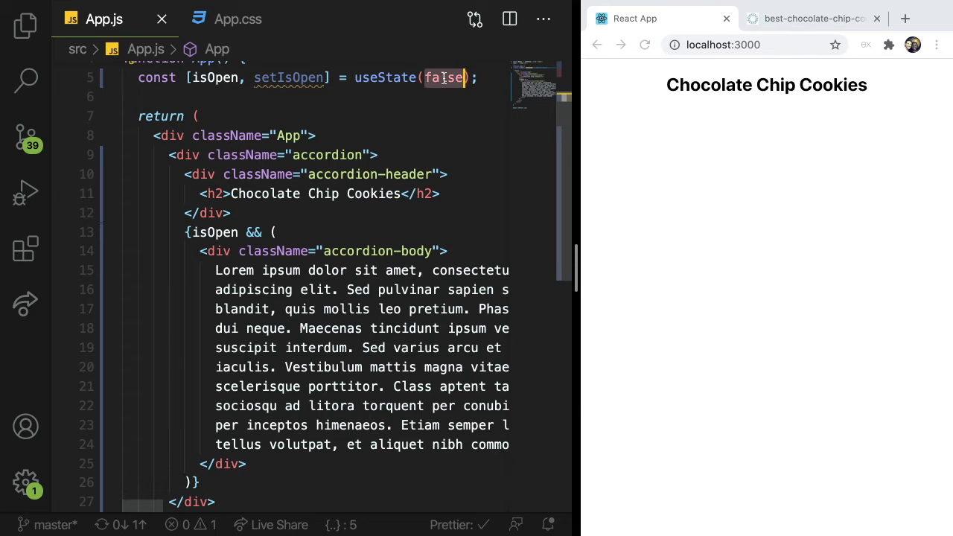
scroll(up, 3)
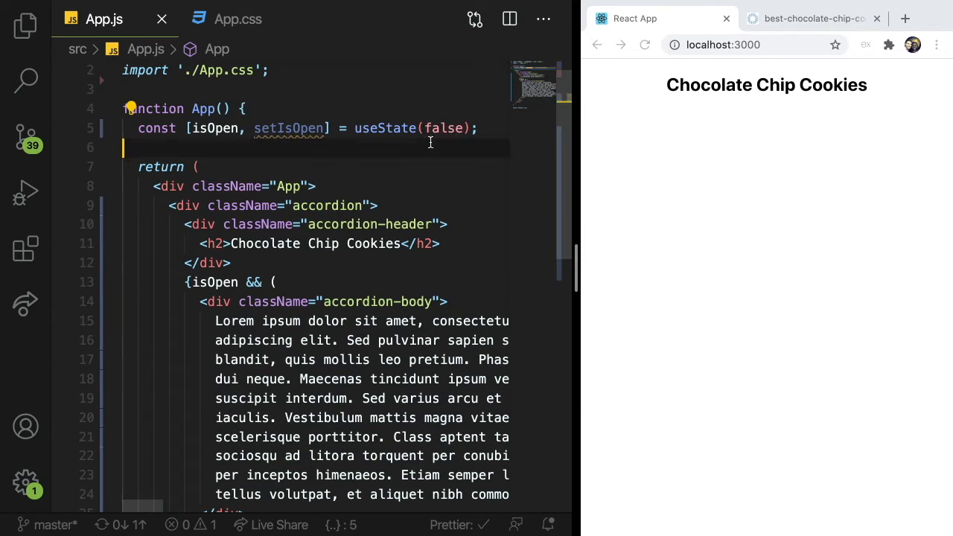
text(true)
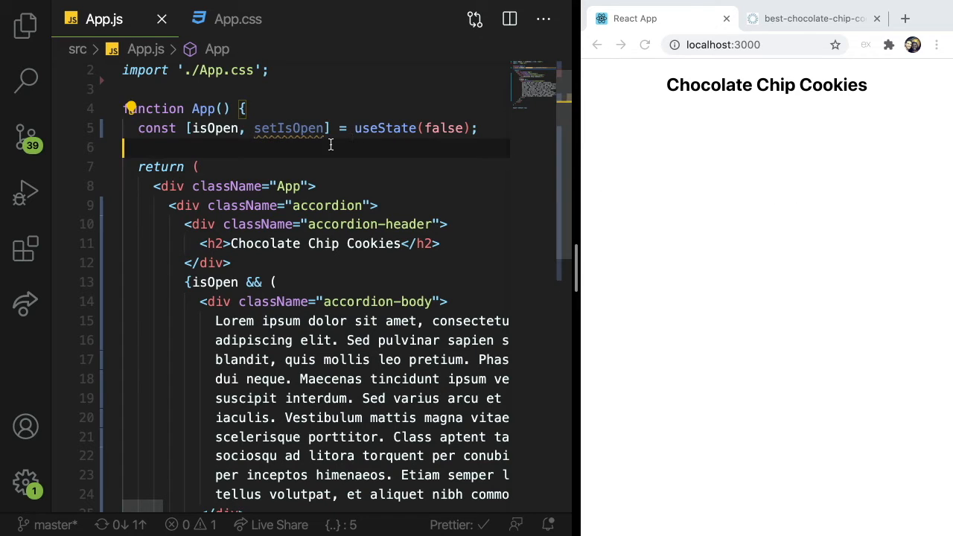
double_click(289, 128)
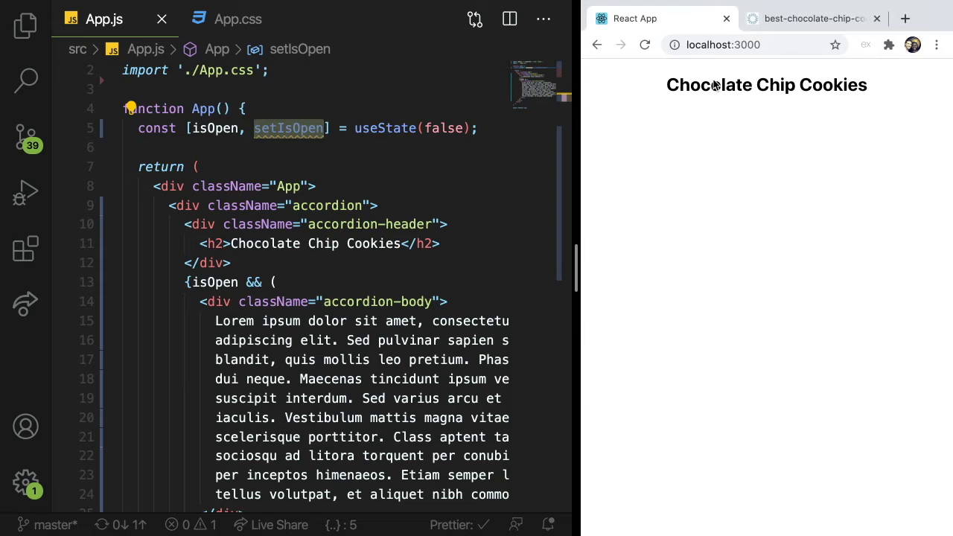
double_click(765, 83)
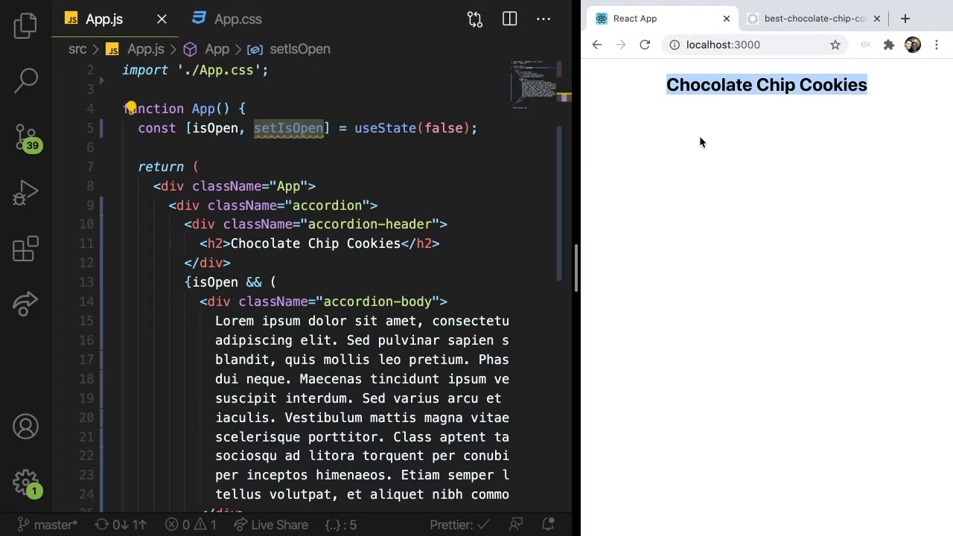
click(431, 223)
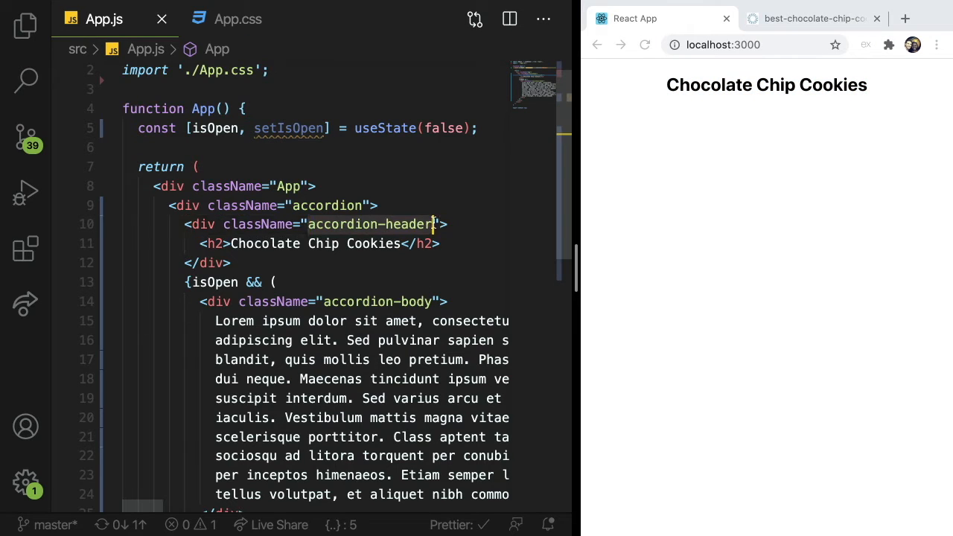
Step: In App.css add .accordion-header with cursor: pointer and a :hover rule with #eee background and 10px padding, then save
click(238, 18)
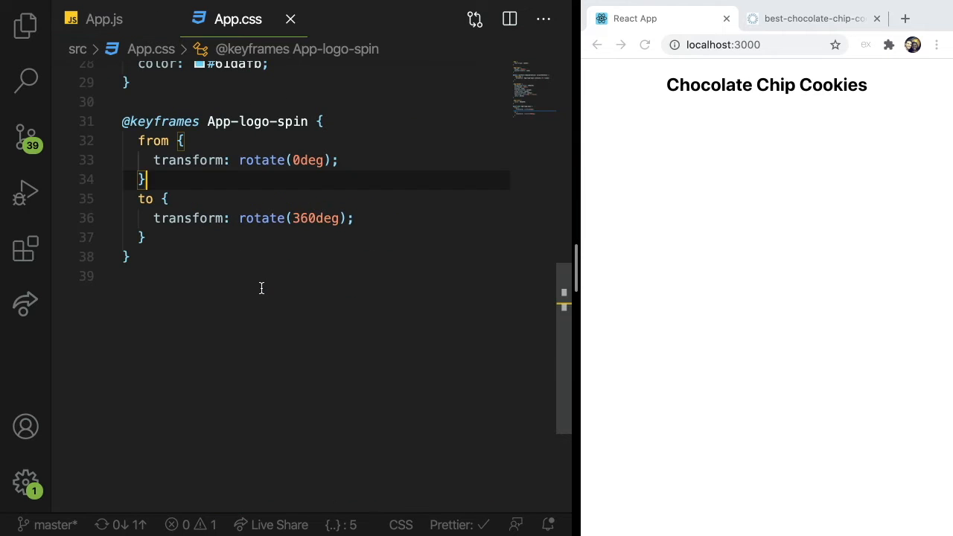
text(.accordion-header)
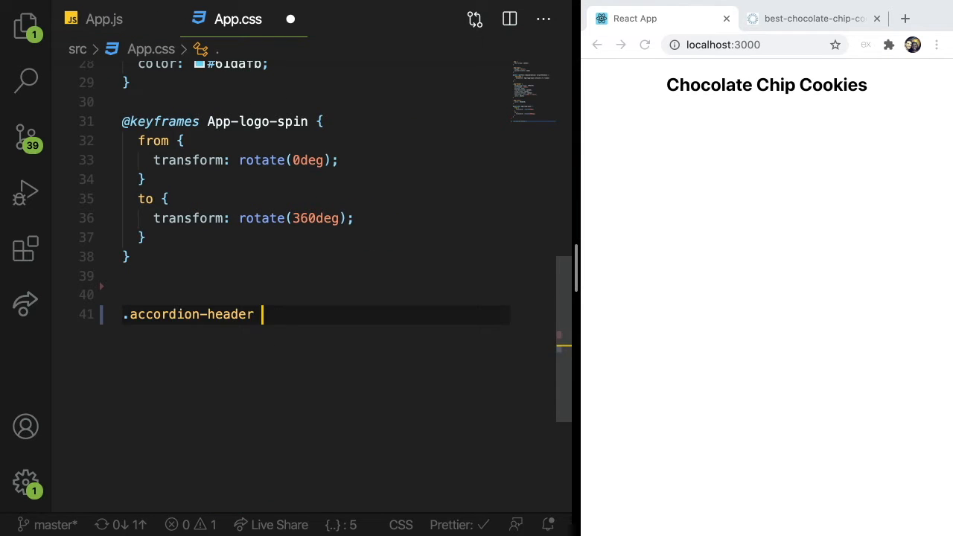
text({ cursor: pointer;)
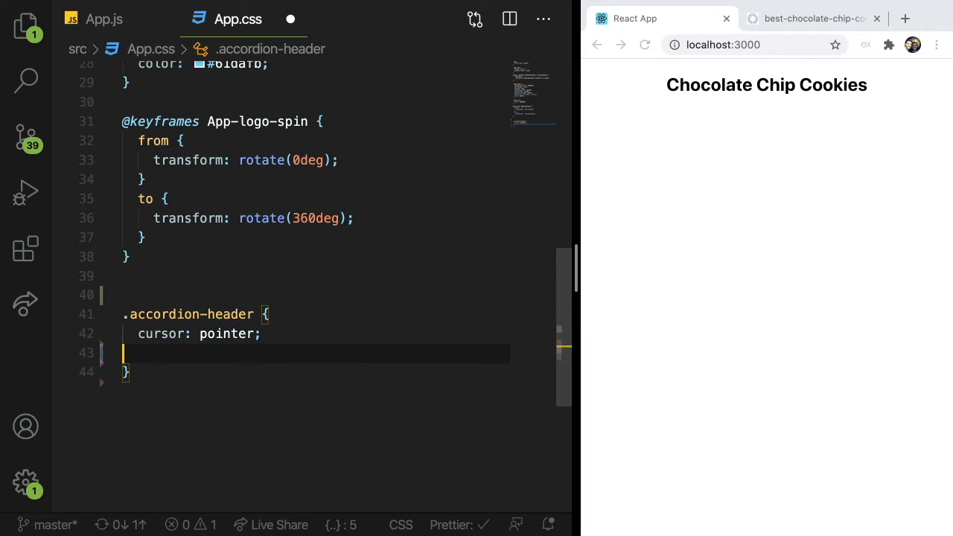
text(.accordion-header:hover {)
text(background-color: #eee;)
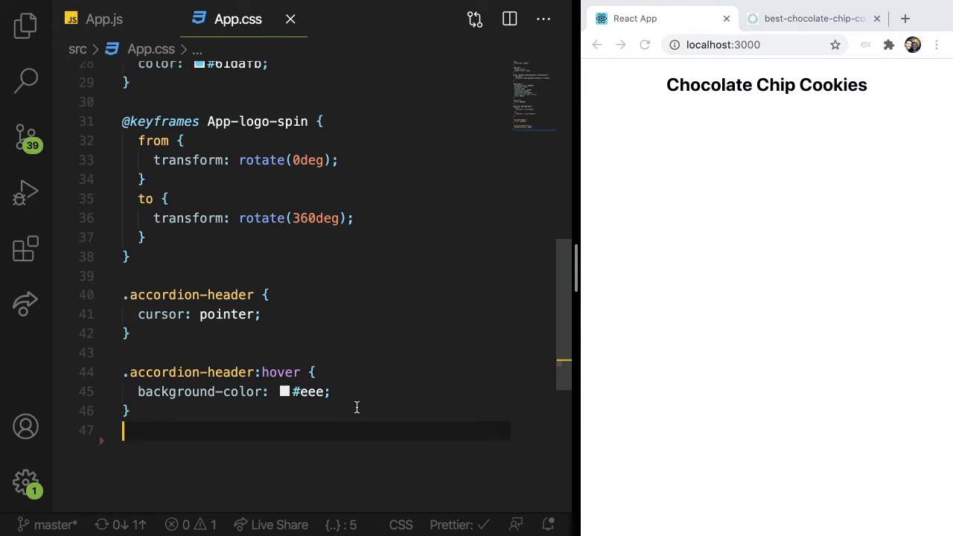
click(330, 391)
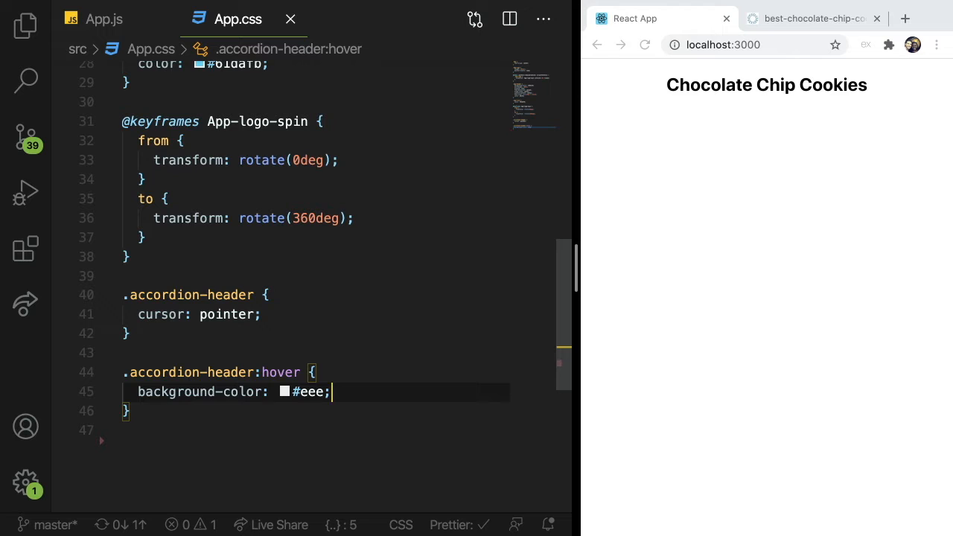
text(padding: 10px;)
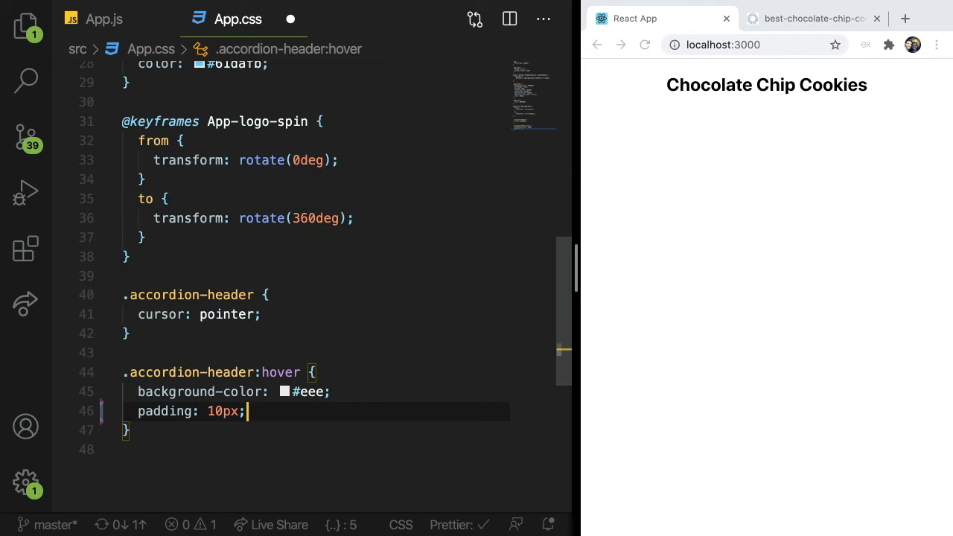
key(ctrl+s)
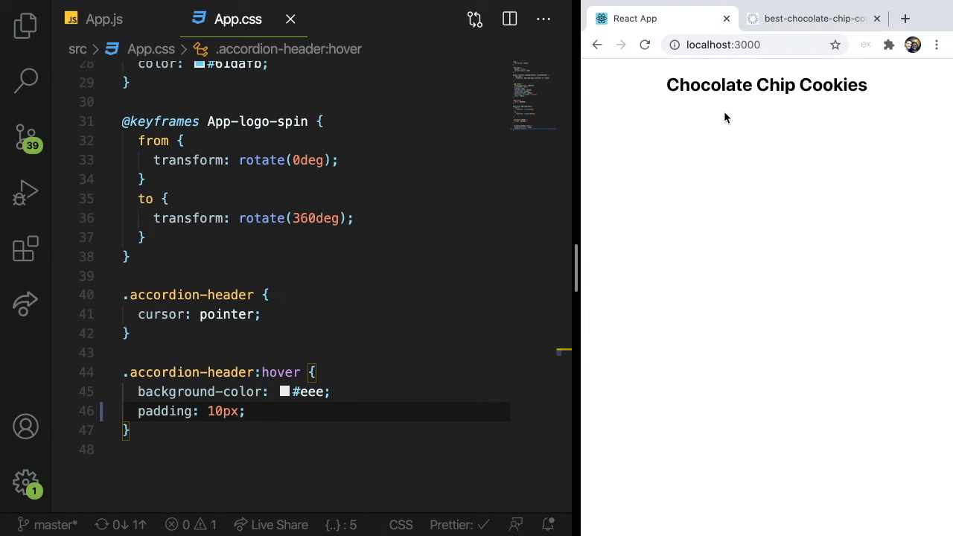
mouse_move(738, 96)
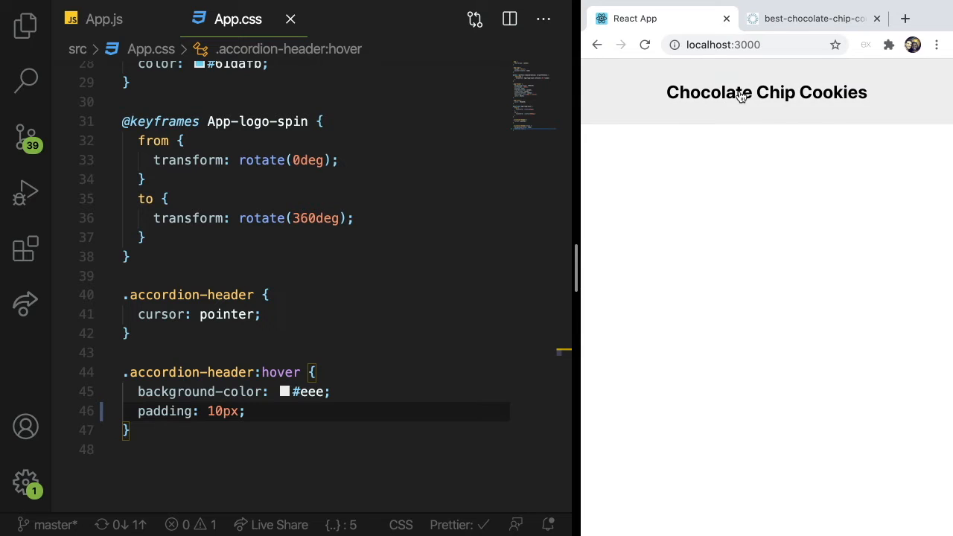
mouse_move(750, 108)
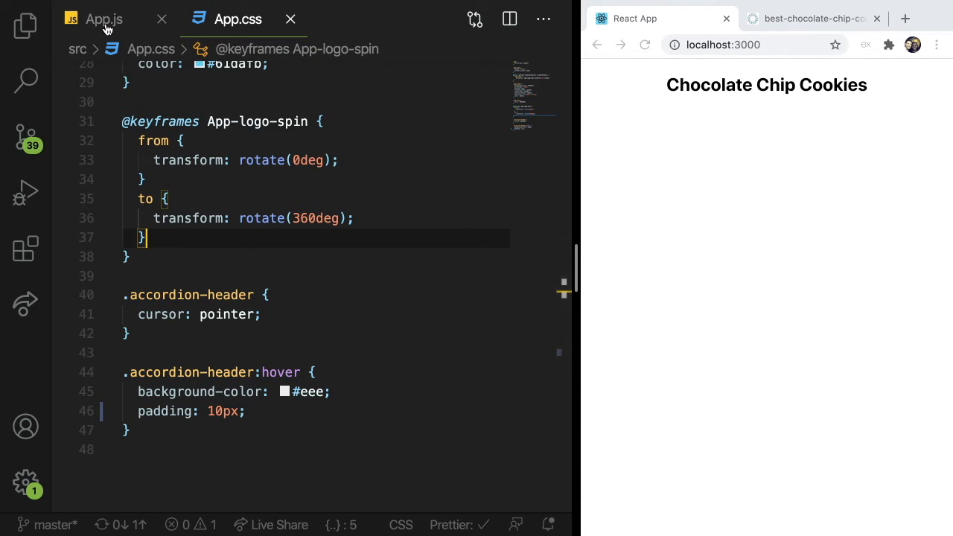
Step: Add onClick calling setIsOpen(true) to the accordion-header div and test it in Chrome
click(104, 18)
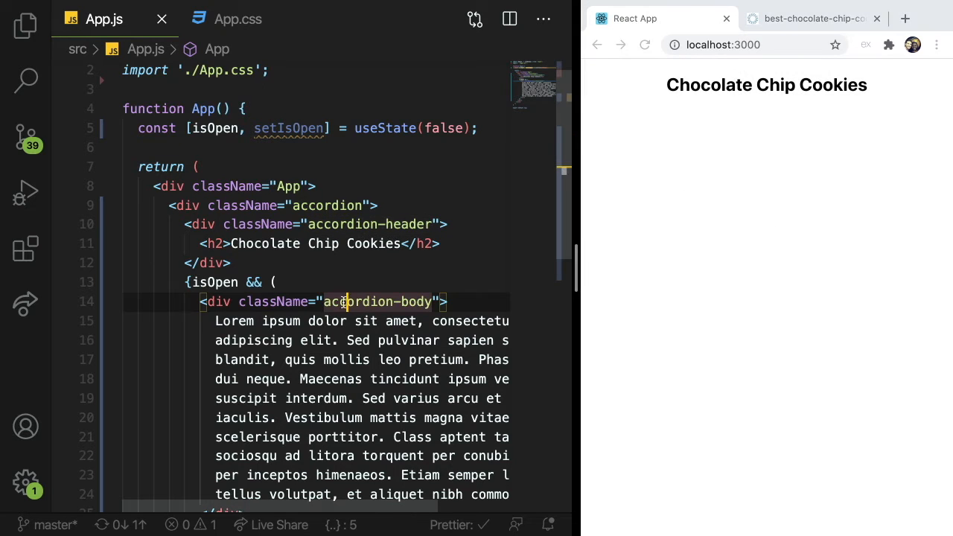
mouse_move(237, 223)
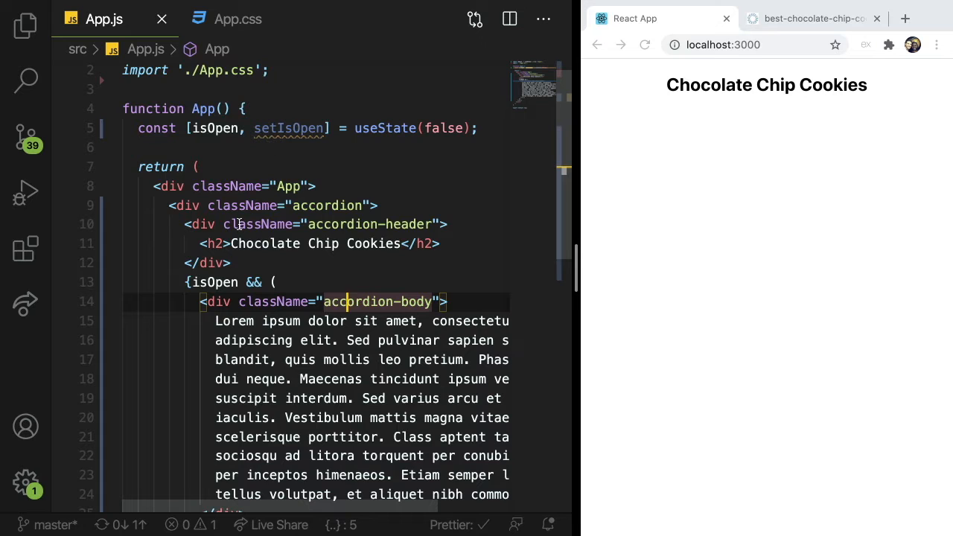
mouse_move(260, 185)
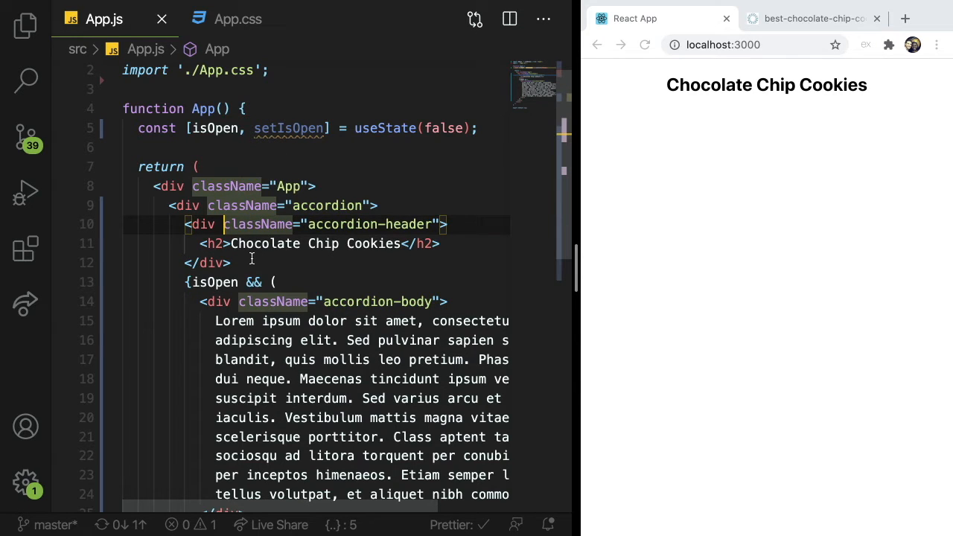
text(onClick={() => setIsOpen(true)
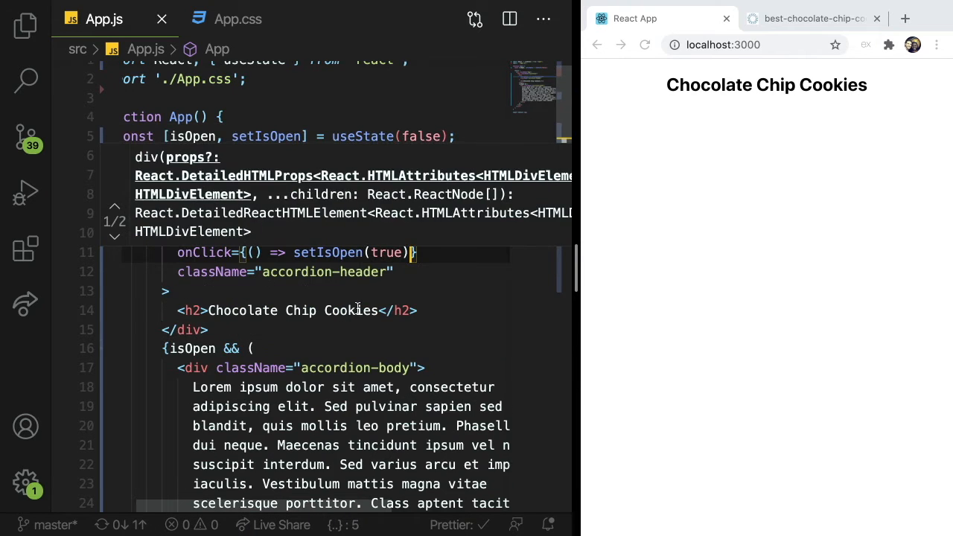
mouse_move(729, 113)
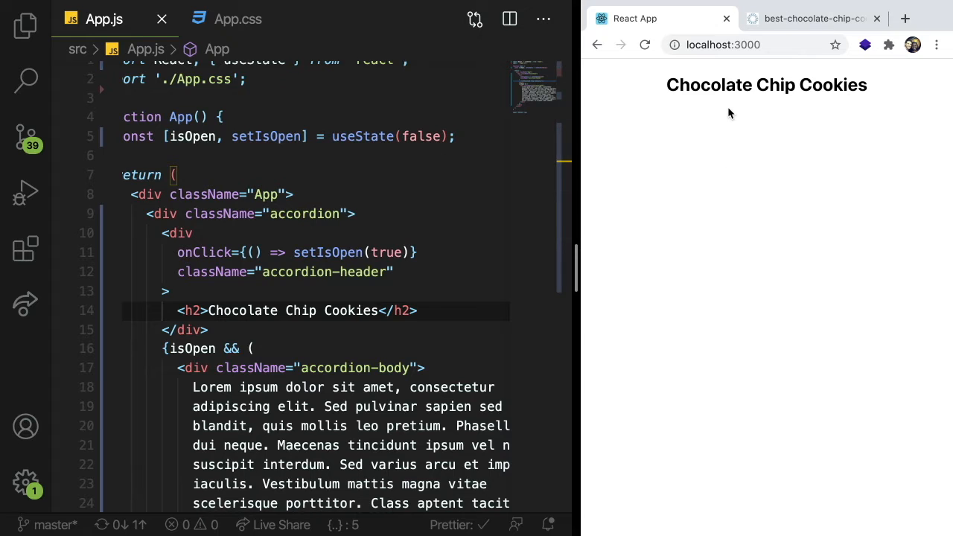
click(765, 85)
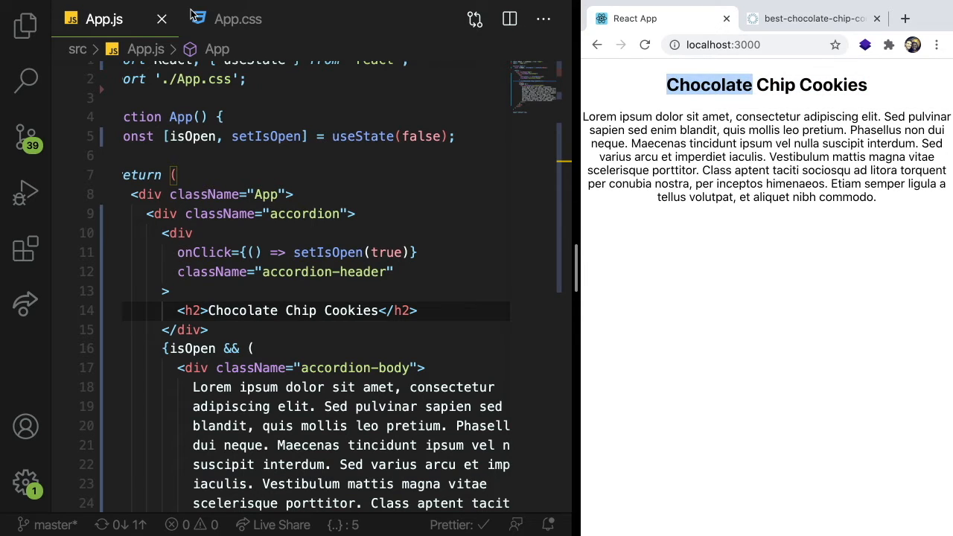
Step: Move padding: 10px from .accordion-header:hover into the base .accordion-header rule
click(238, 18)
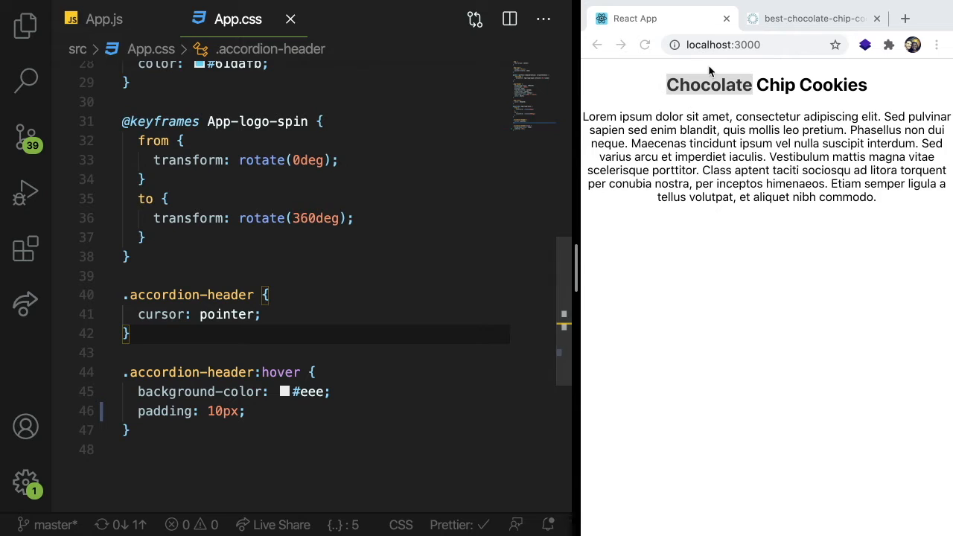
click(247, 410)
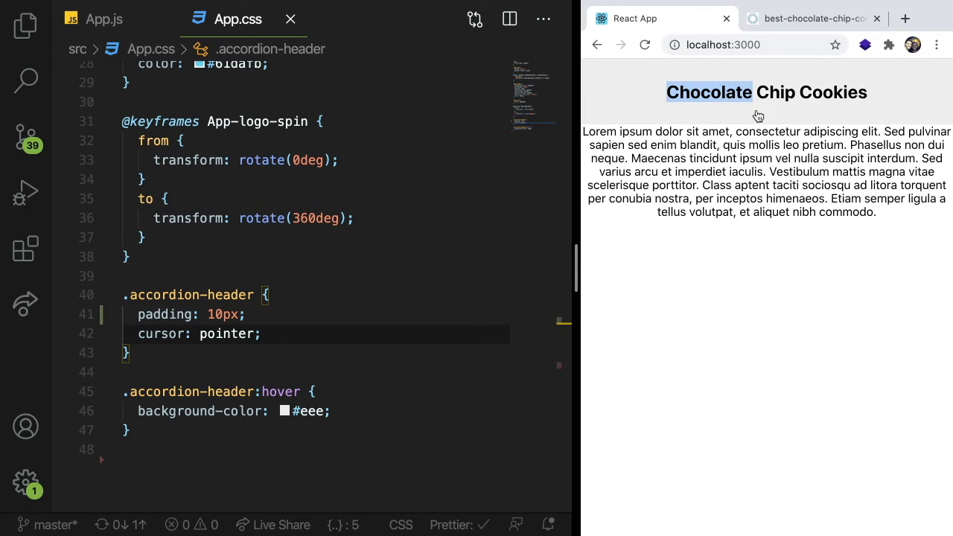
click(102, 18)
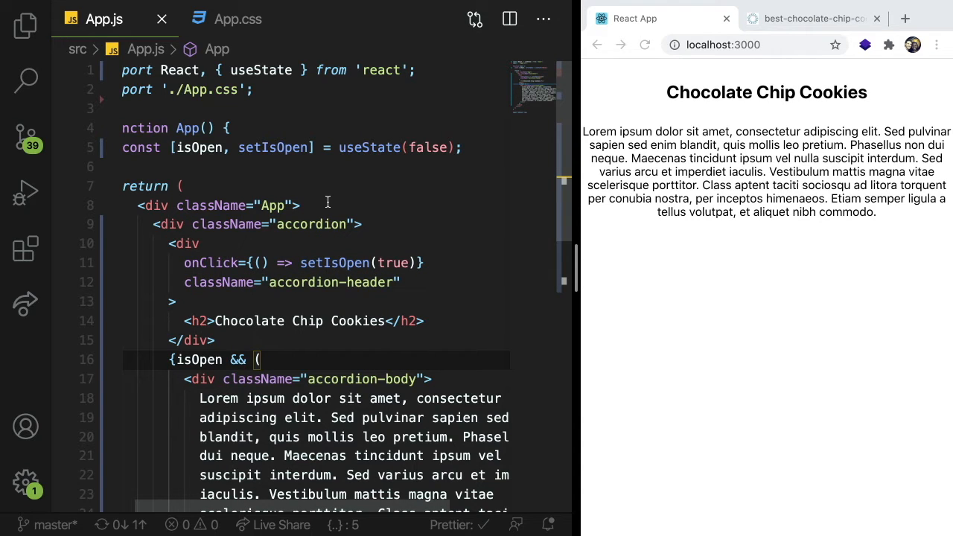
Step: Change the header's onClick to setIsOpen(!isOpen) and toggle the body a few times in Chrome
double_click(200, 148)
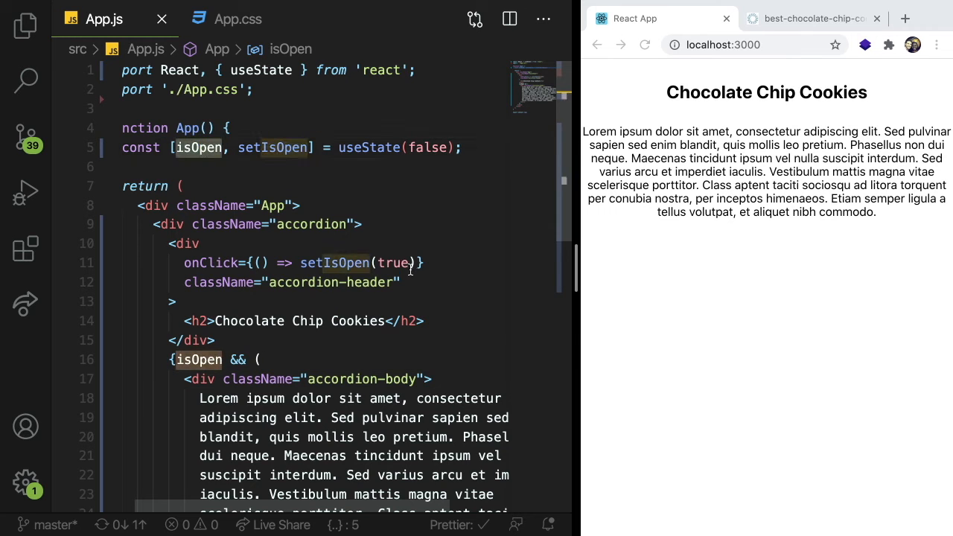
text(!isOpen)
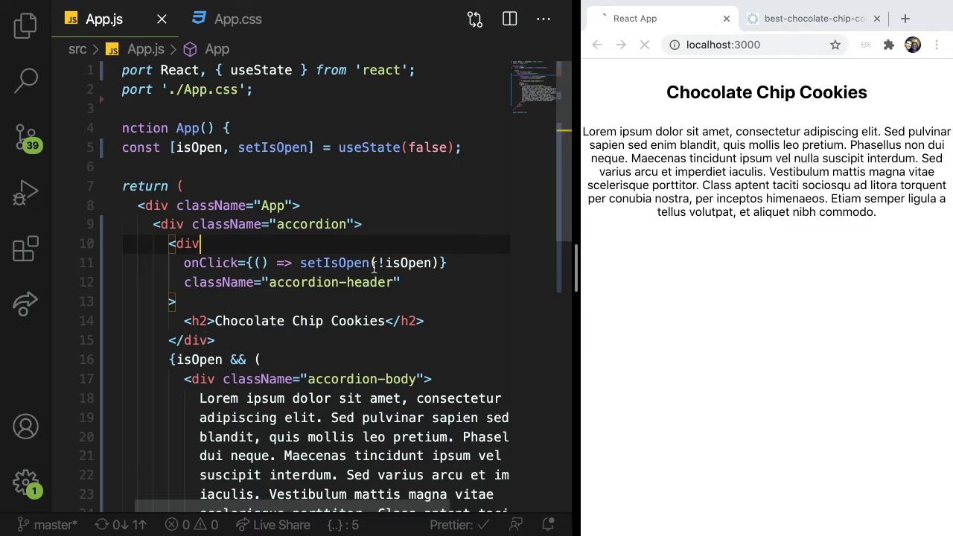
click(765, 92)
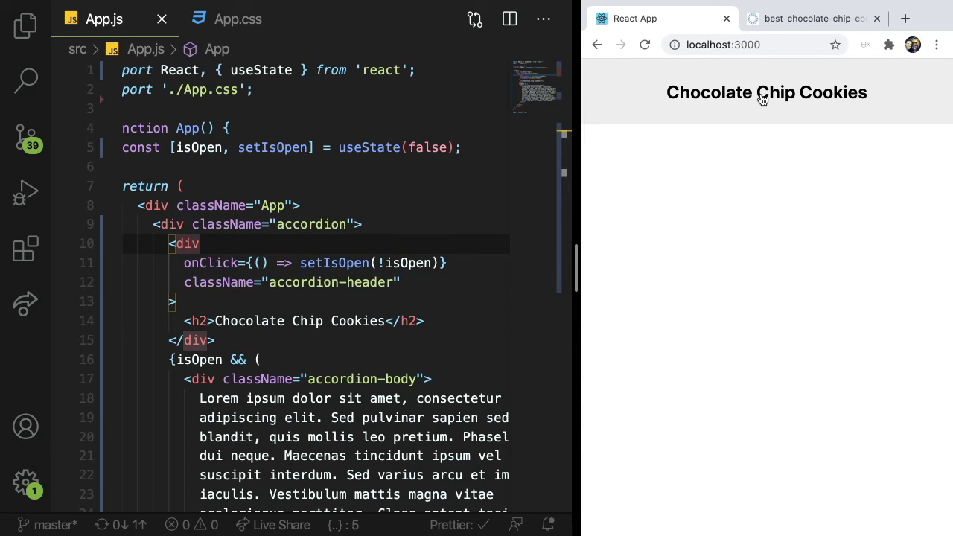
click(765, 92)
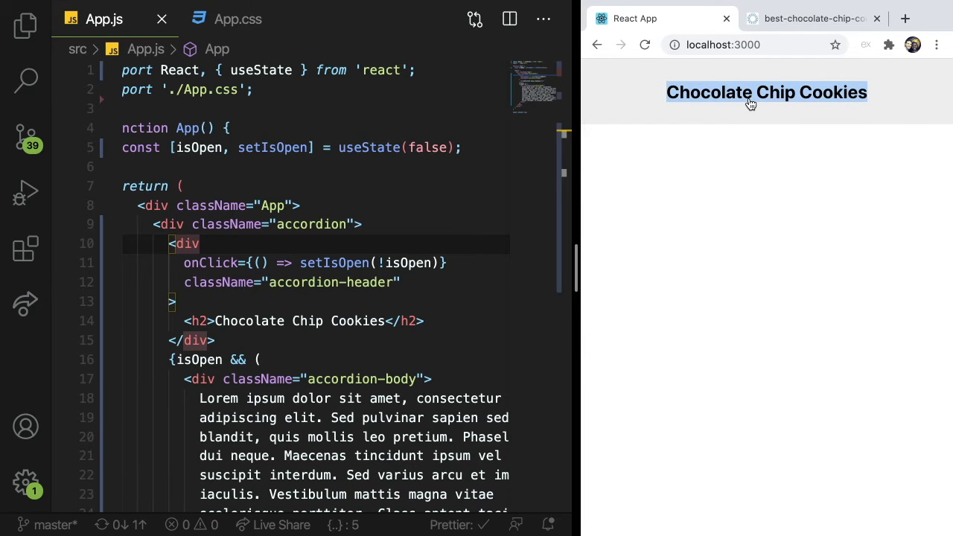
click(765, 92)
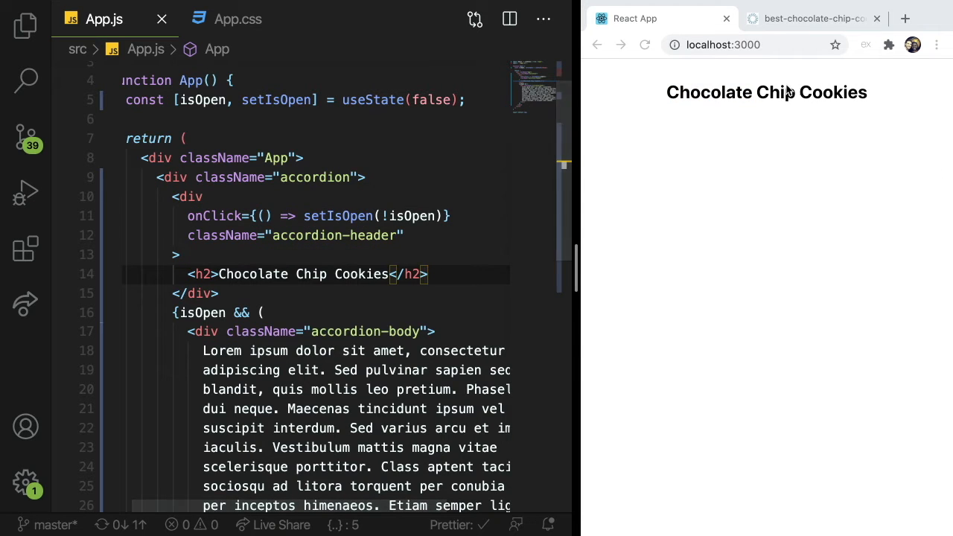
Step: Add a div with className accordion-indicator below the h2 in the header
click(765, 92)
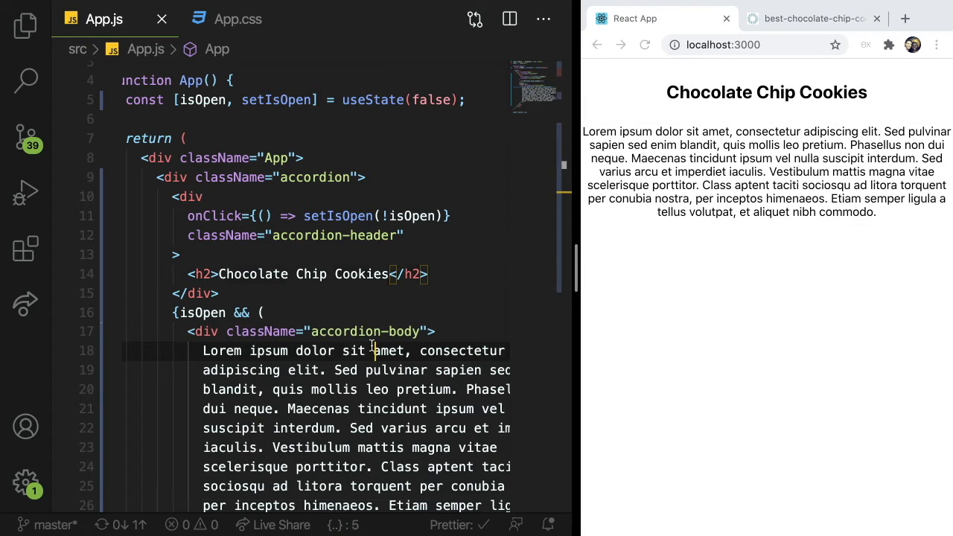
text(<div></div>)
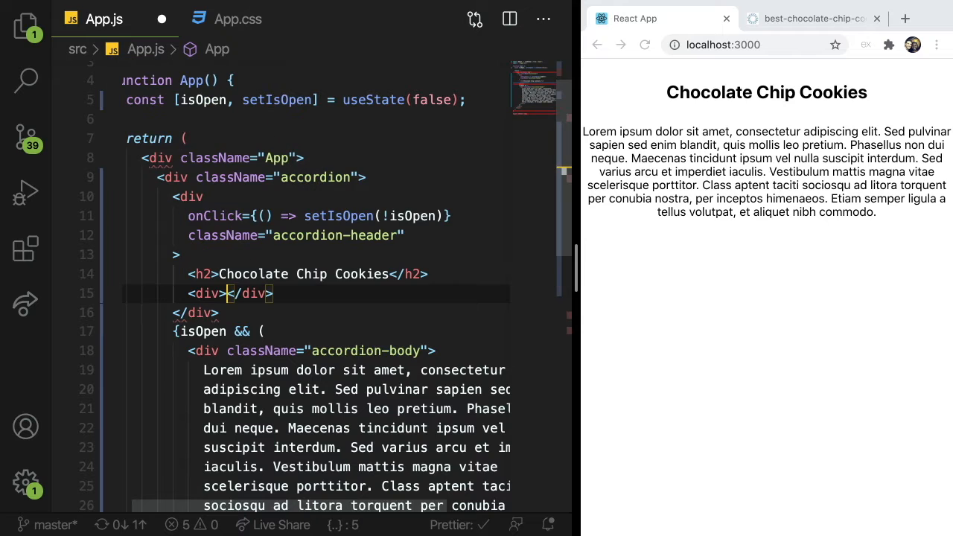
text(+)
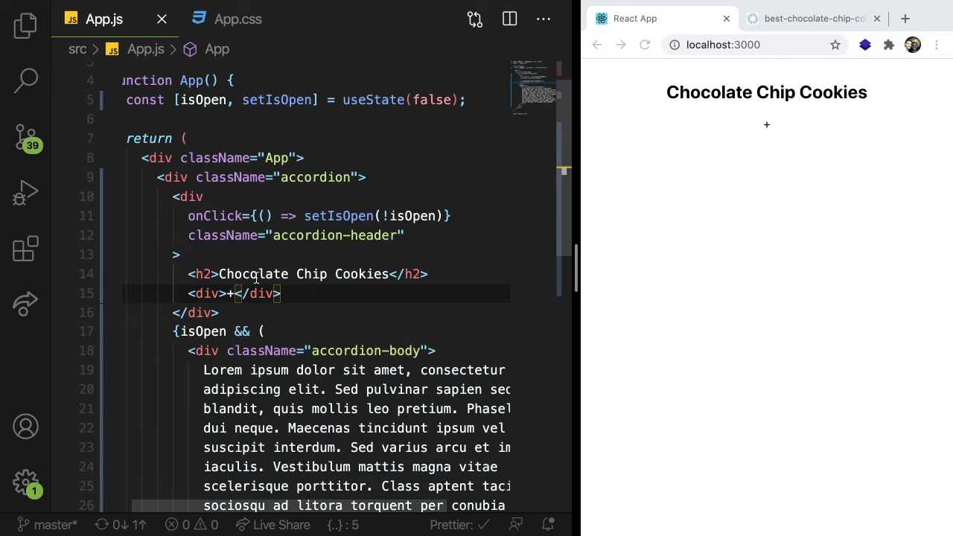
text(className=")
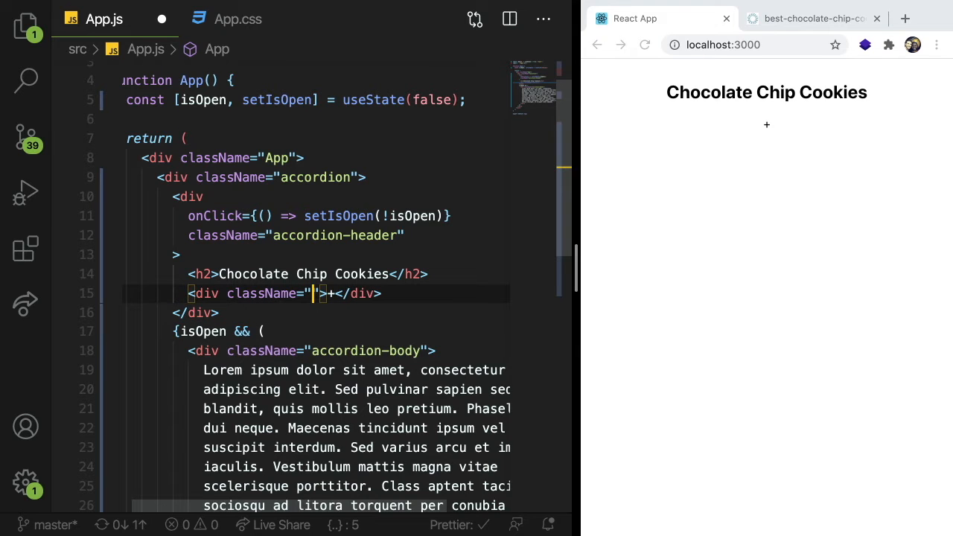
text(accordion-indica)
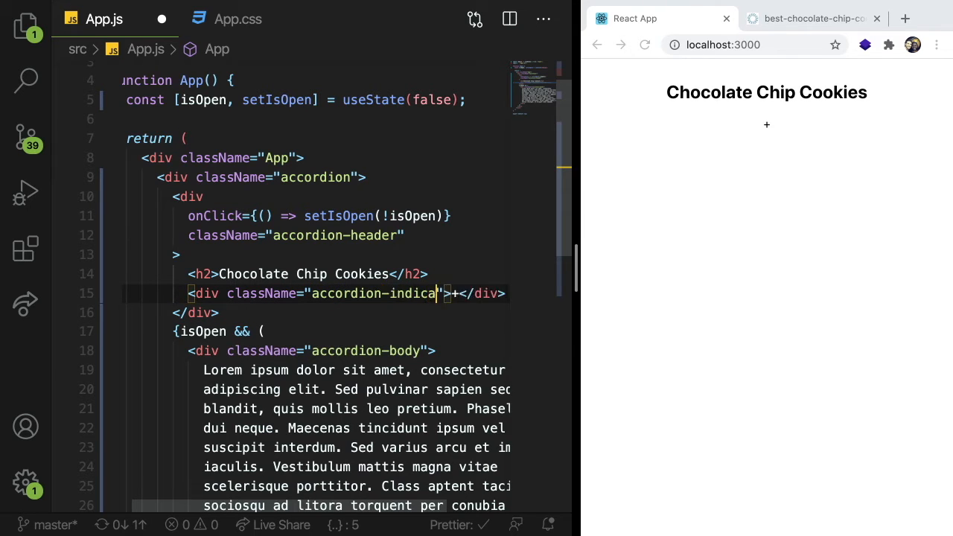
text(tor)
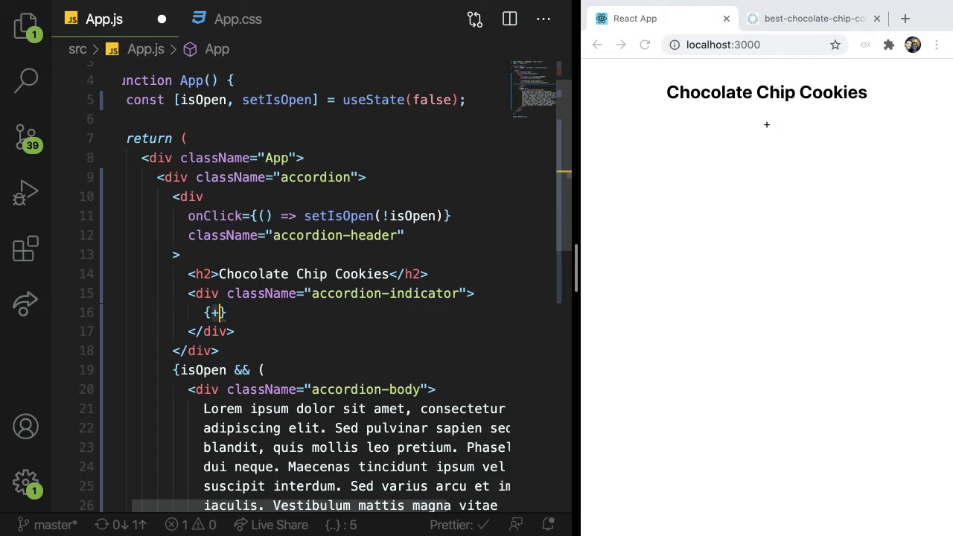
Step: Make the indicator render isOpen ? '-' : '+' and check the plus sign in the page
text('+' ')
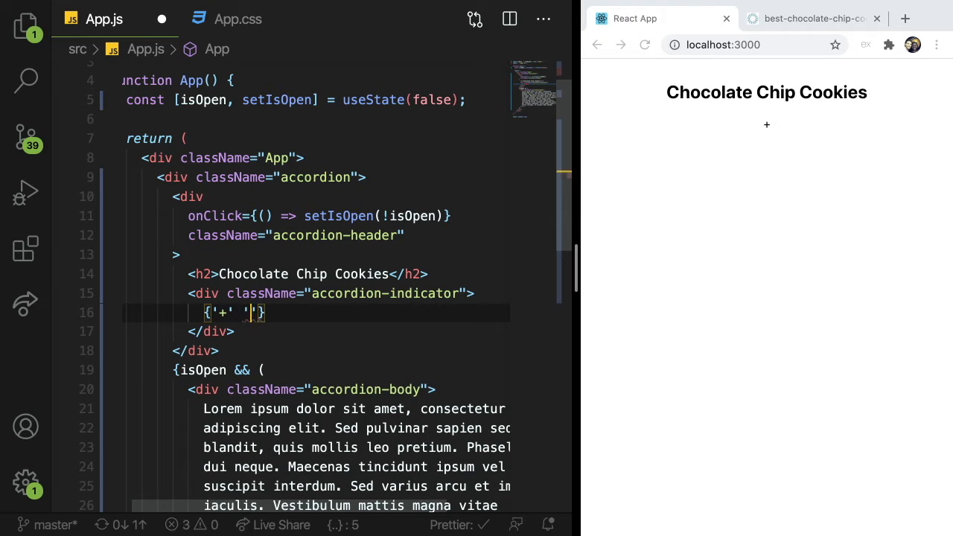
text(-')
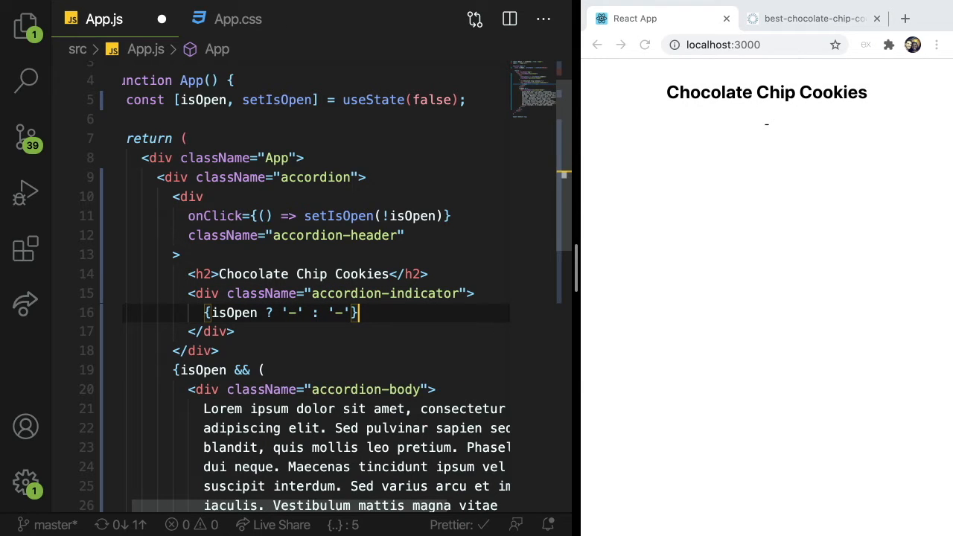
text(+)
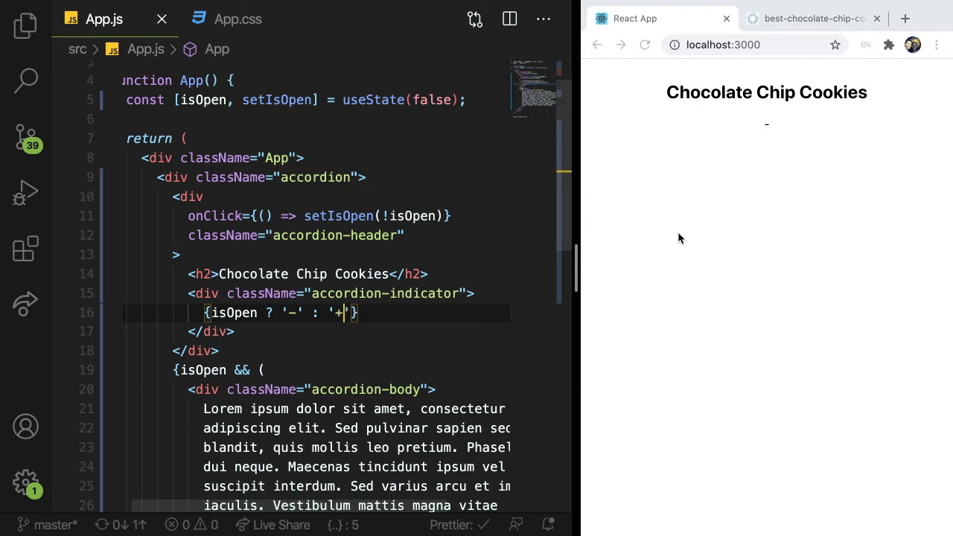
click(765, 92)
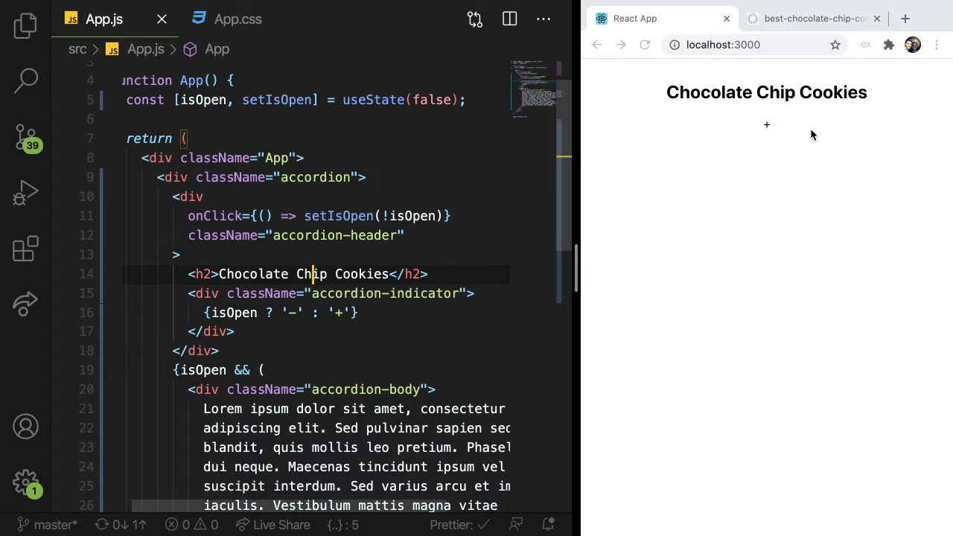
mouse_move(343, 268)
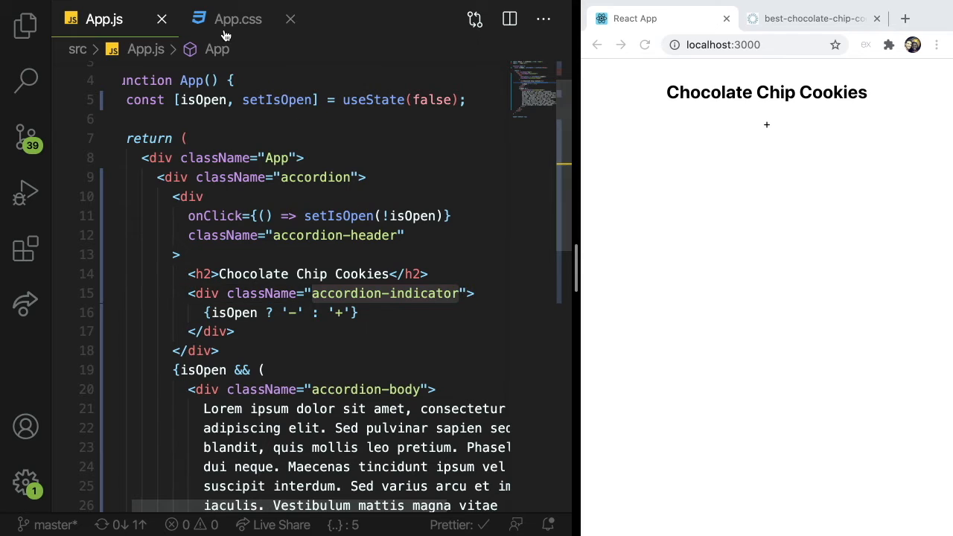
Step: In App.css add an .accordion-indicator rule with float: right and font-size: 30px
click(238, 18)
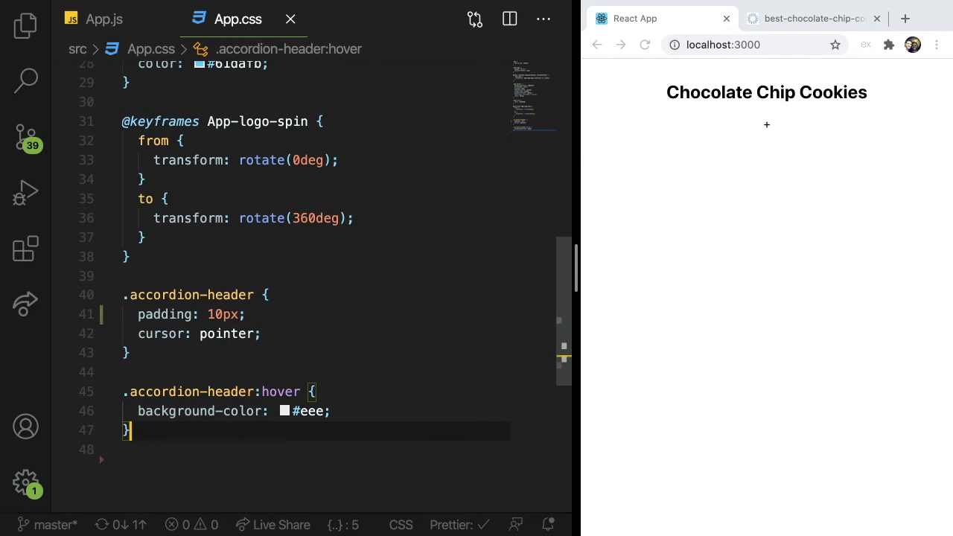
text(.accordion-indicator {)
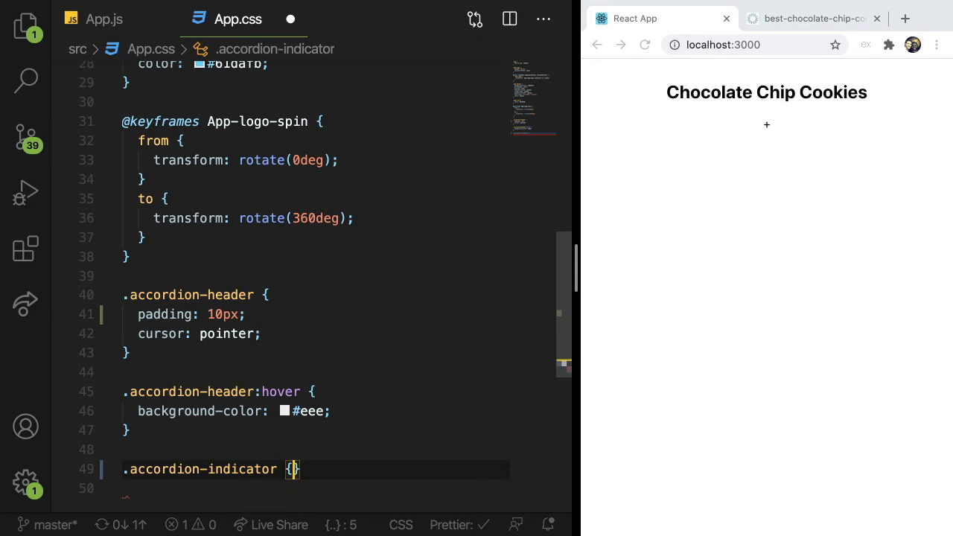
text(float: right)
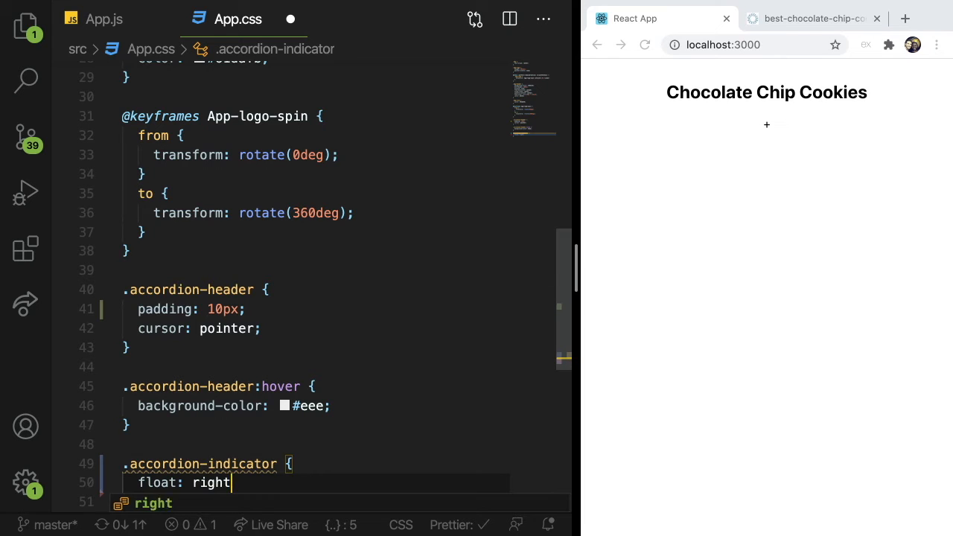
text(font-size: 3)
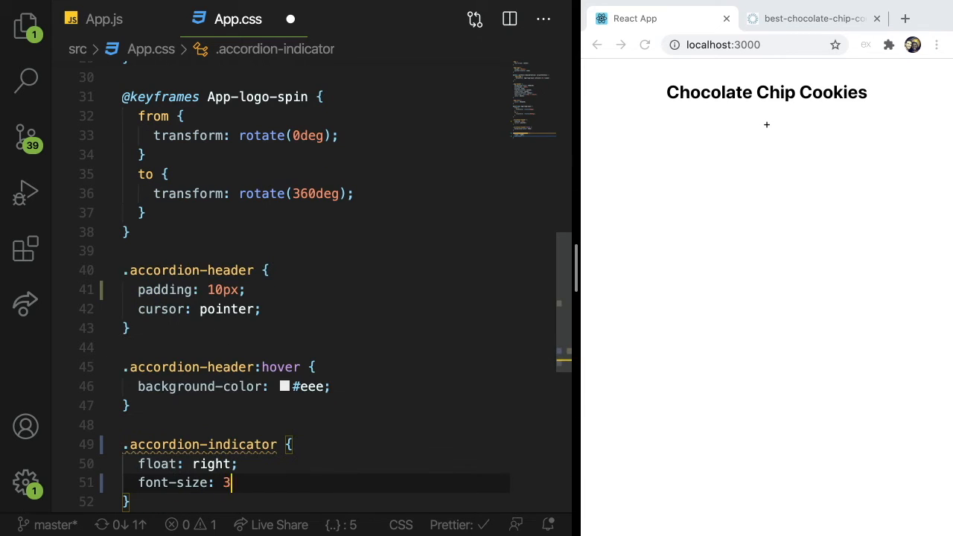
text(0px;)
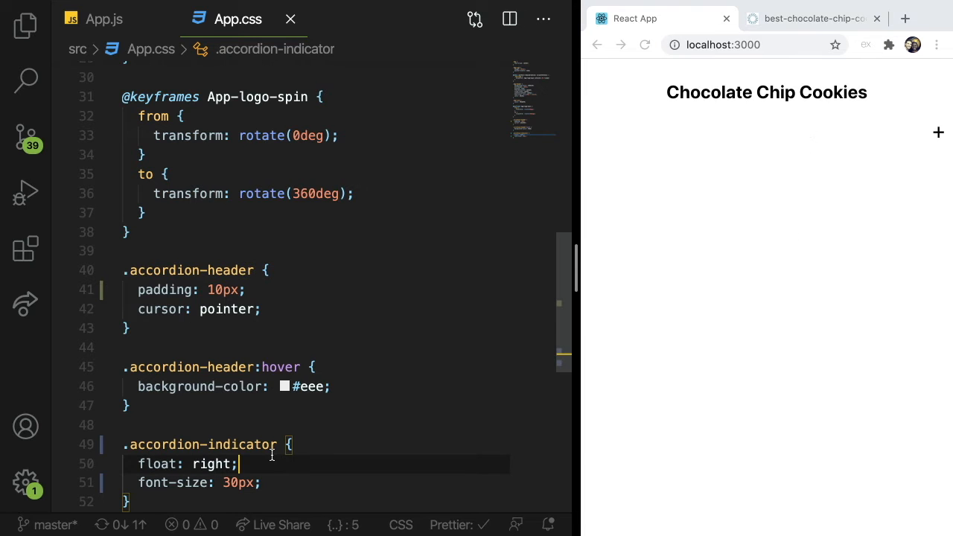
Step: Position the indicator absolutely within a relative header, 30px from the right and 24px from the top
scroll(up, 3)
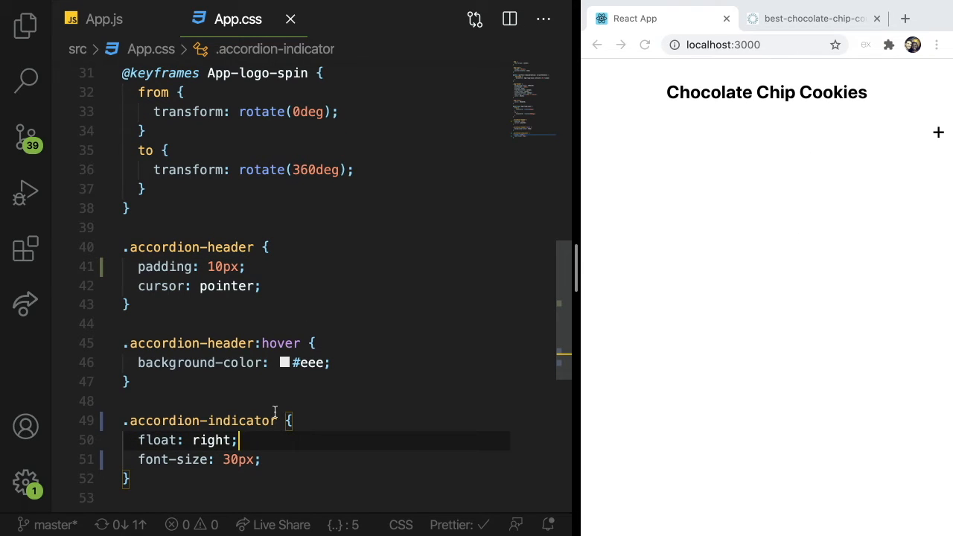
text(position:)
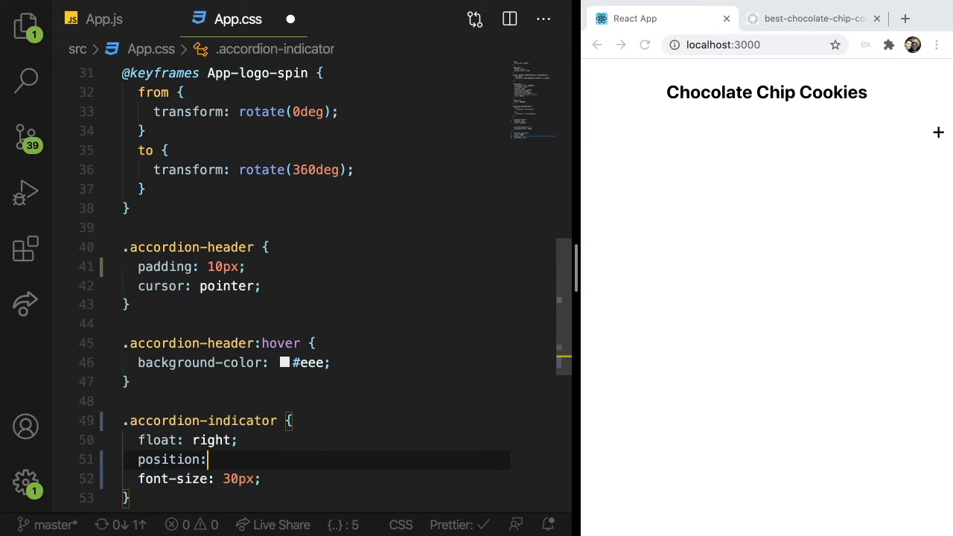
text(absolute;)
text(p)
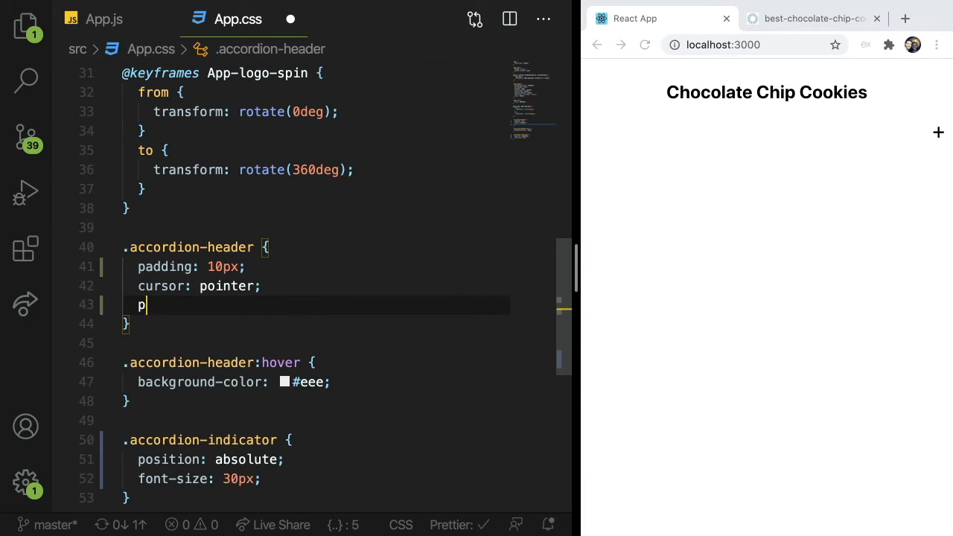
text(osition: relative;)
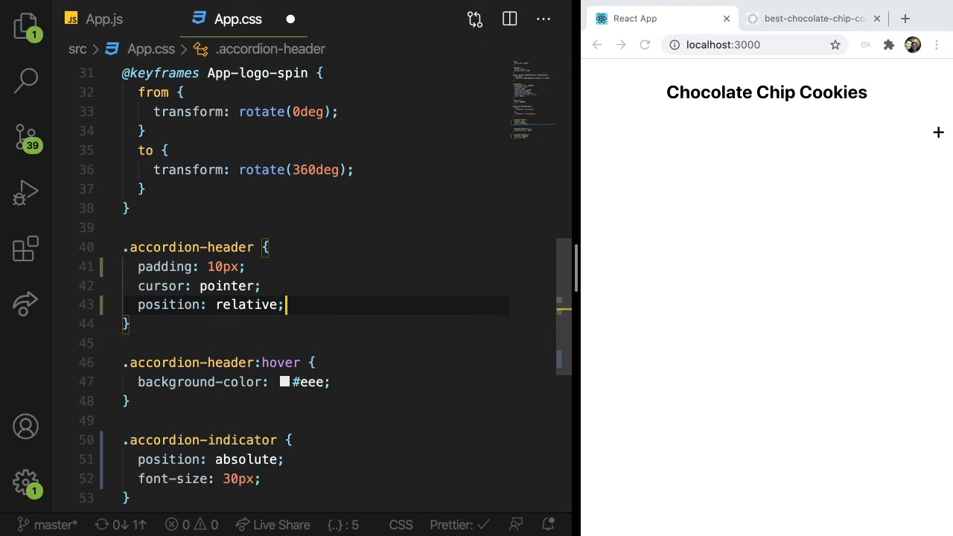
text(right:)
text(top:)
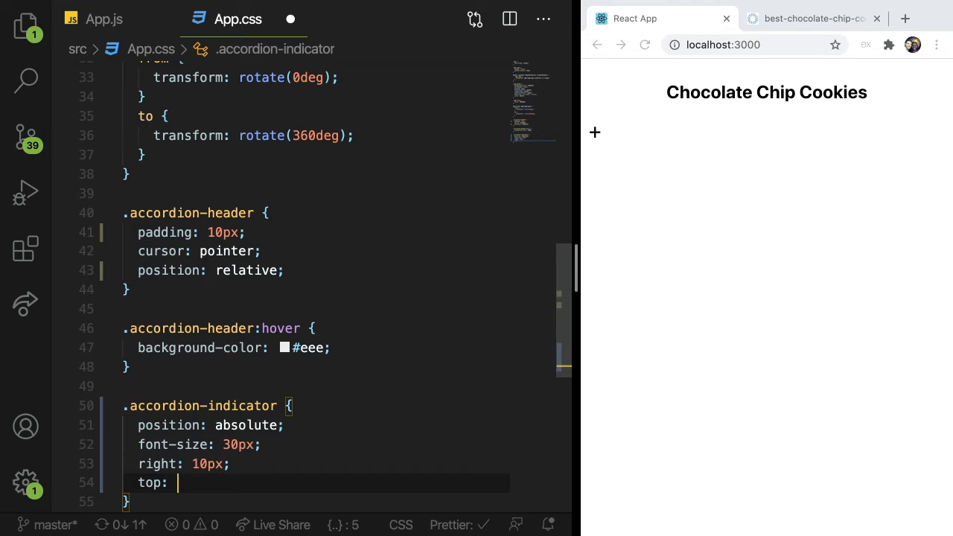
text(10px;)
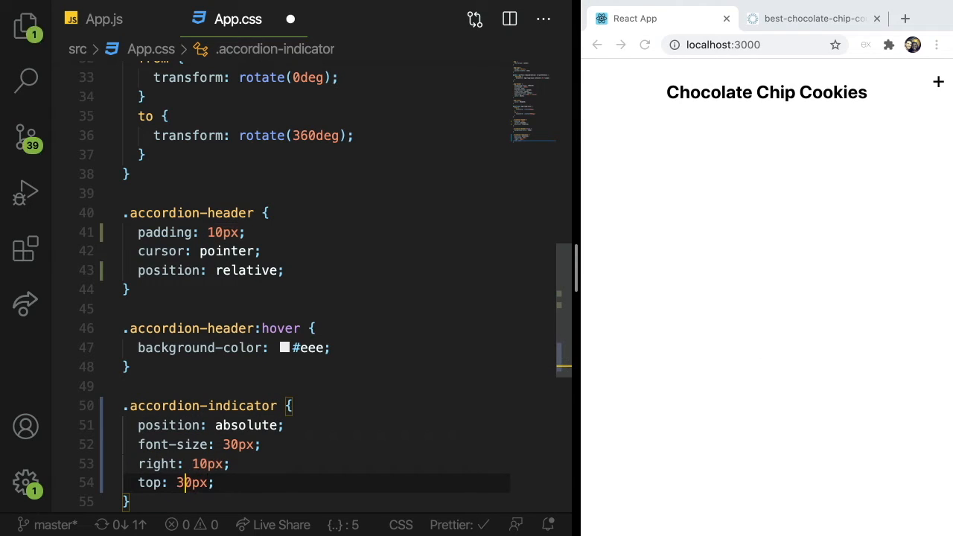
text(24)
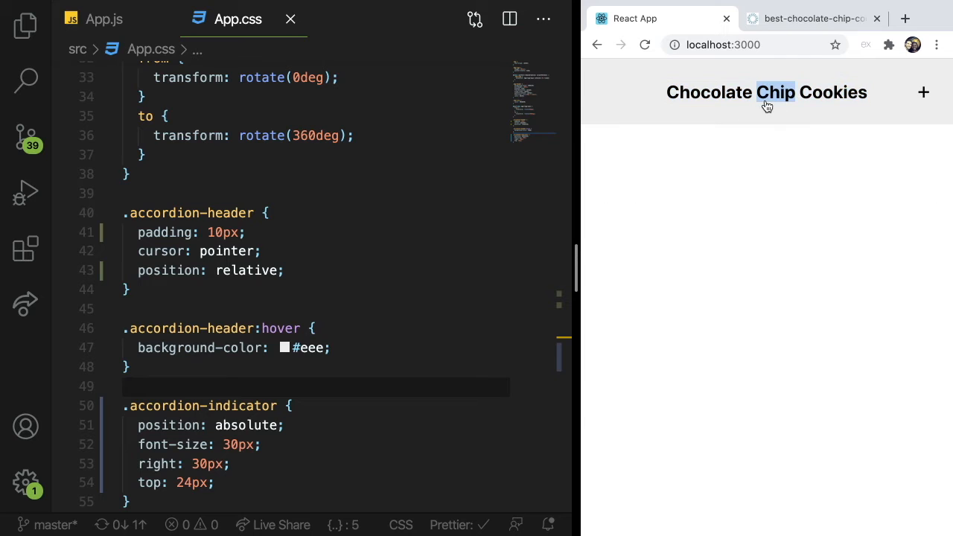
Step: Insert an img with class accordion-image, the cookie.jpg URL and alt "cookie" before the h2, saved
click(104, 18)
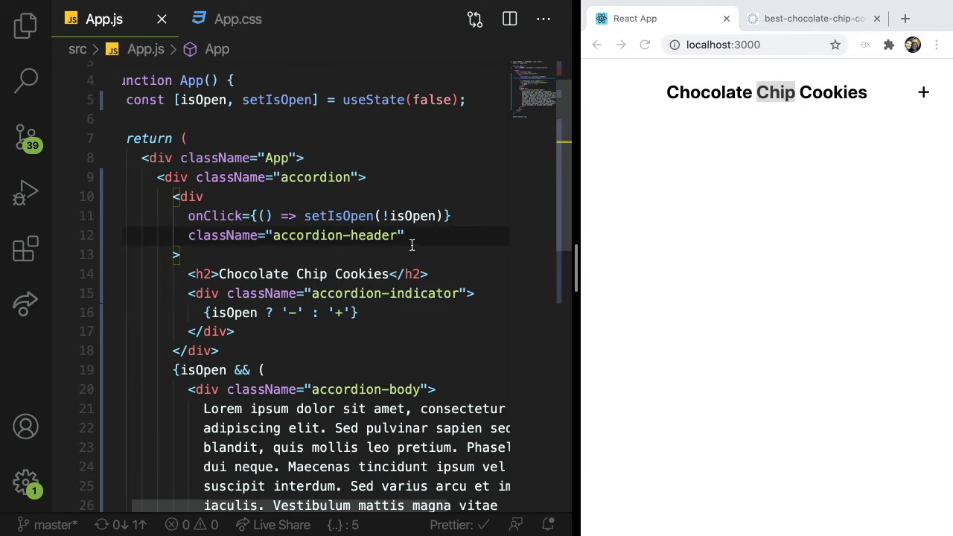
text(<img className="accordion-i)
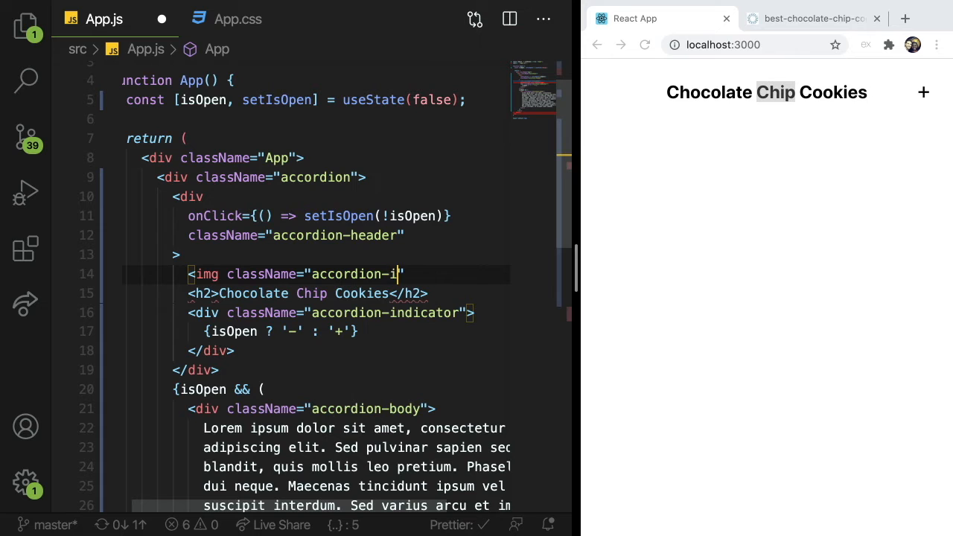
text(mage"></img>)
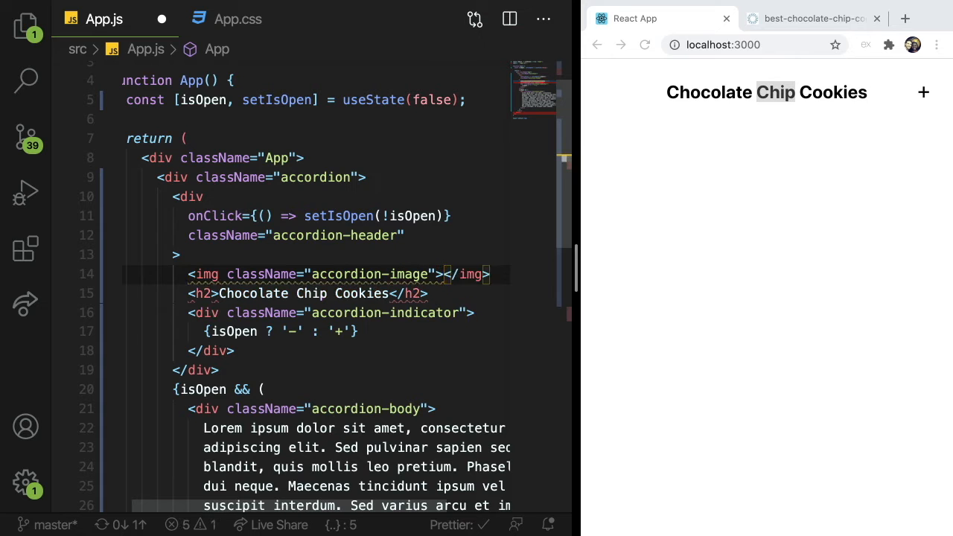
scroll(down, 3)
text( /)
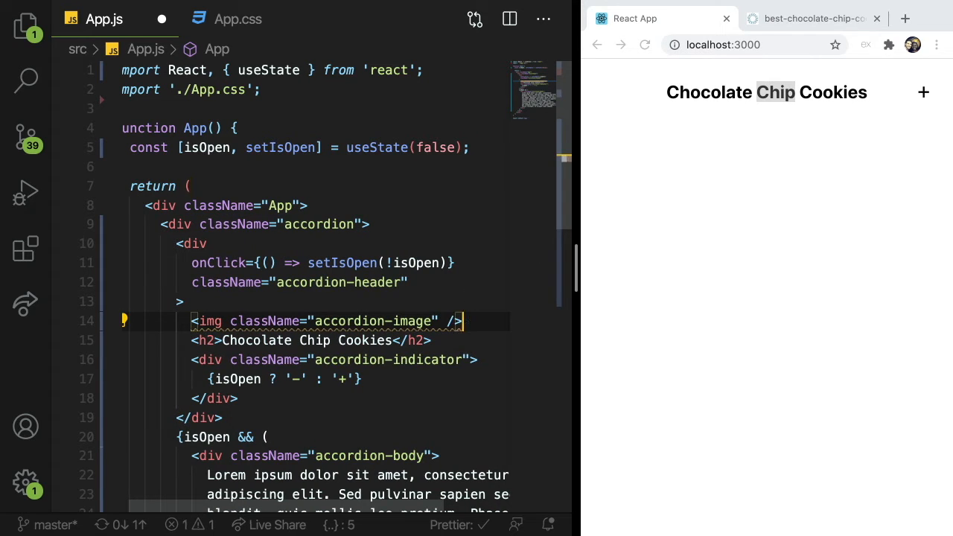
click(811, 18)
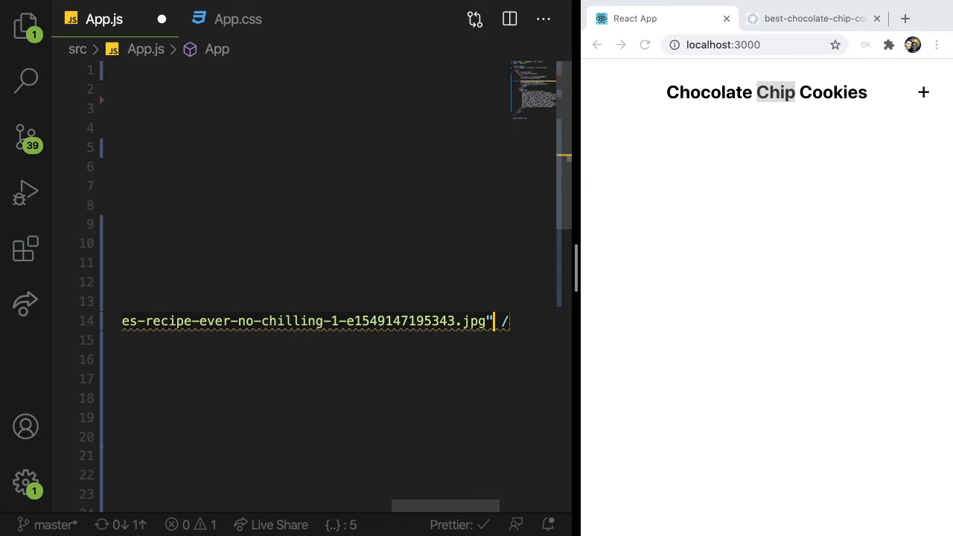
key(ctrl+s)
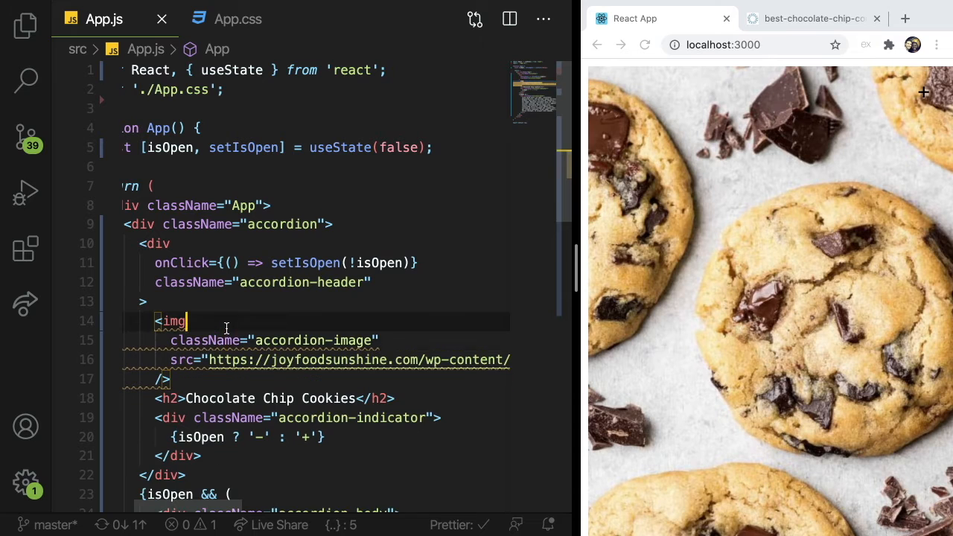
text(alt="cookie)
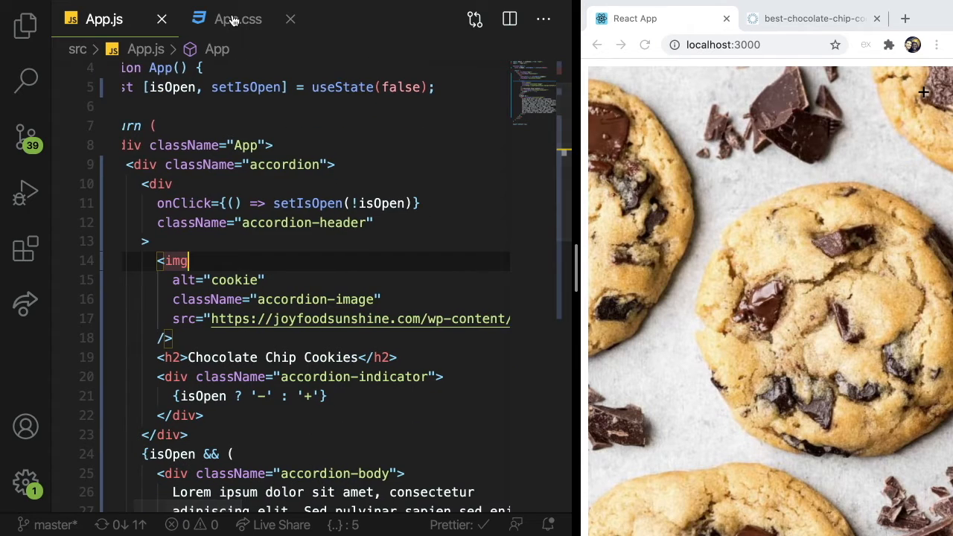
Step: Add an .accordion-image rule in App.css with width 70px
click(236, 18)
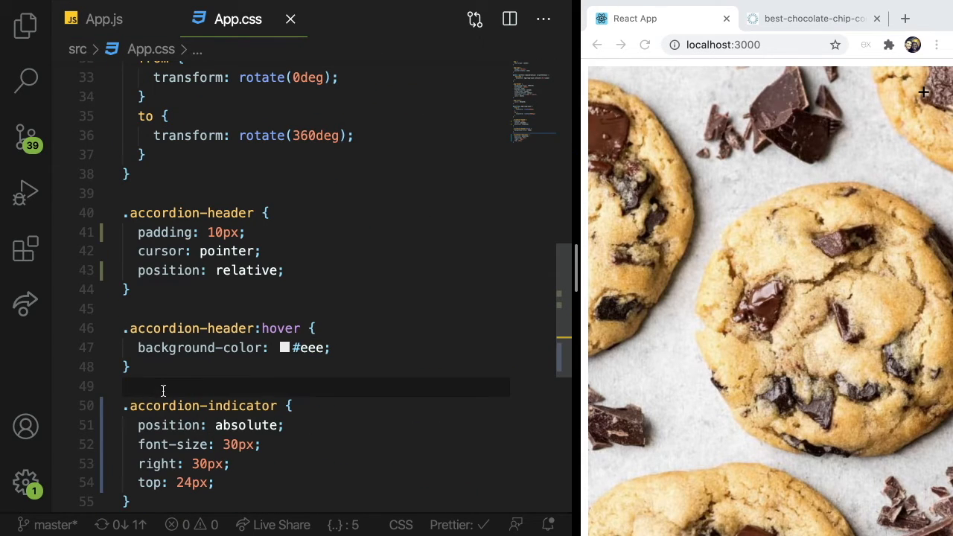
scroll(down, 3)
text(.accordion-image {)
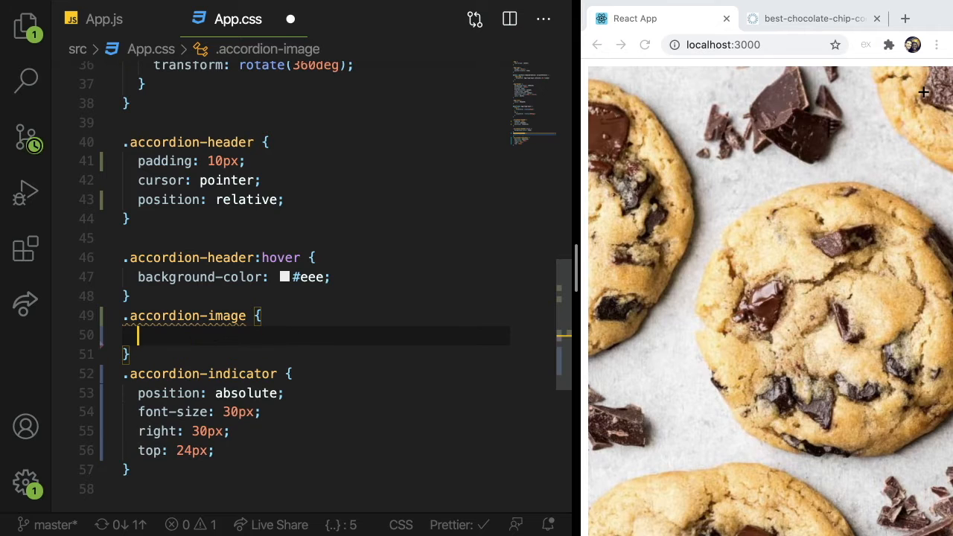
text(width: 100px;)
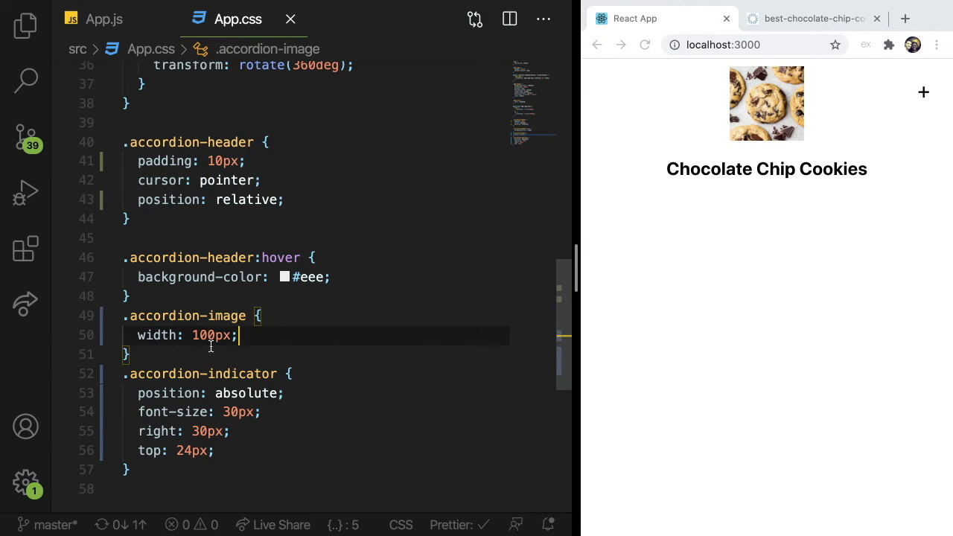
text(70px)
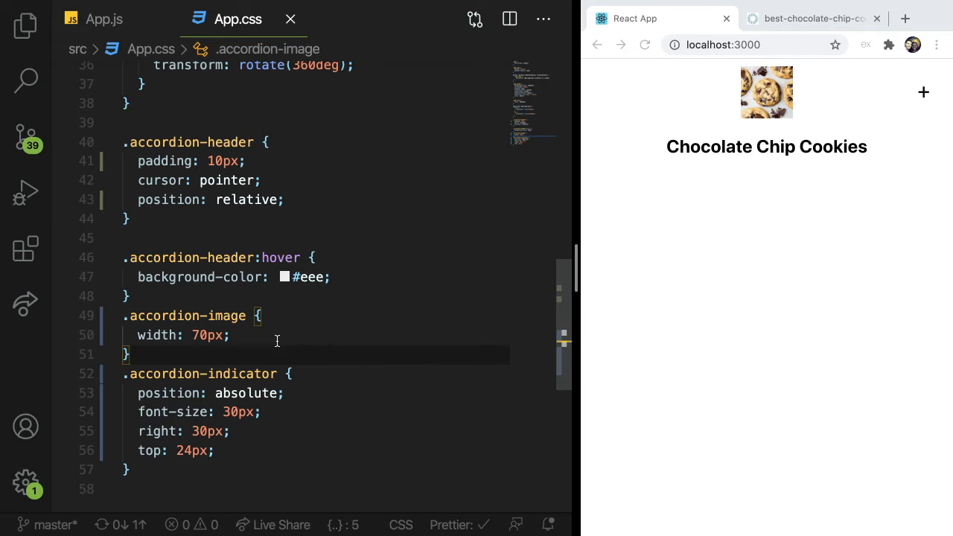
Step: Give .accordion-image position: absolute and left: 30px
click(259, 316)
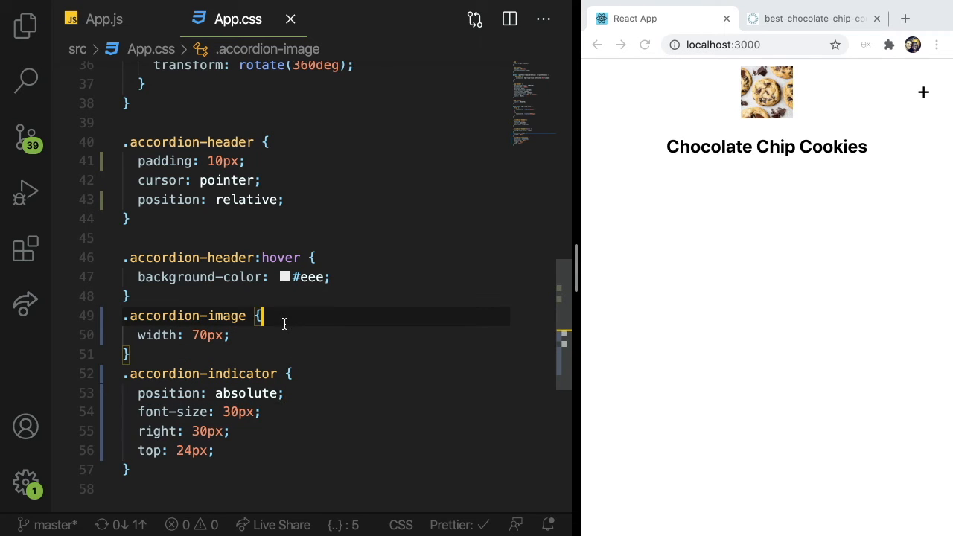
click(256, 354)
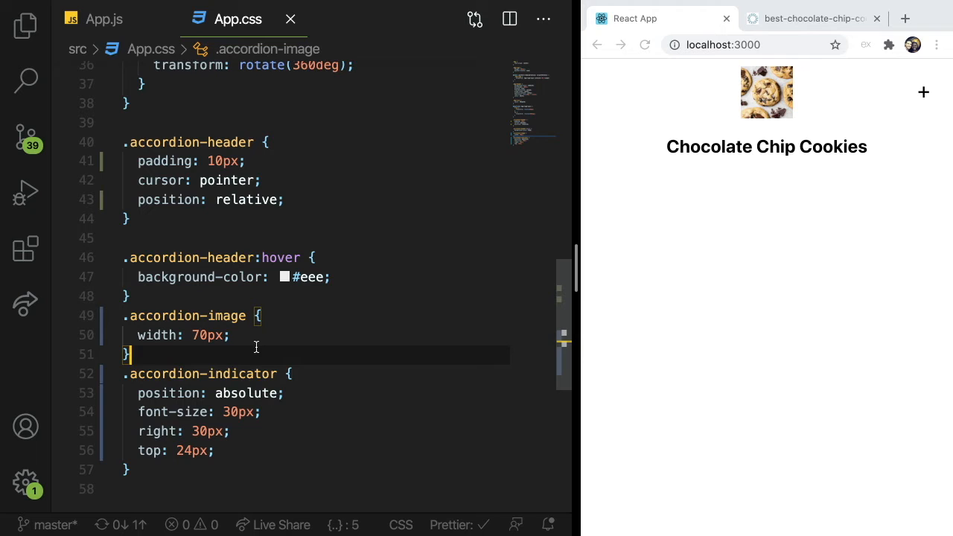
text(position: absolute;)
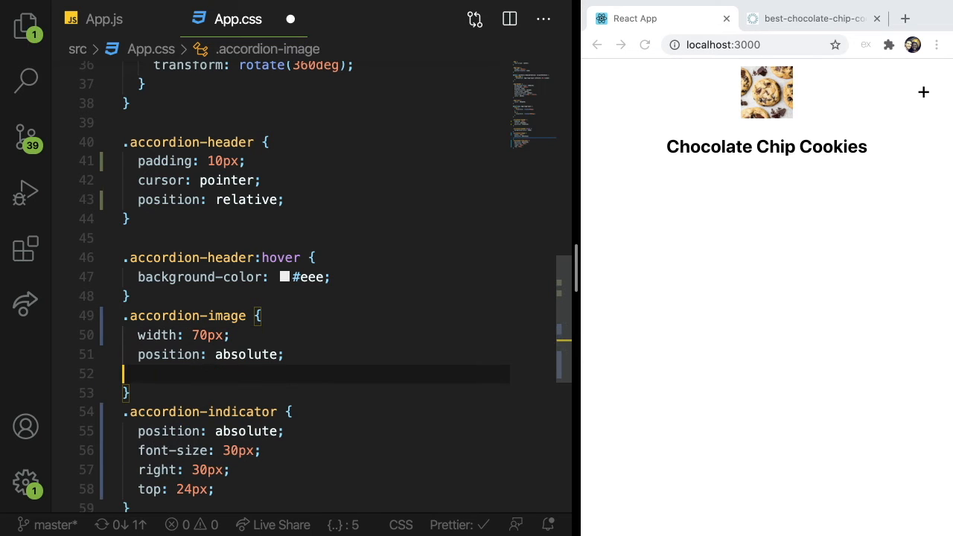
text(left: 30px;)
text(.accordion-body {)
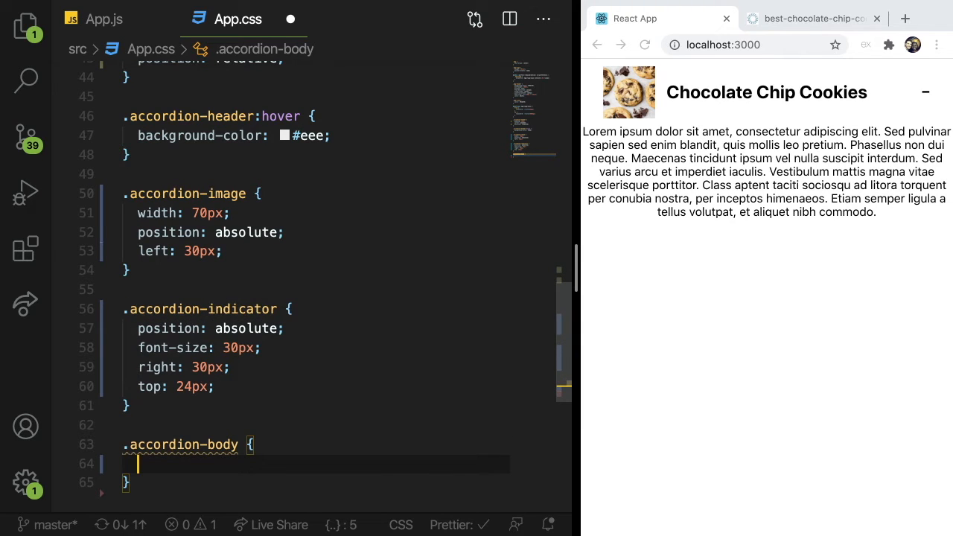
Step: Add .accordion-body with text-align left, 20px font and 10px side padding, then test toggling in Chrome
text(text-alirn)
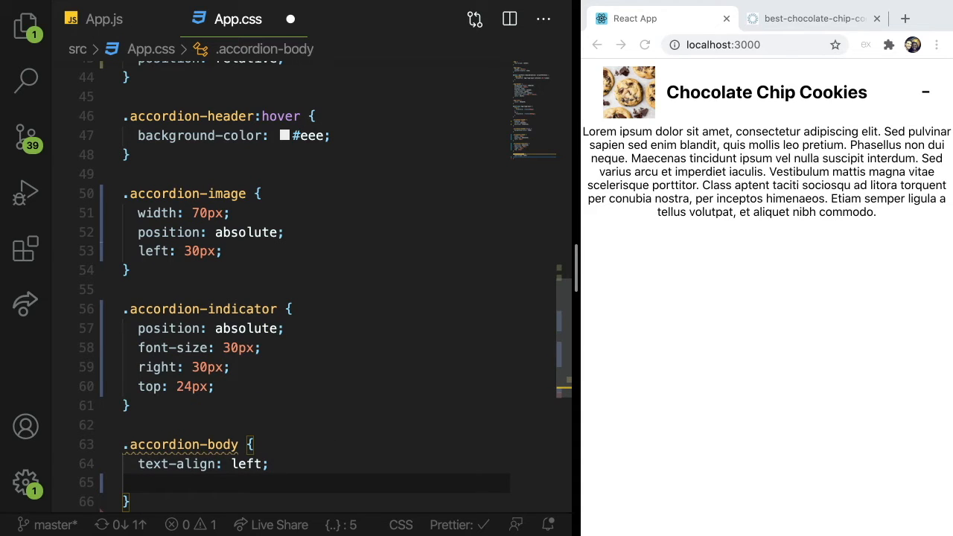
text(font-size: 20px;)
text(padding-left: 10px;)
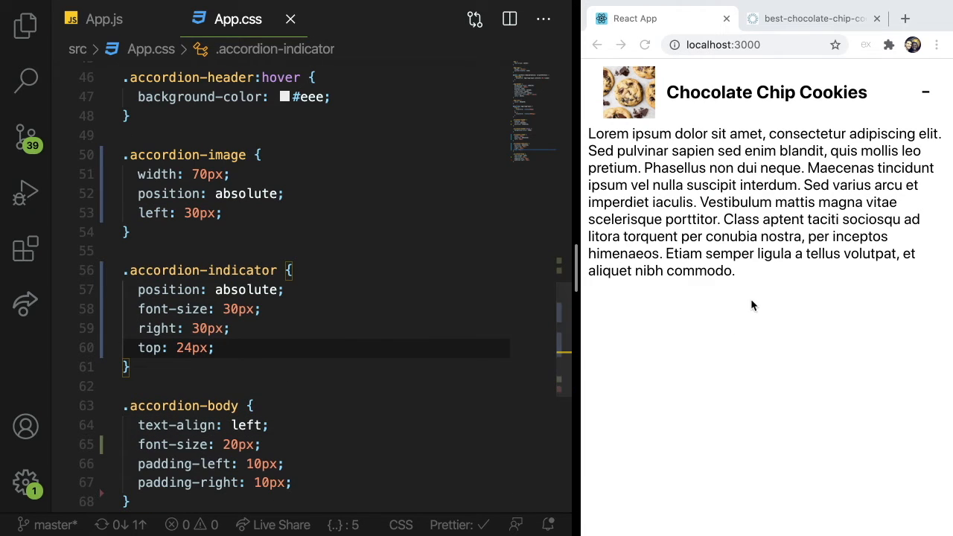
double_click(708, 92)
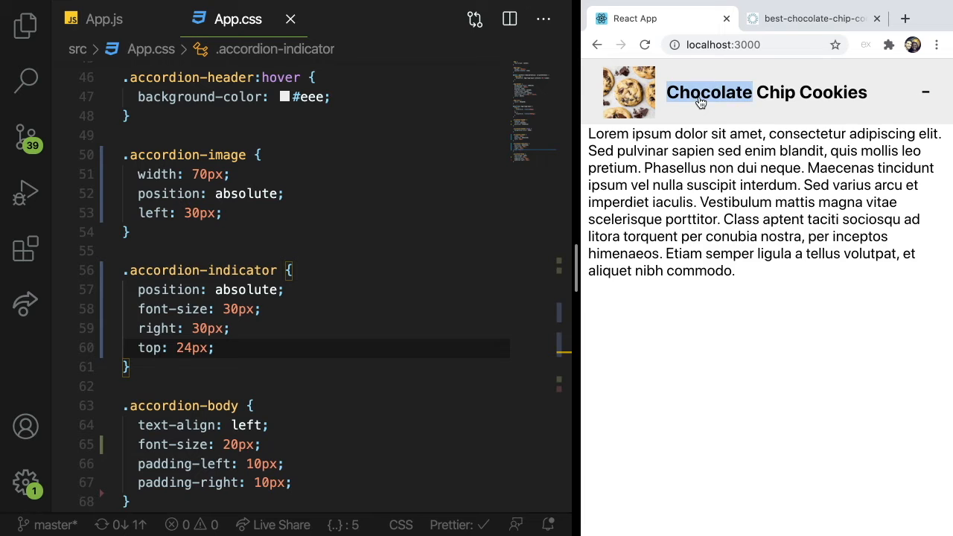
click(765, 92)
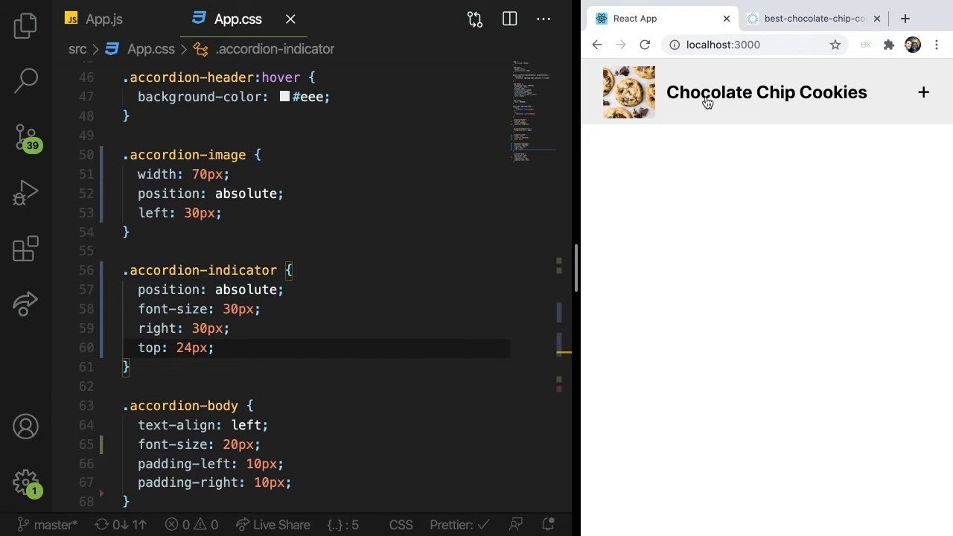
click(104, 18)
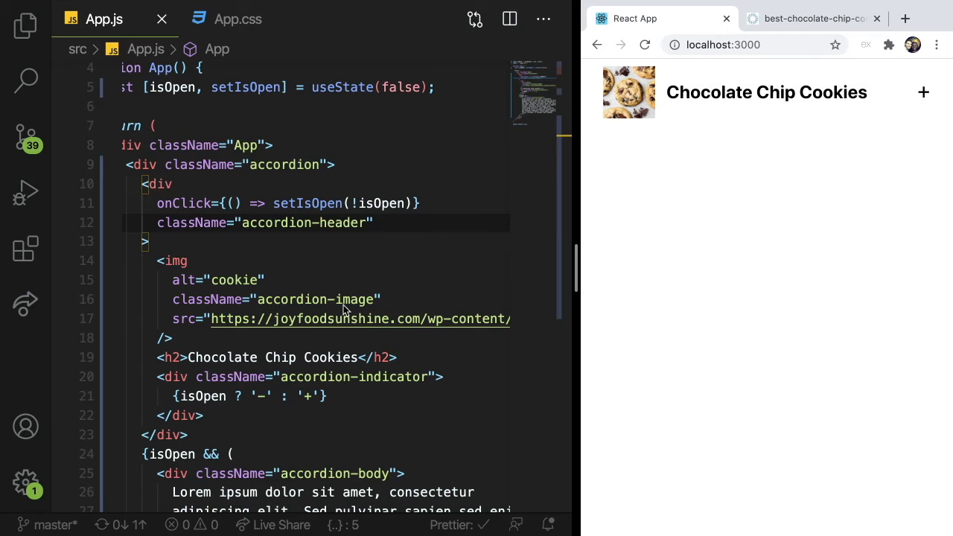
Step: Select the isOpen state in App.js and create a new Accordion.jsx file in src
scroll(down, 3)
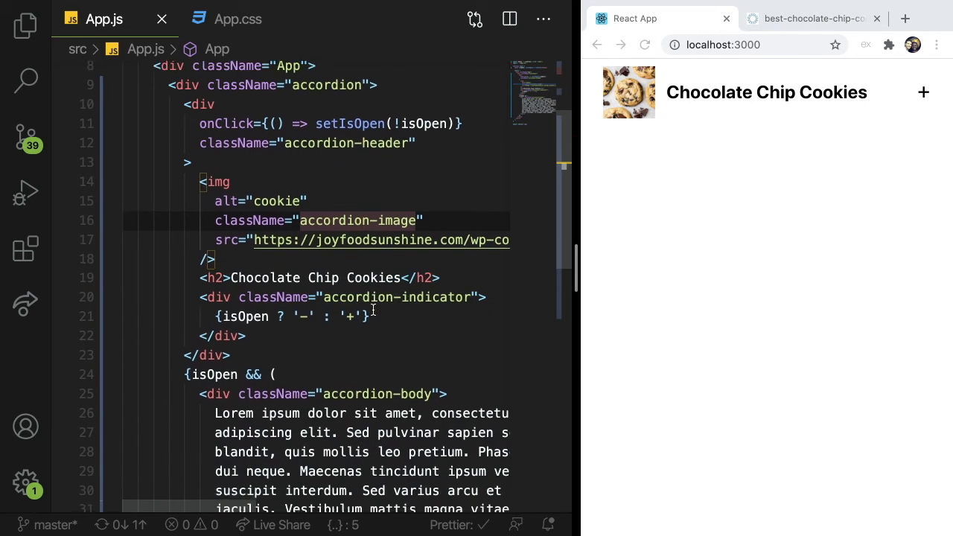
scroll(up, 3)
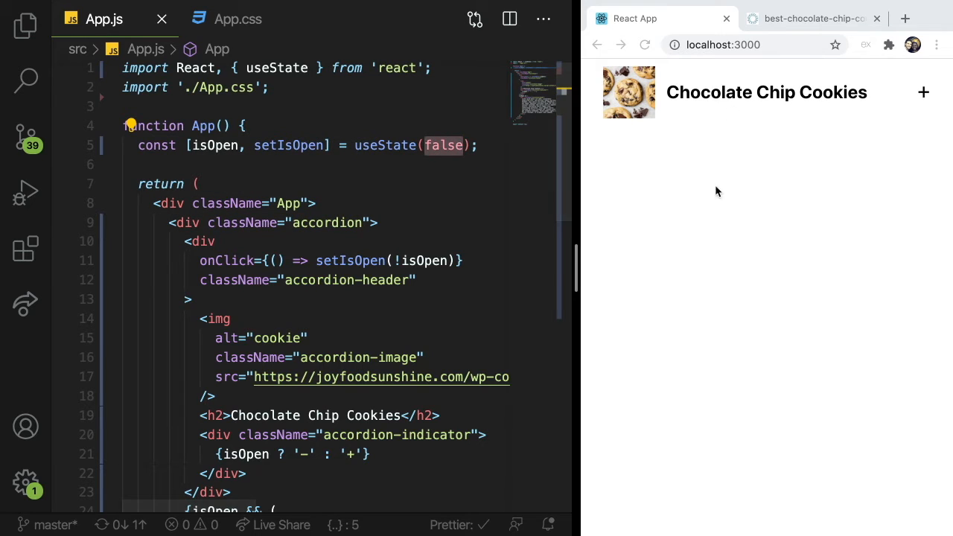
double_click(289, 146)
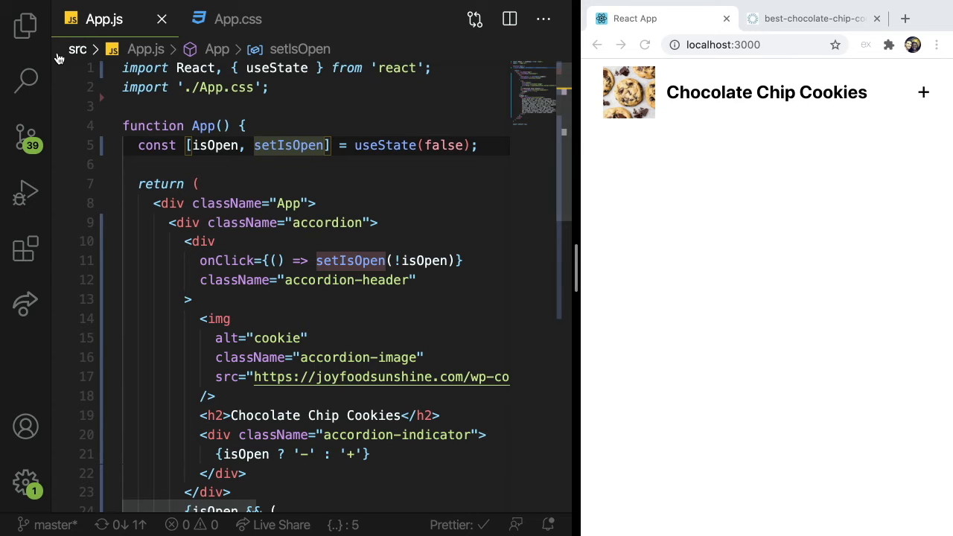
mouse_move(246, 160)
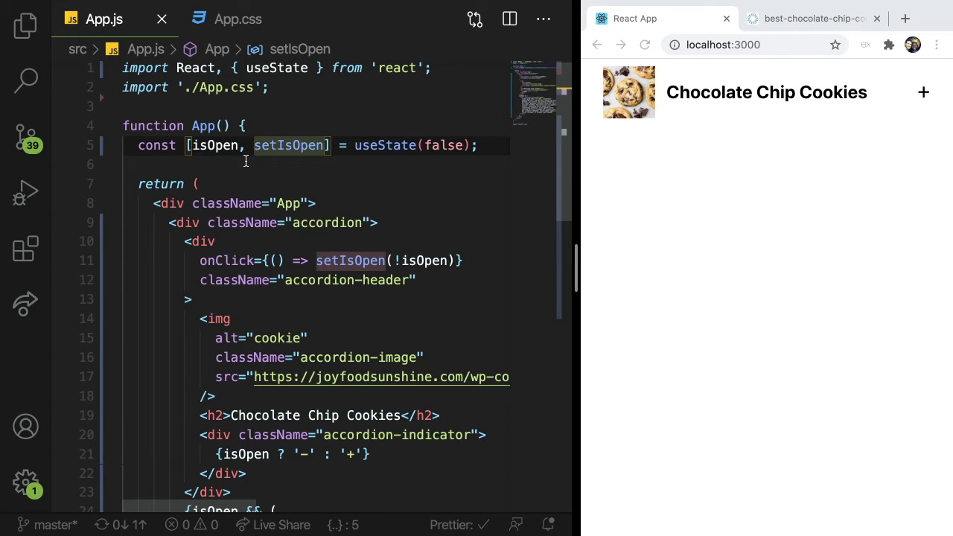
click(25, 27)
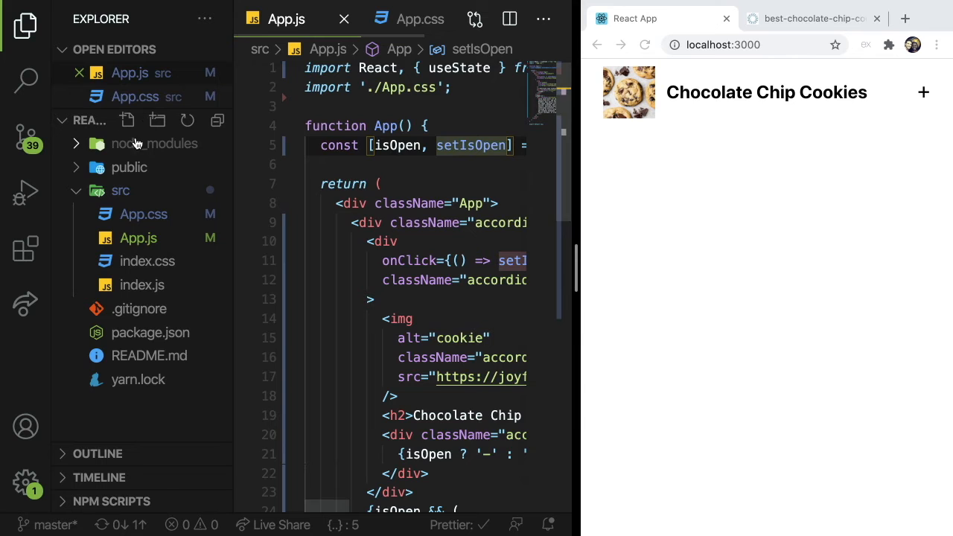
click(121, 191)
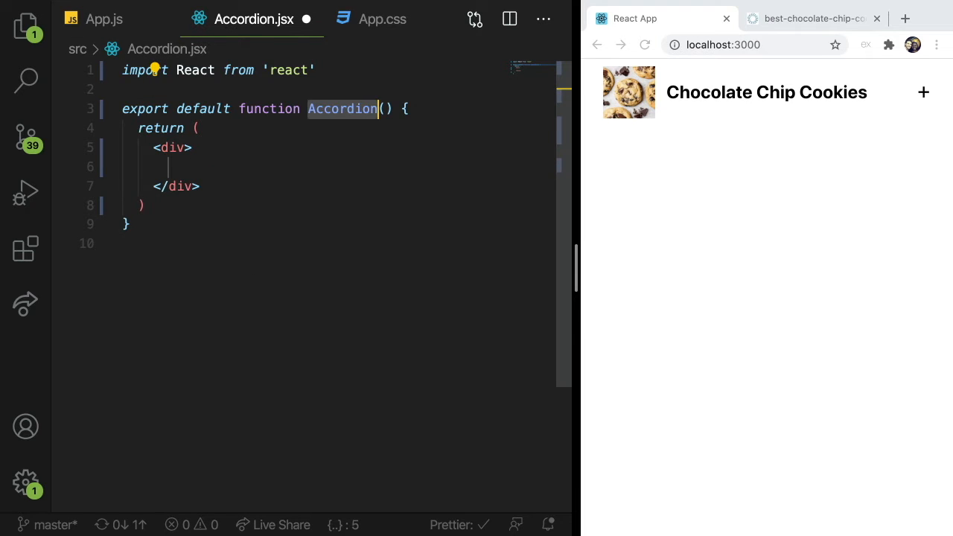
Step: Move the accordion markup and isOpen state from App.js into Accordion.jsx's return and save
click(104, 18)
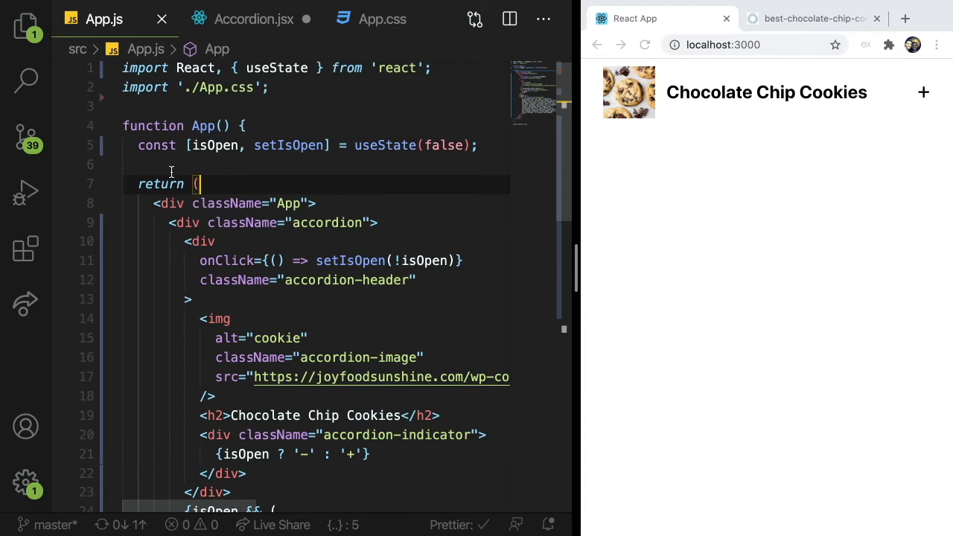
scroll(down, 3)
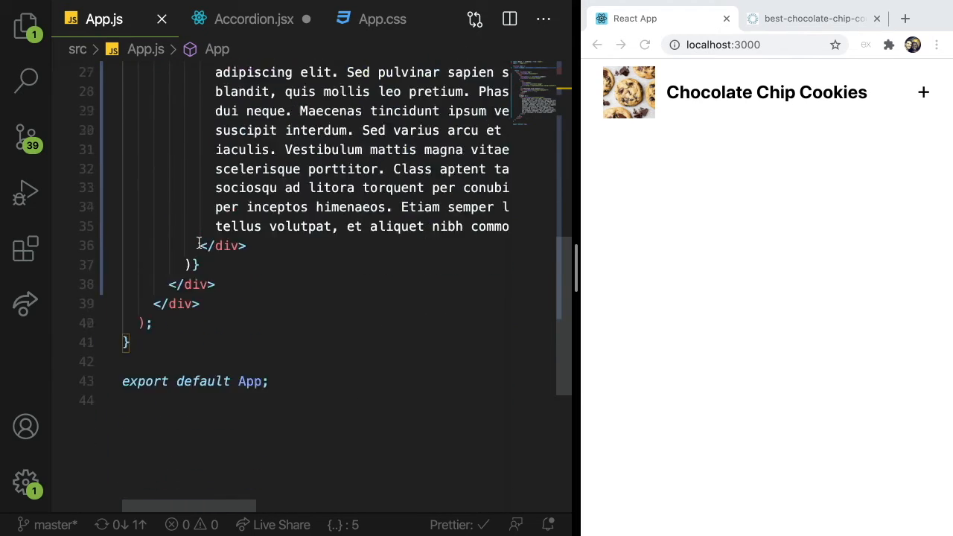
scroll(up, 3)
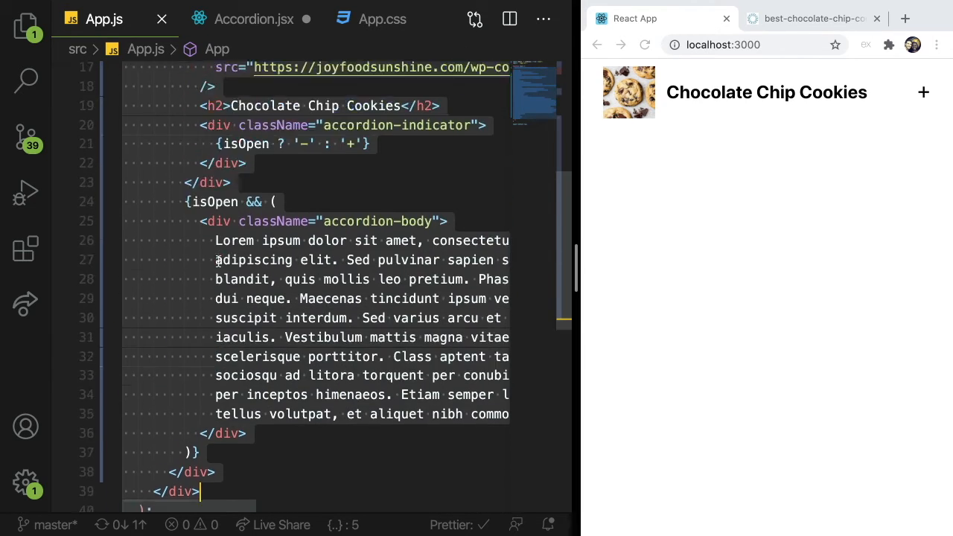
scroll(down, 3)
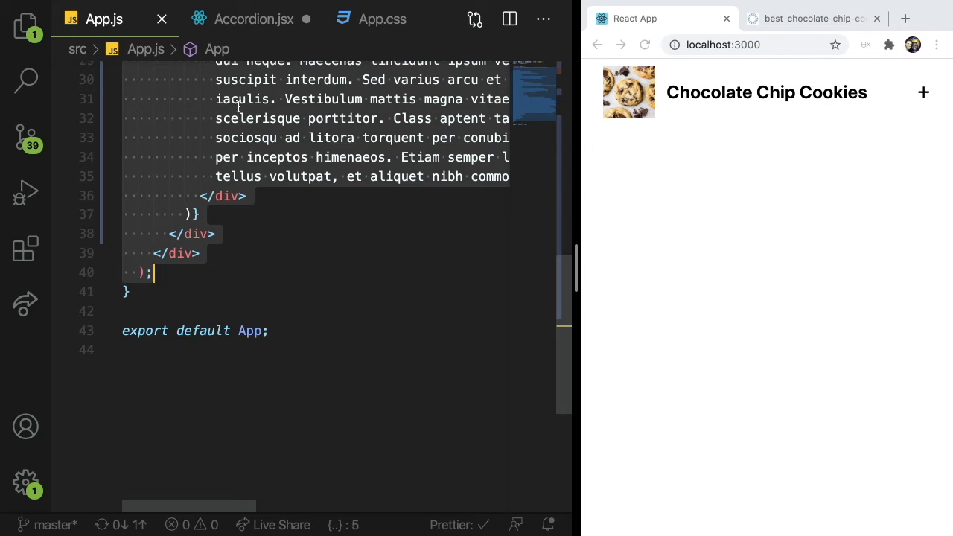
click(253, 18)
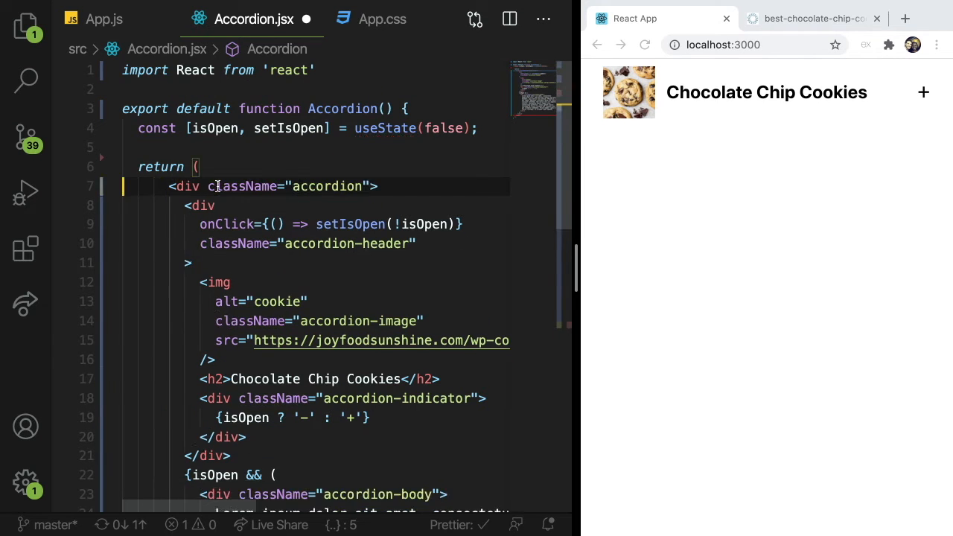
scroll(down, 3)
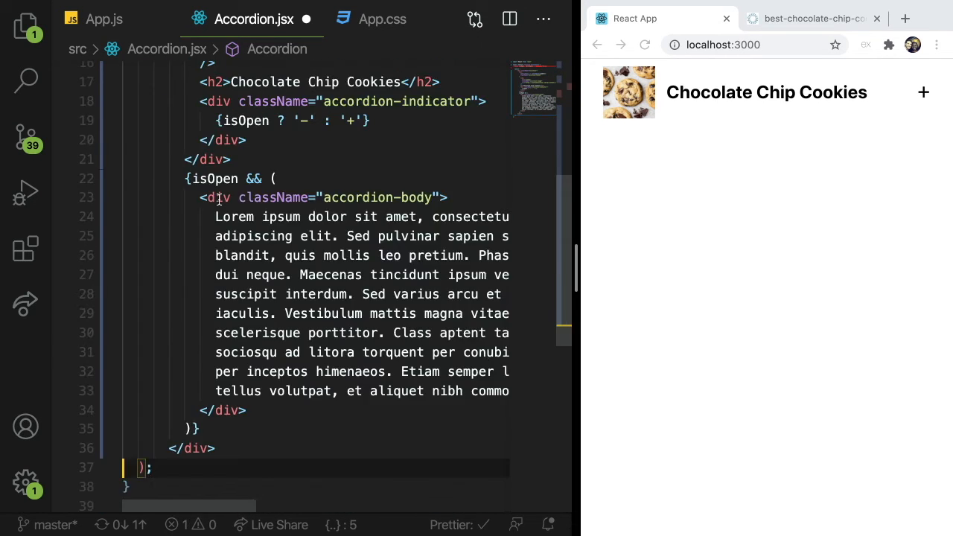
scroll(up, 3)
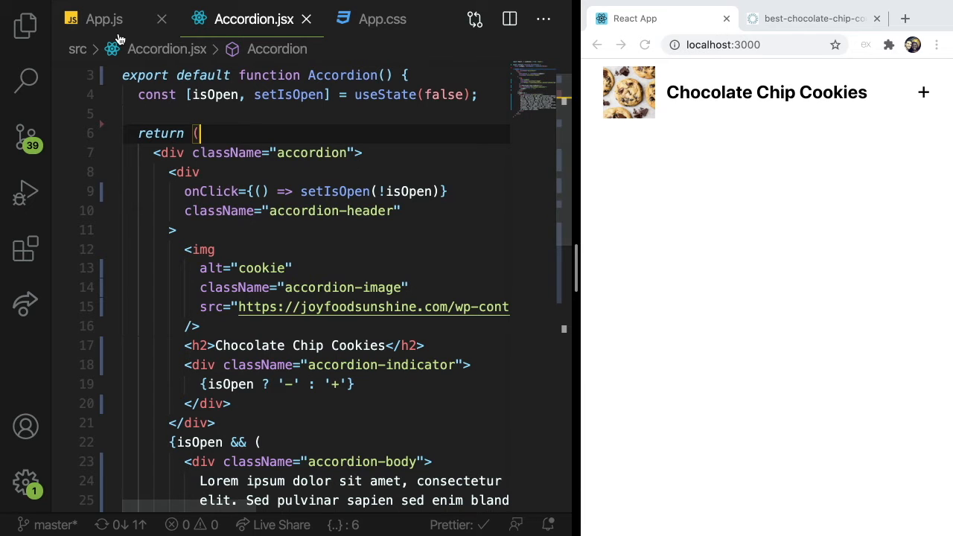
Step: In App.js import Accordion from './Accordion' and render <Accordion /> in place of the inline markup
click(95, 18)
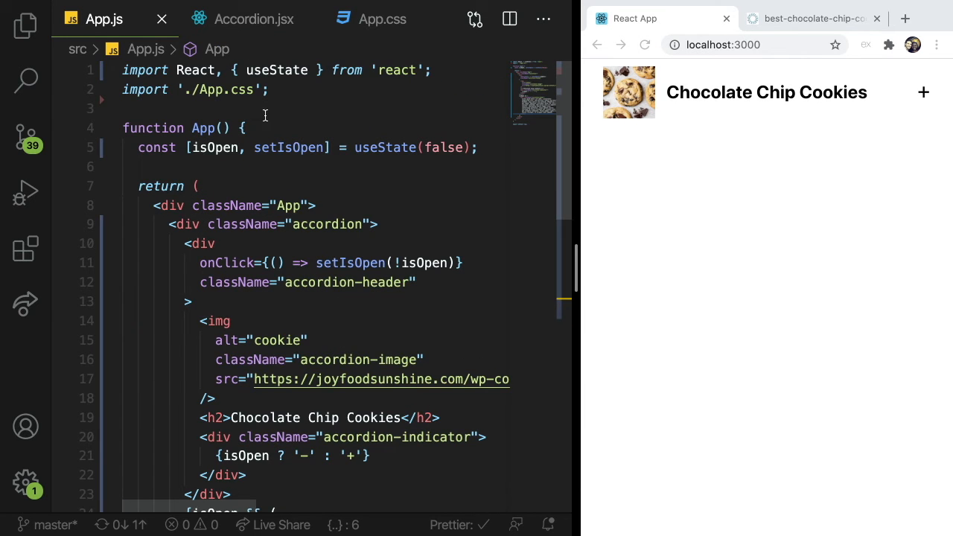
text(import)
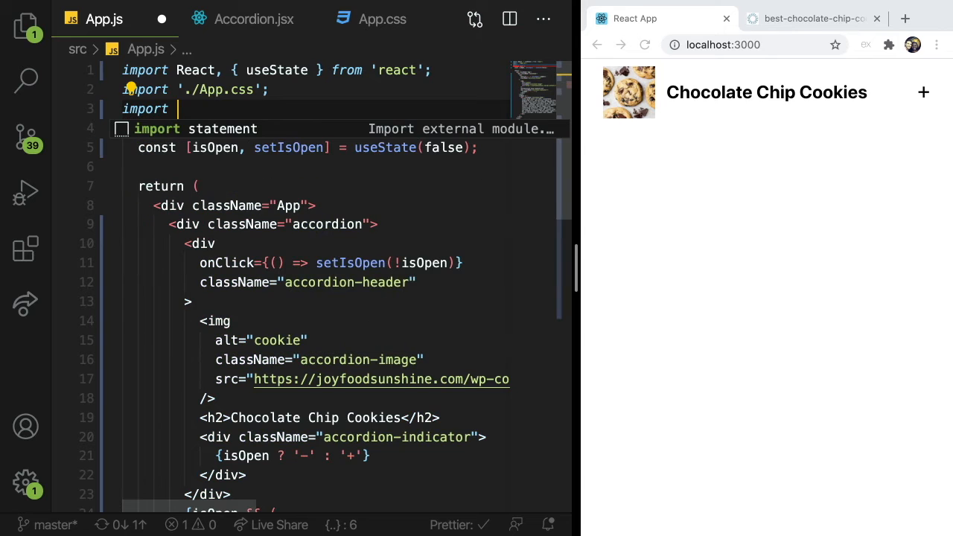
text(Accordion from './)
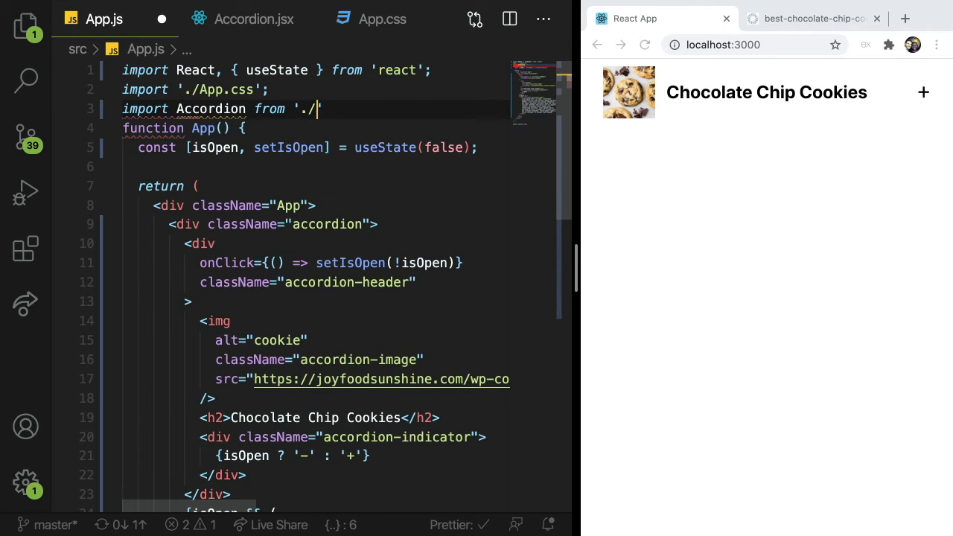
text(Accordion')
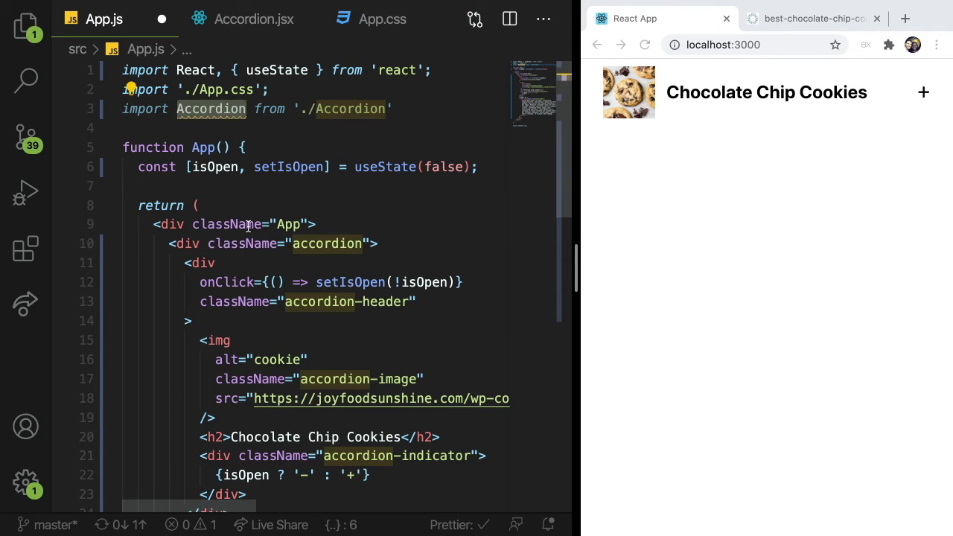
text(<Accordion />)
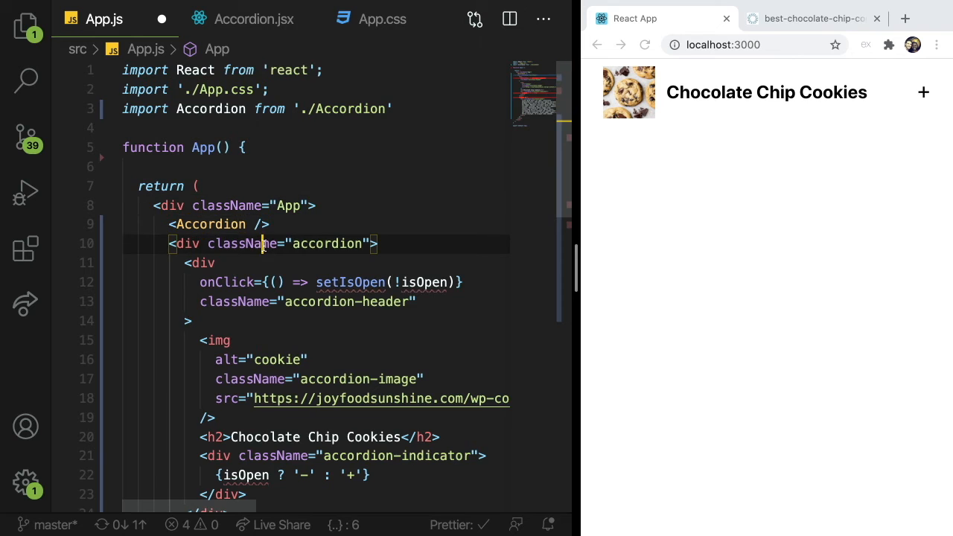
scroll(down, 3)
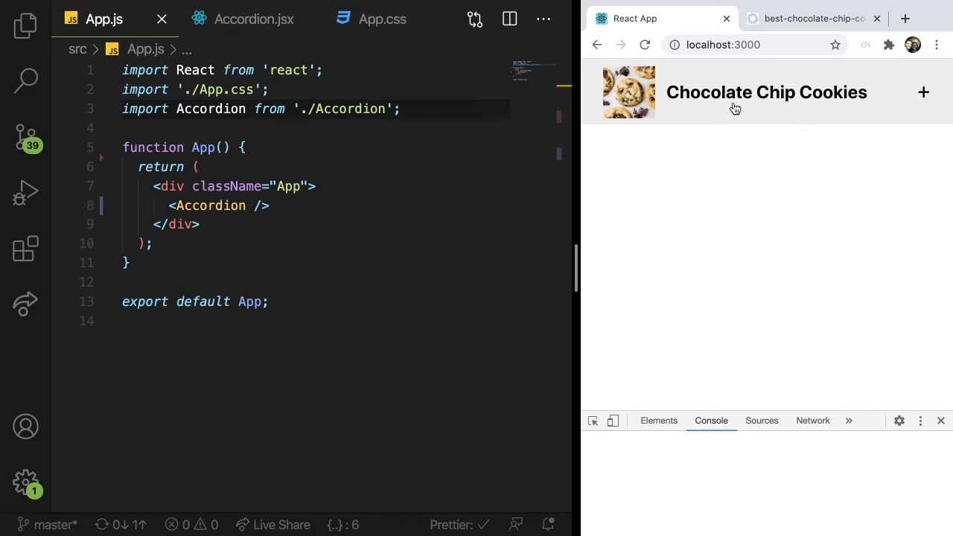
click(709, 420)
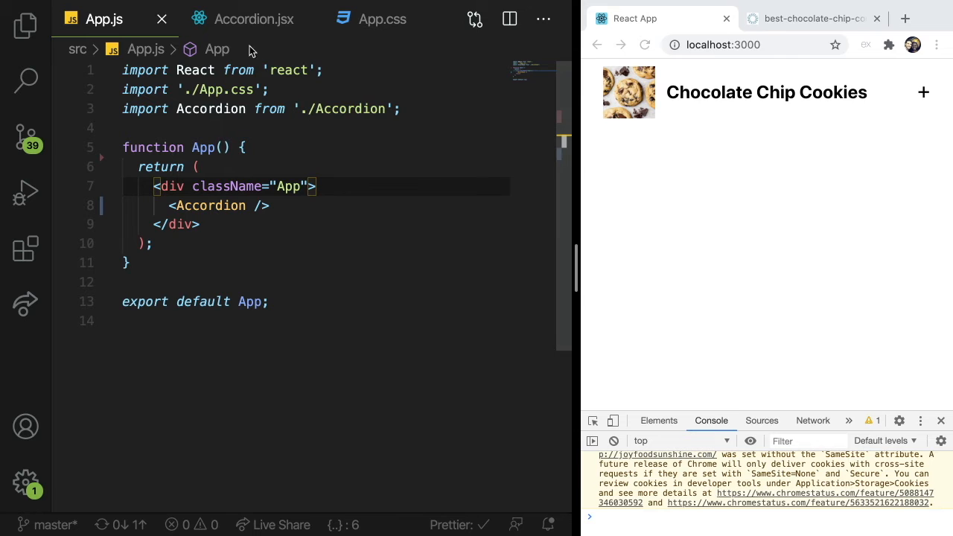
Step: Destructure an image prop in Accordion and use src={image} on the img
click(253, 18)
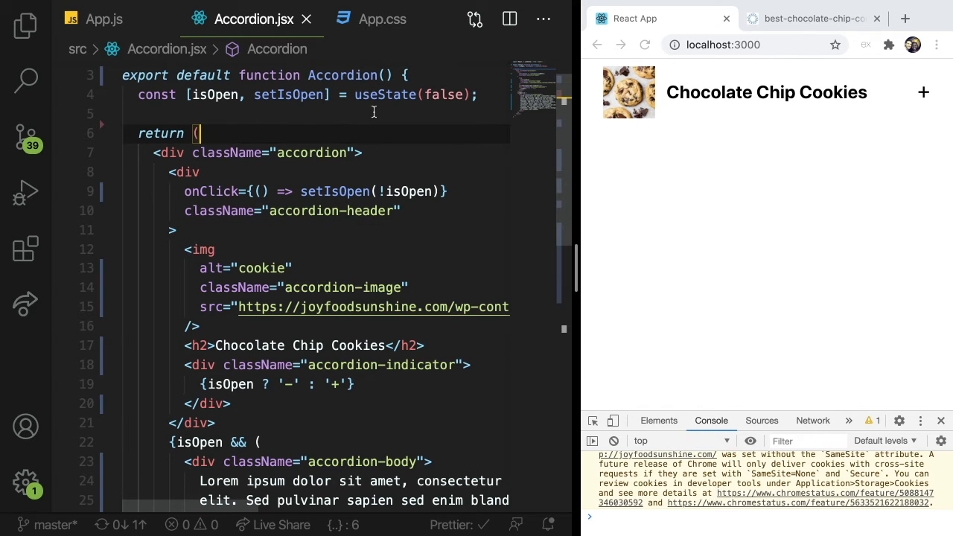
mouse_move(341, 233)
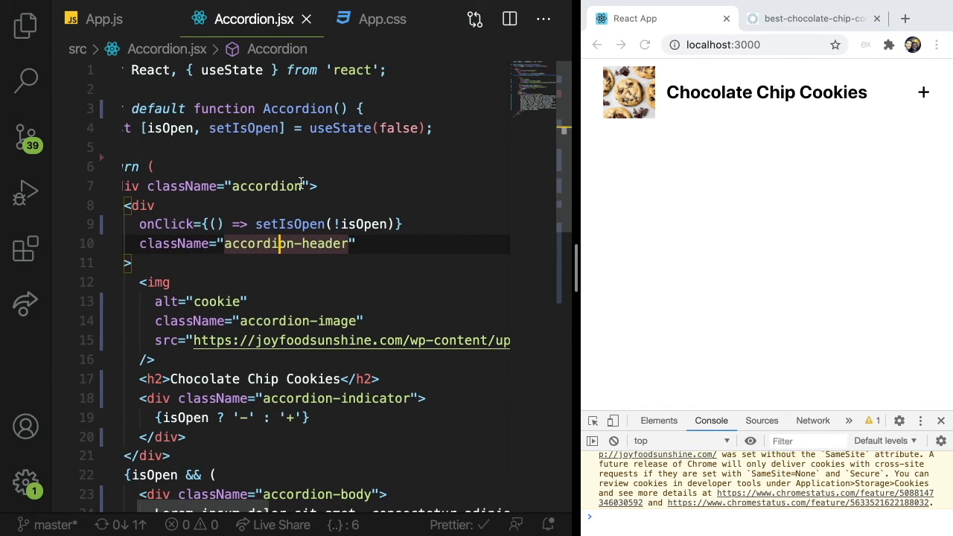
mouse_move(631, 107)
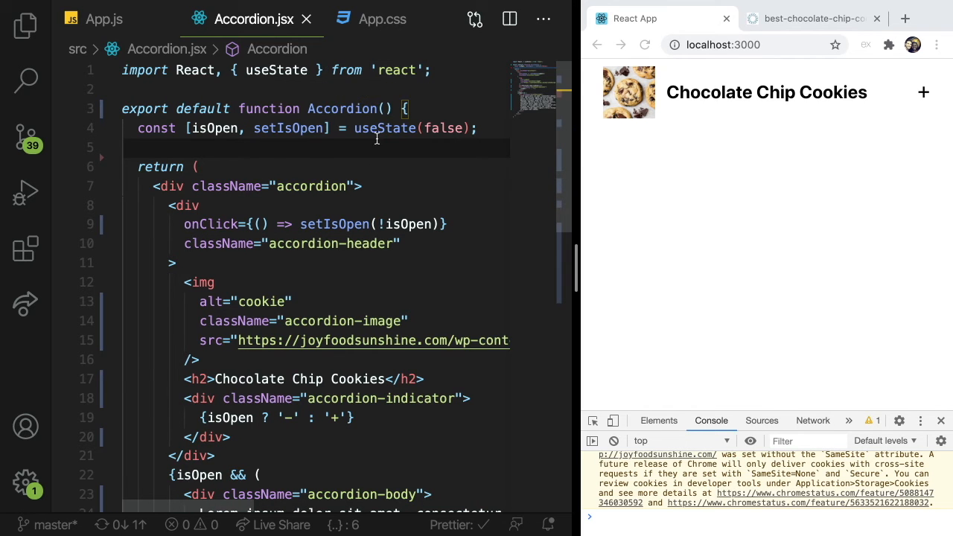
text({})
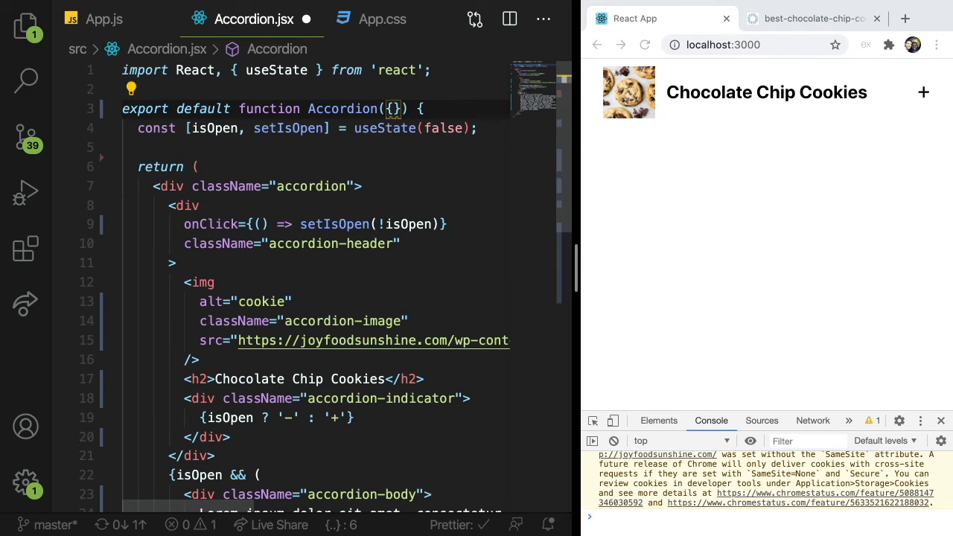
text(image)
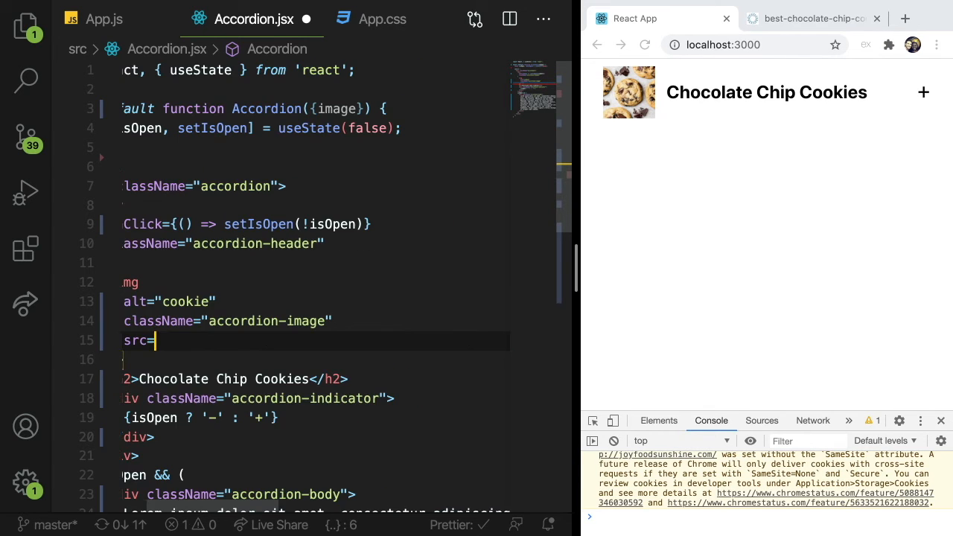
scroll(left, 3)
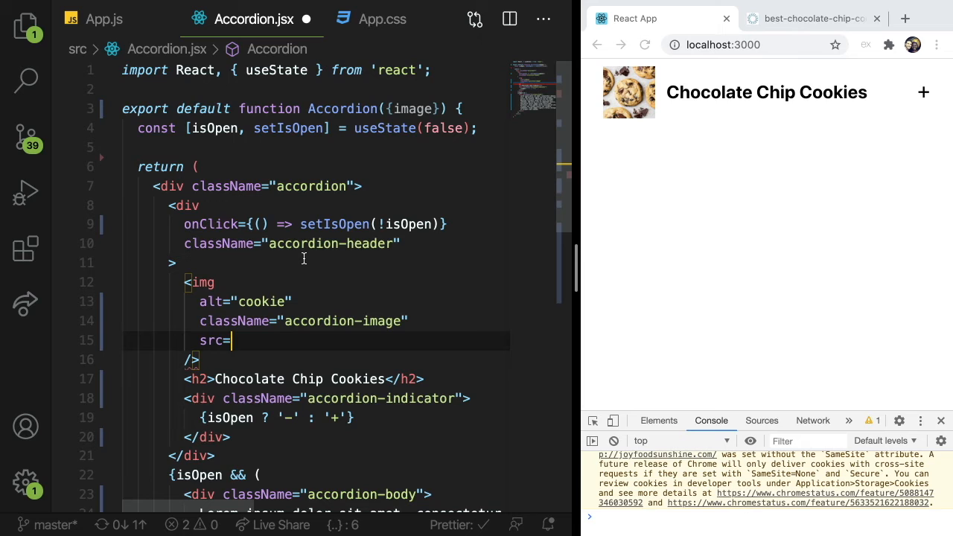
text({})
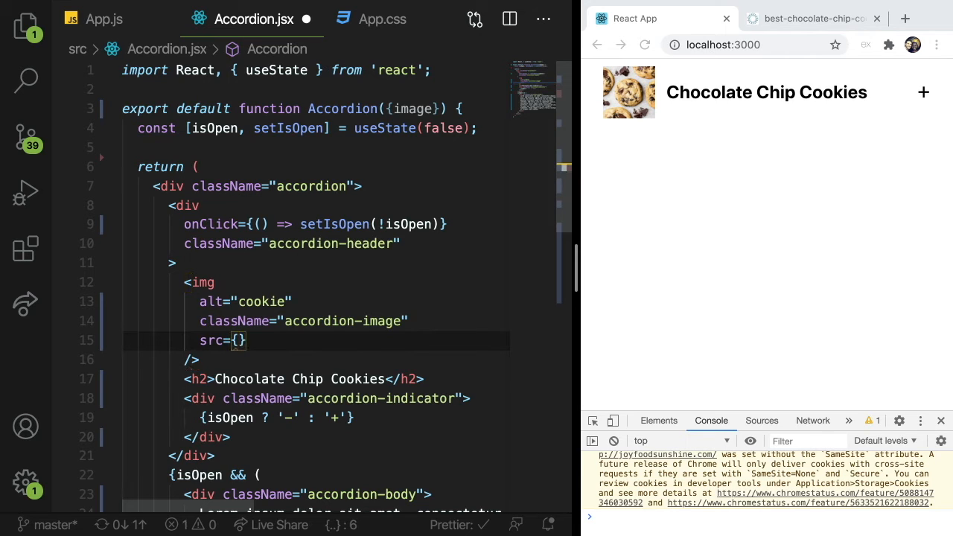
text(image)
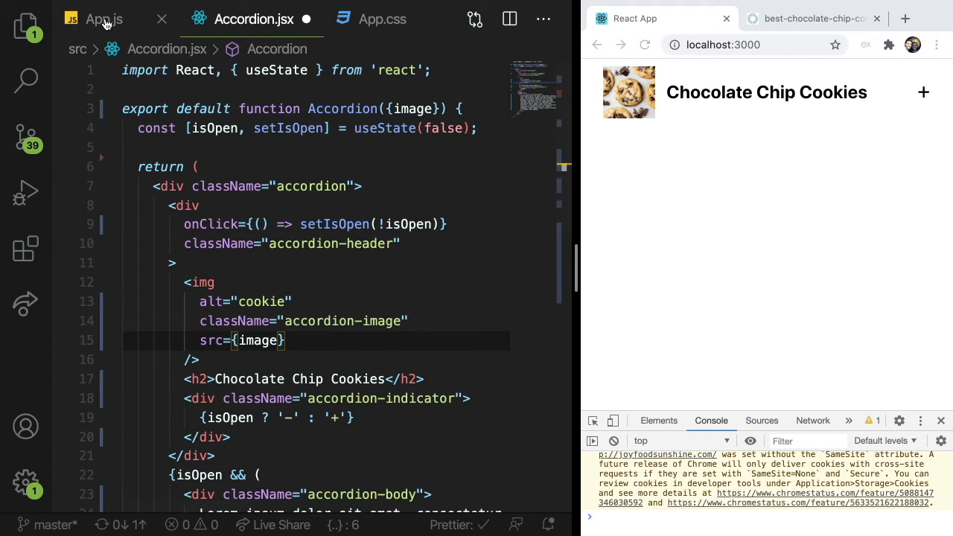
click(104, 18)
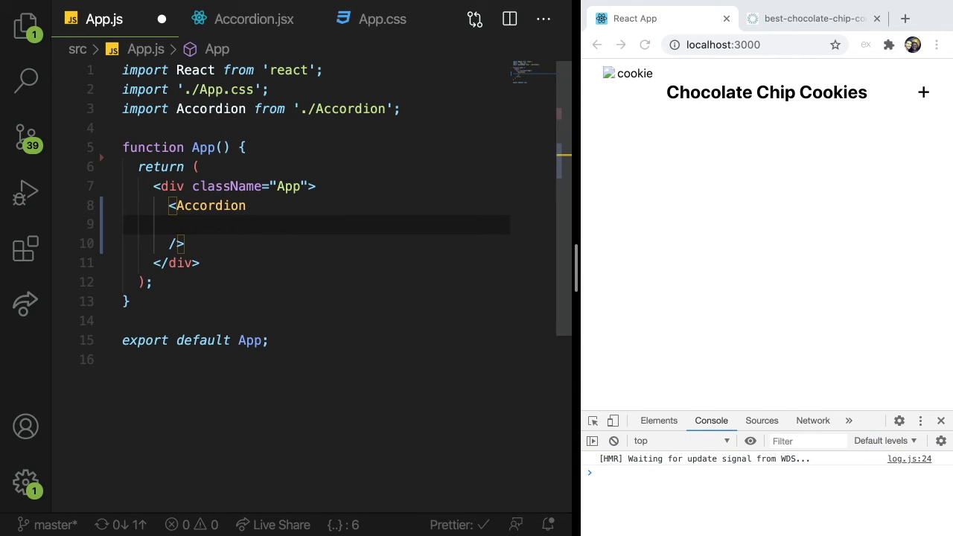
text(image="")
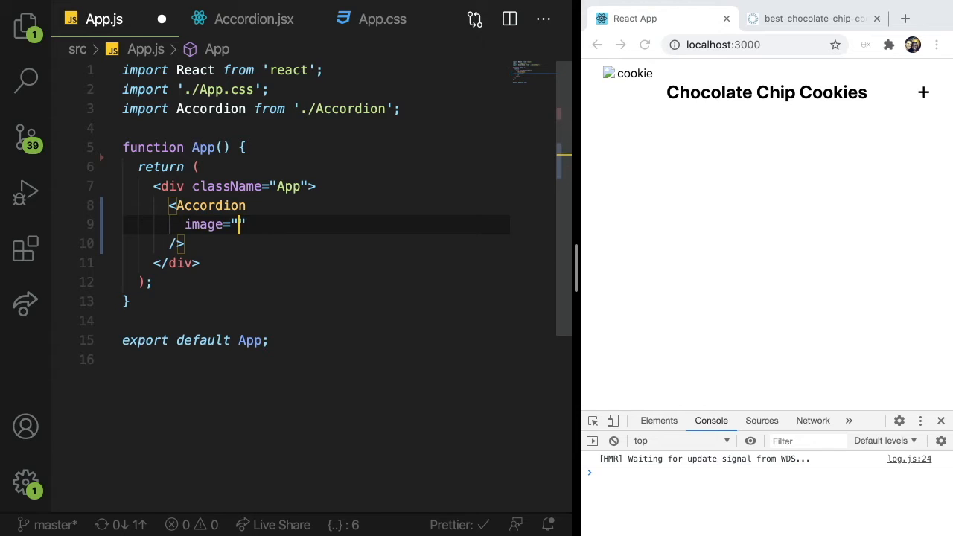
text(https://joyfoodsunshine.com/wp)
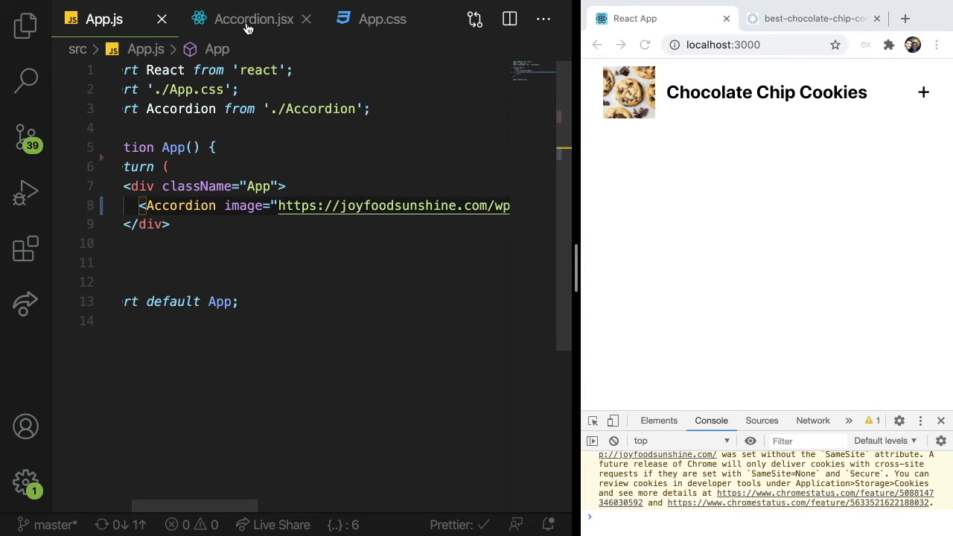
click(253, 17)
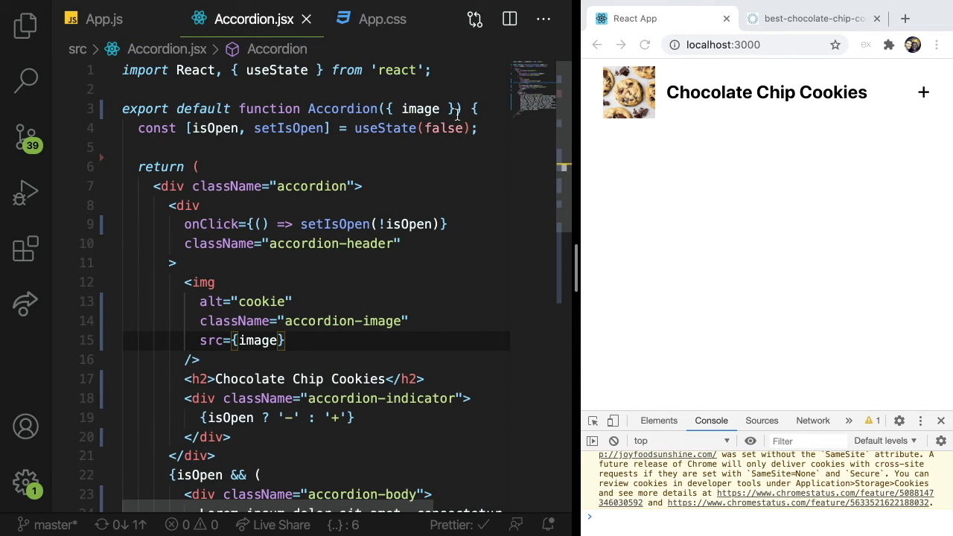
Step: Add a title prop rendered as {title} in the h2, supplied from App.js
text(,)
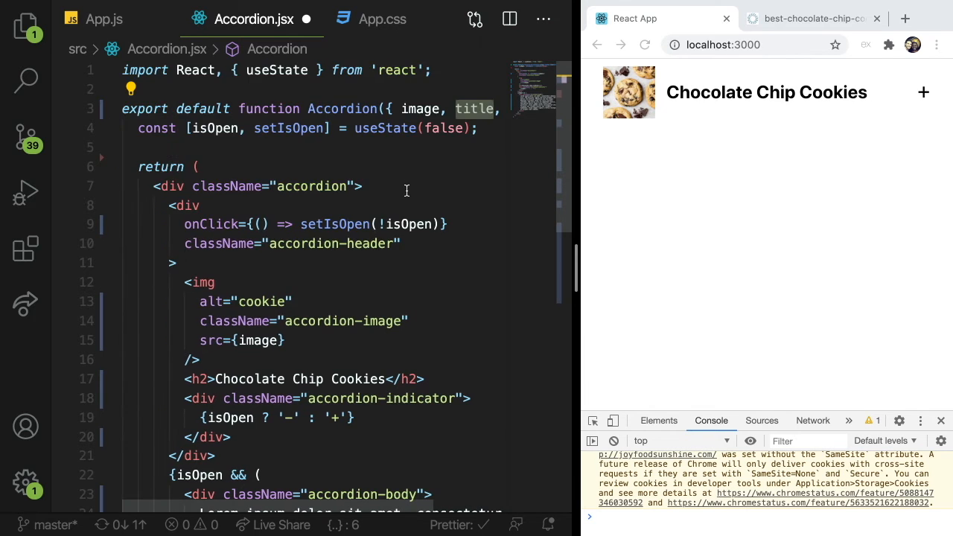
scroll(down, 3)
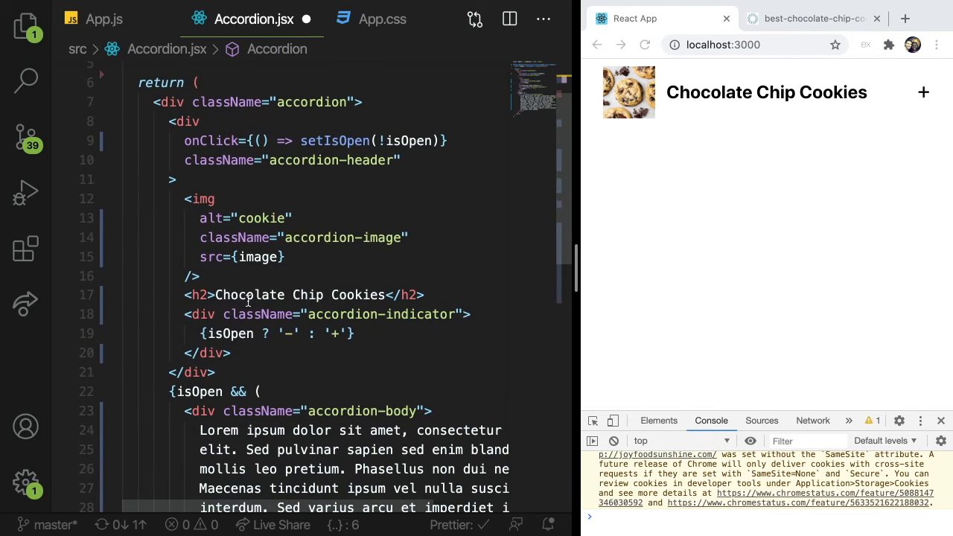
click(216, 294)
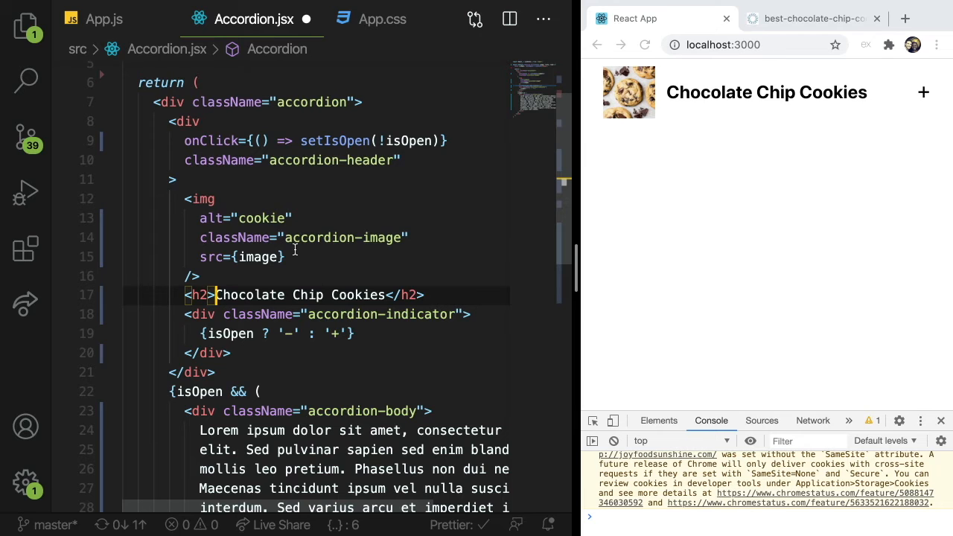
text({title})
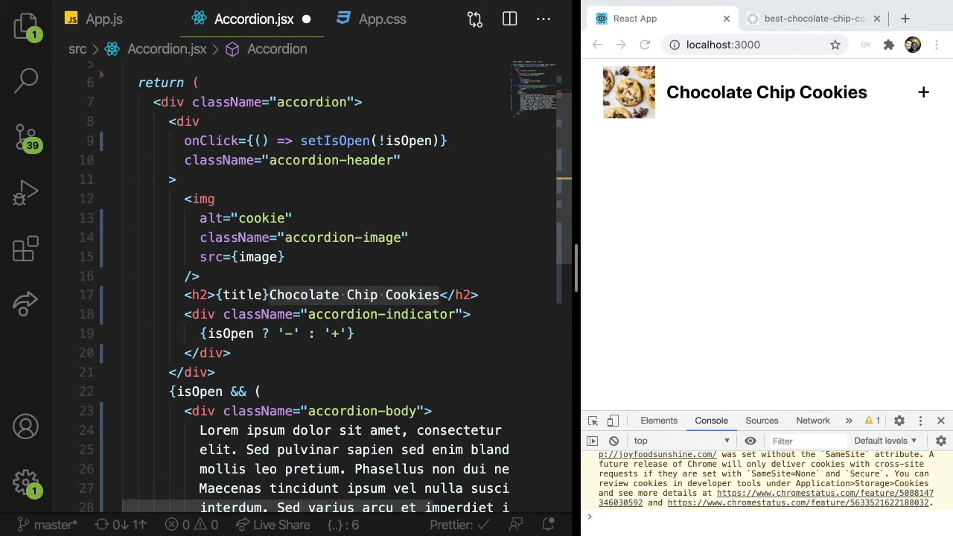
click(105, 18)
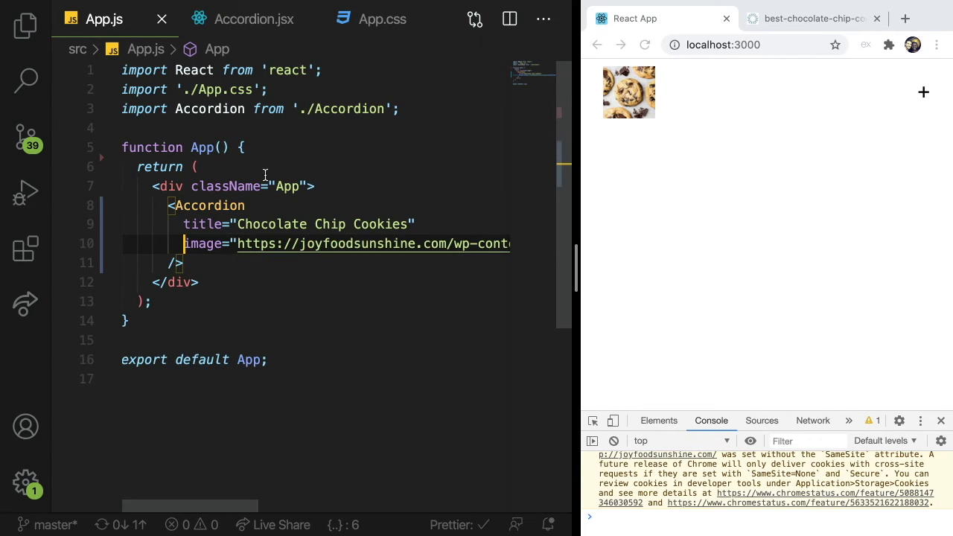
click(253, 17)
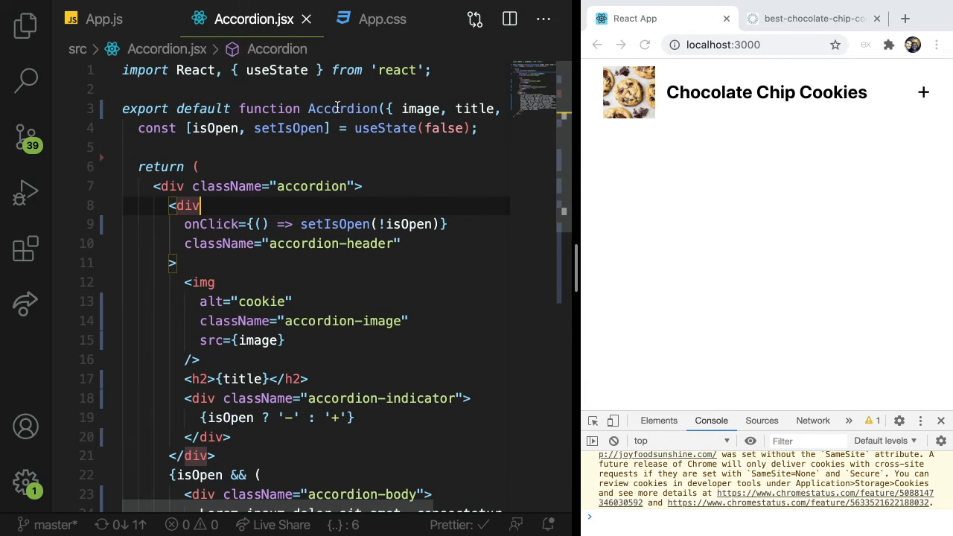
Step: Render a {body} prop in Accordion, pass body from App.js and add a second Accordion element
scroll(down, 3)
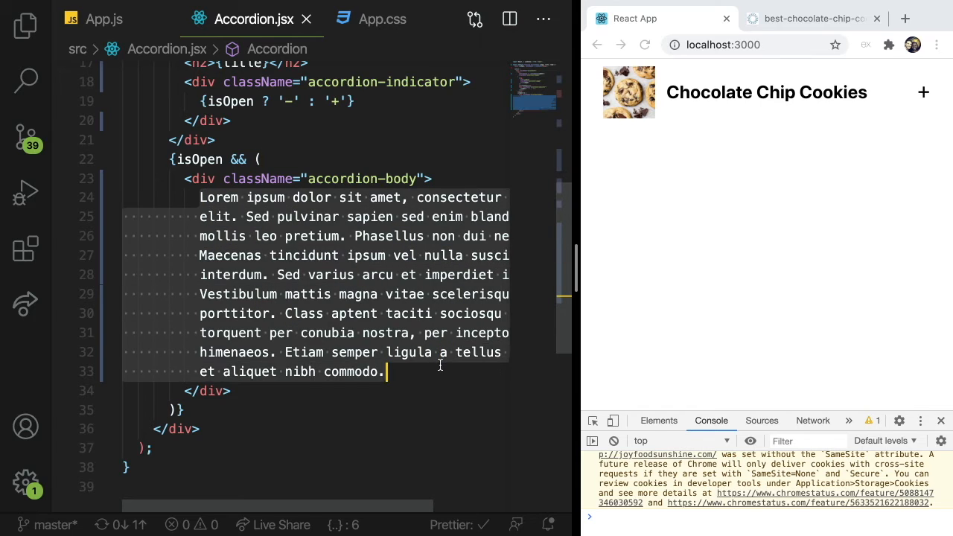
text({body})
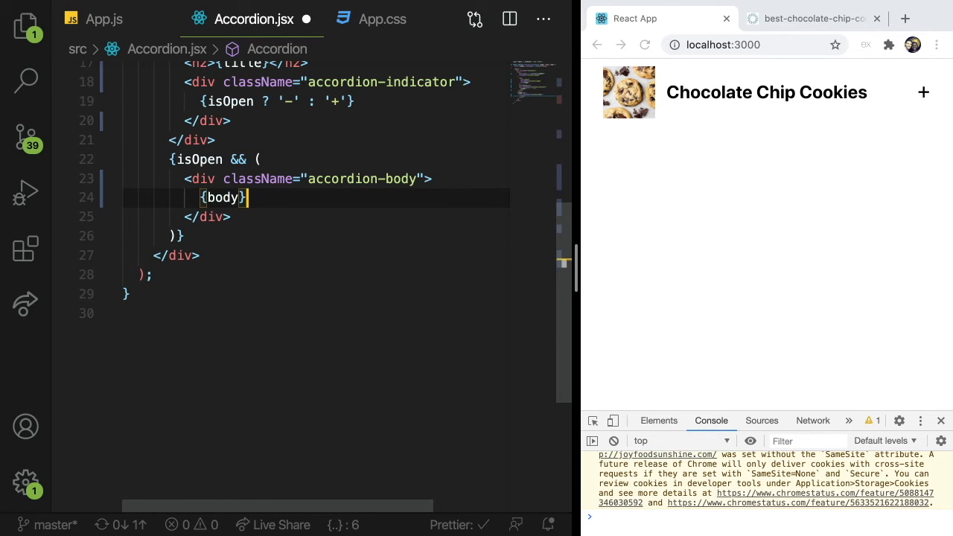
click(105, 18)
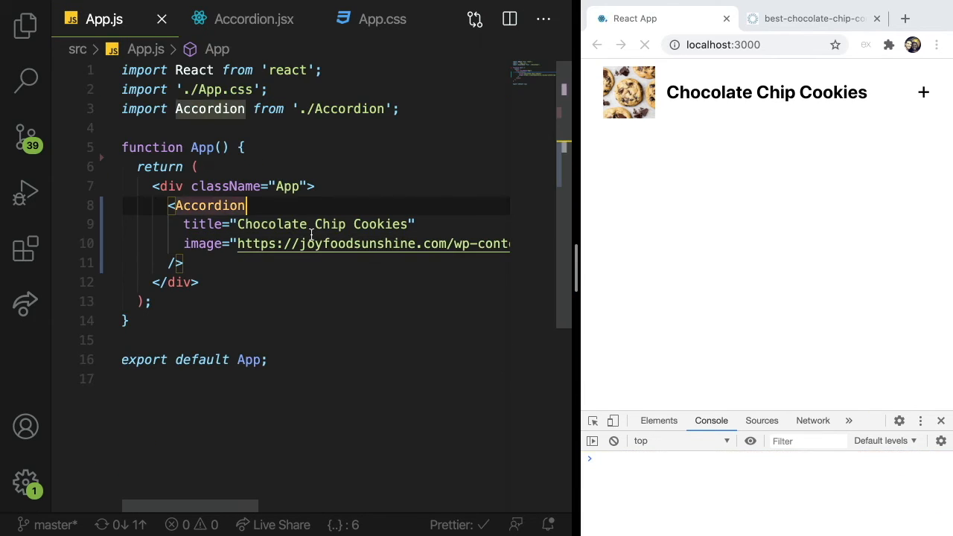
text(body="Lorem ipsum dolor sit amet, consecte)
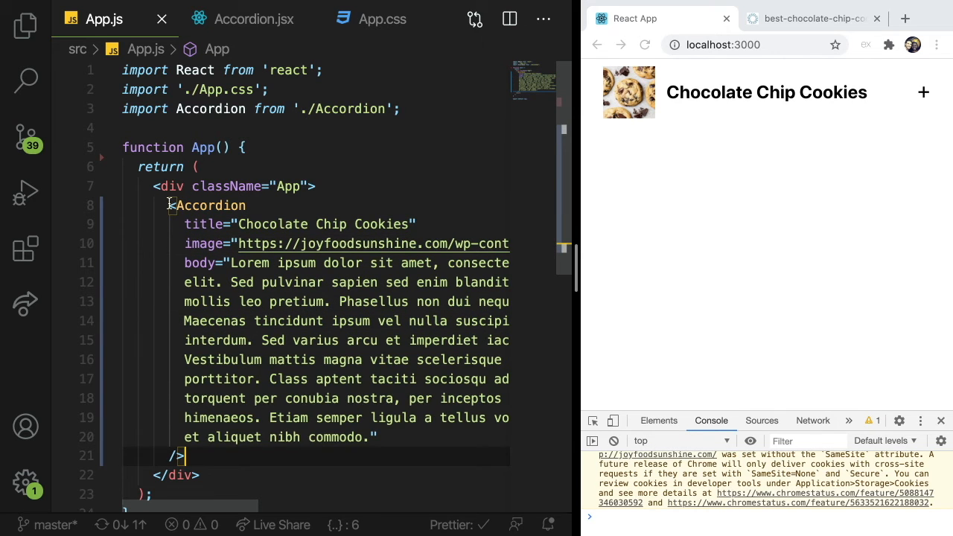
scroll(down, 3)
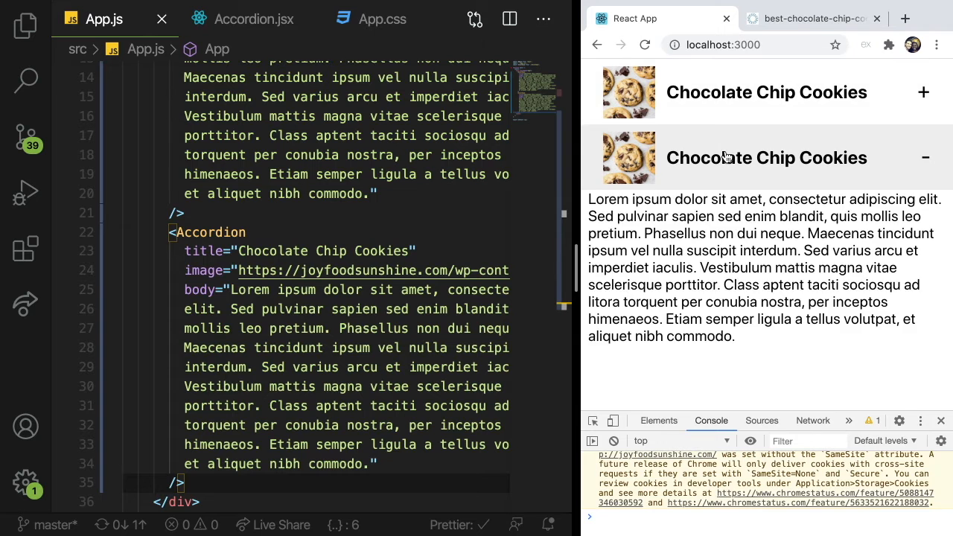
click(765, 92)
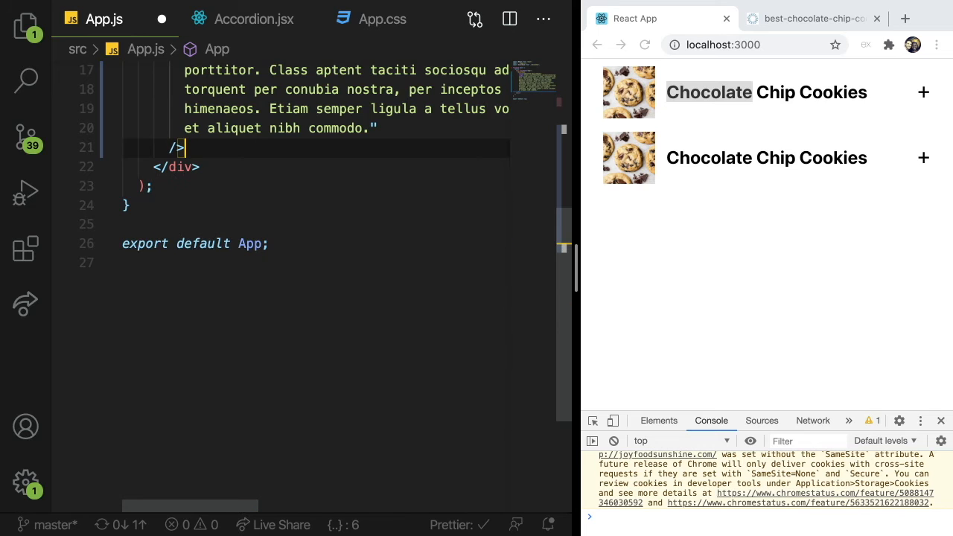
Step: Delete the duplicate Accordion and declare const products with an object starting at title
scroll(up, 3)
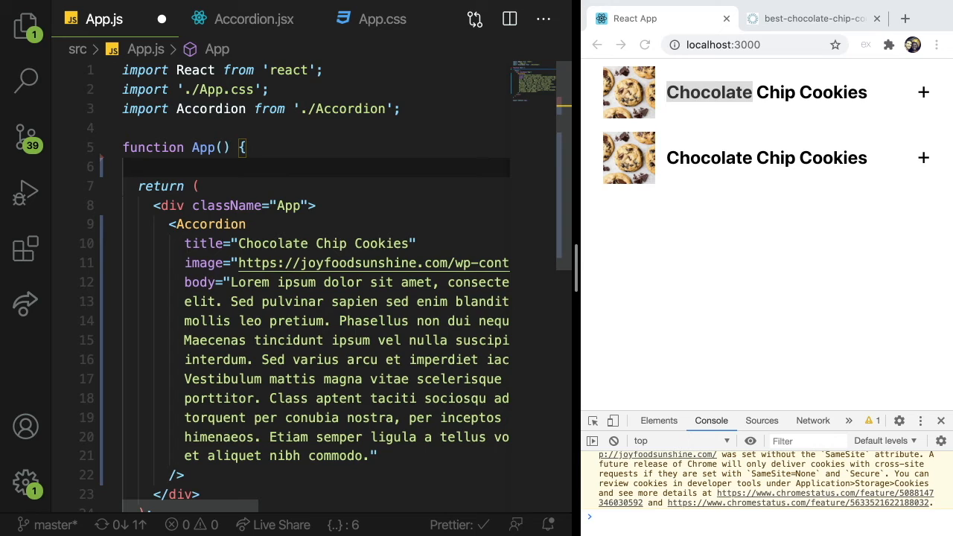
text(con)
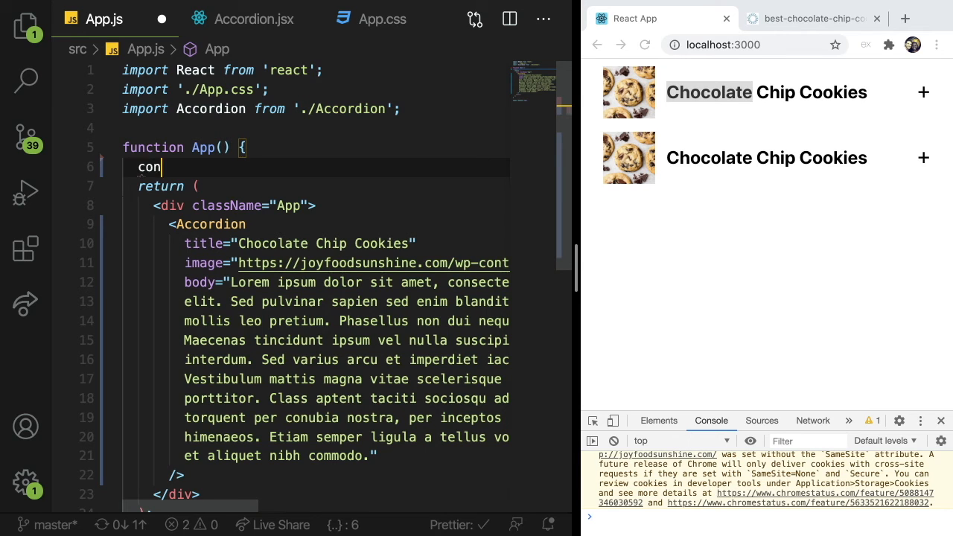
text(st products = [)
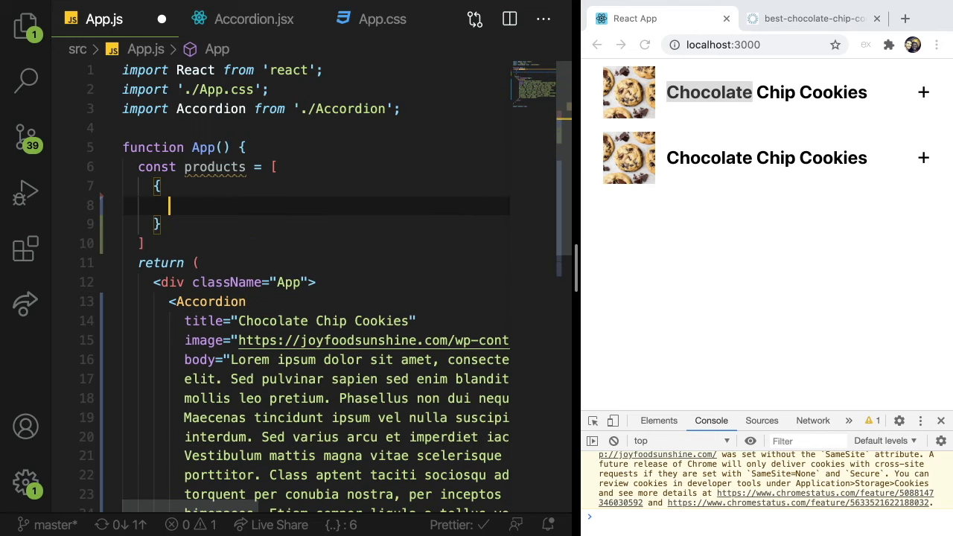
click(198, 205)
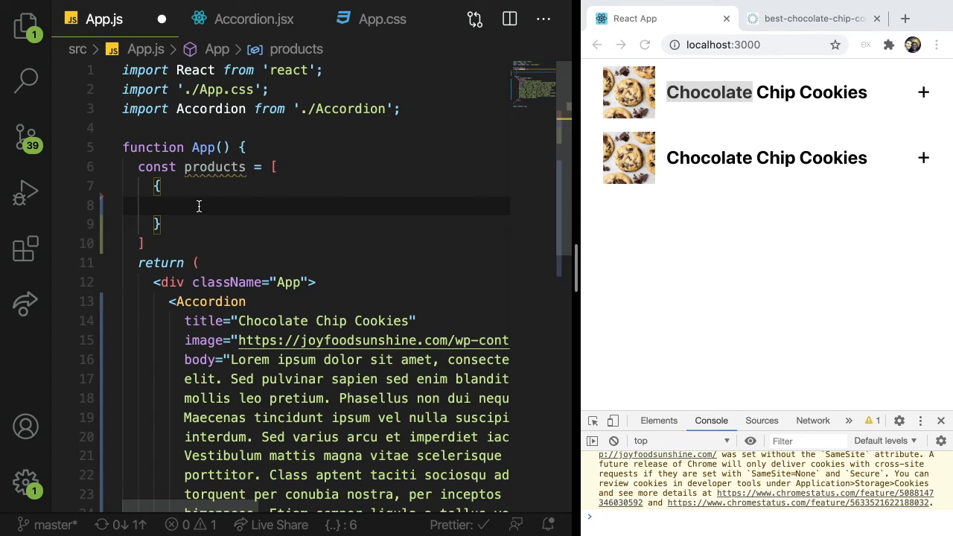
text(title:)
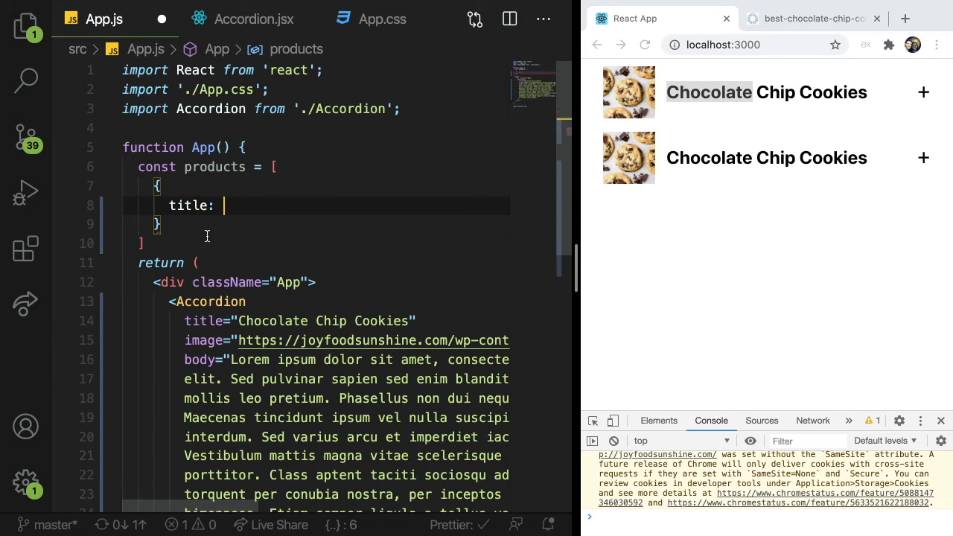
Step: Move the cookie image URL and body text into the product object's image and body keys
scroll(down, 3)
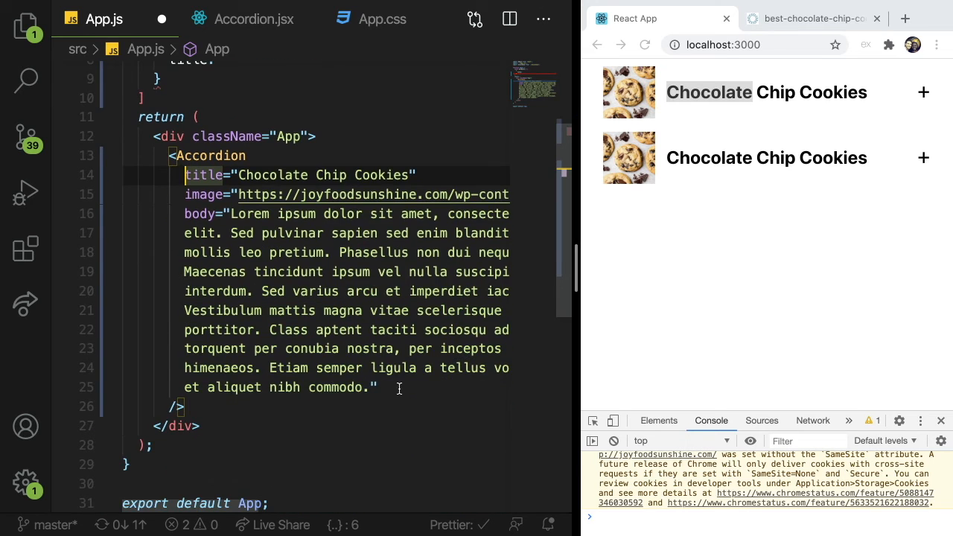
scroll(up, 3)
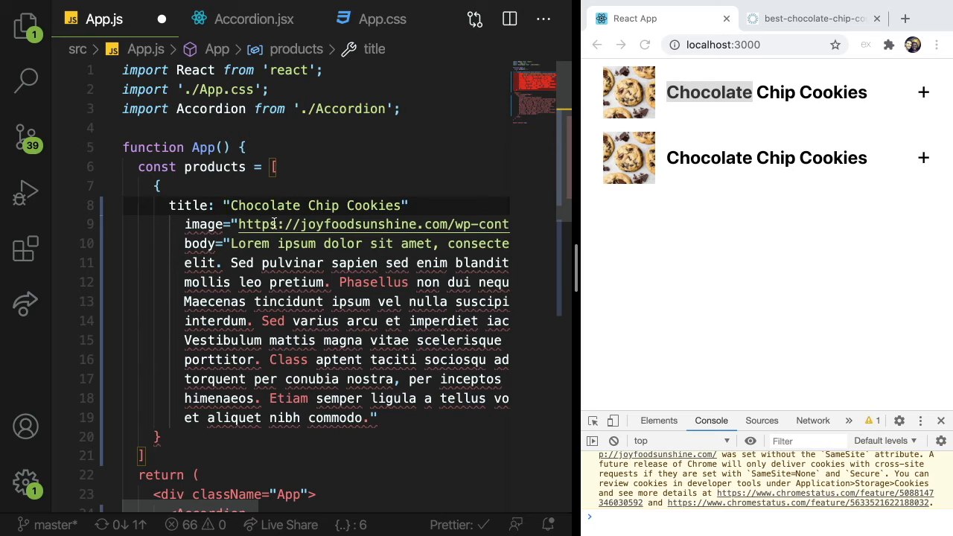
text(,)
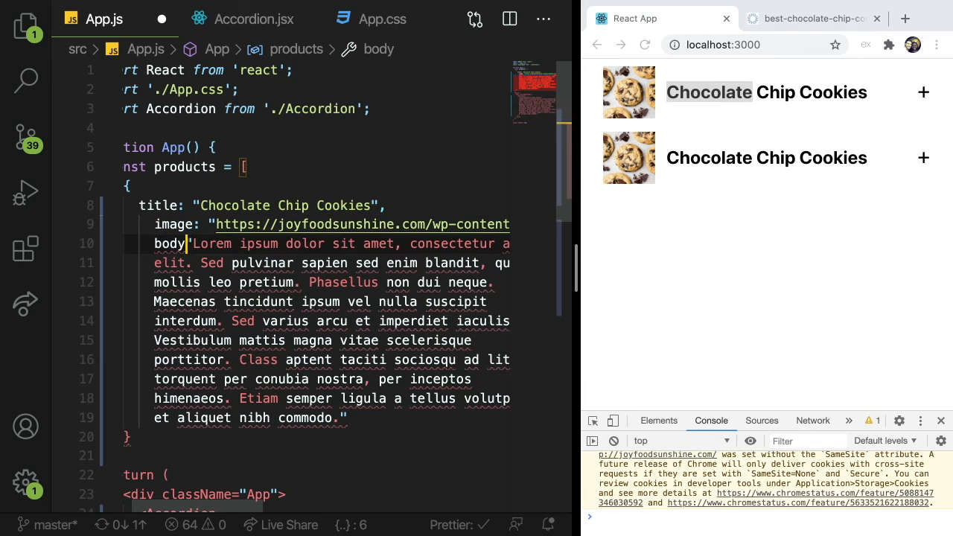
click(201, 262)
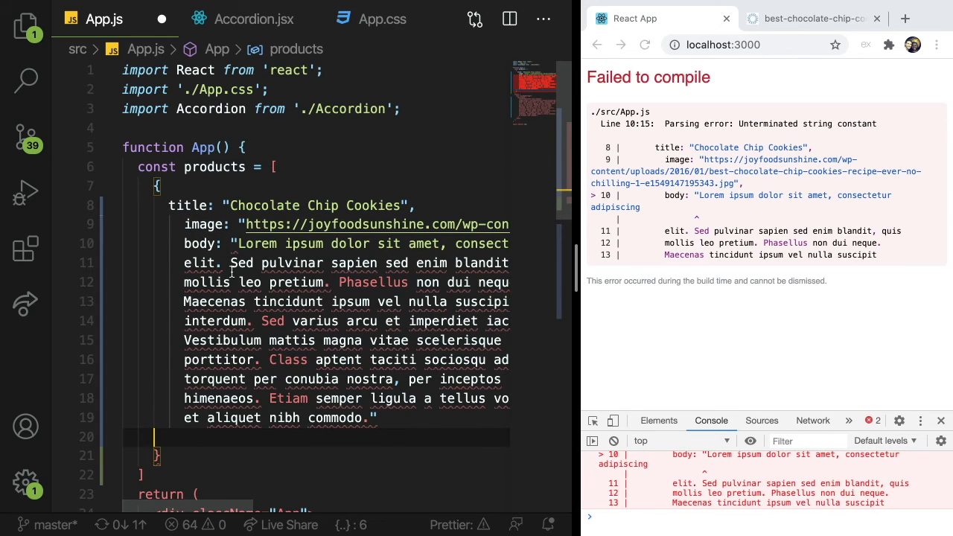
scroll(right, 3)
text(`,)
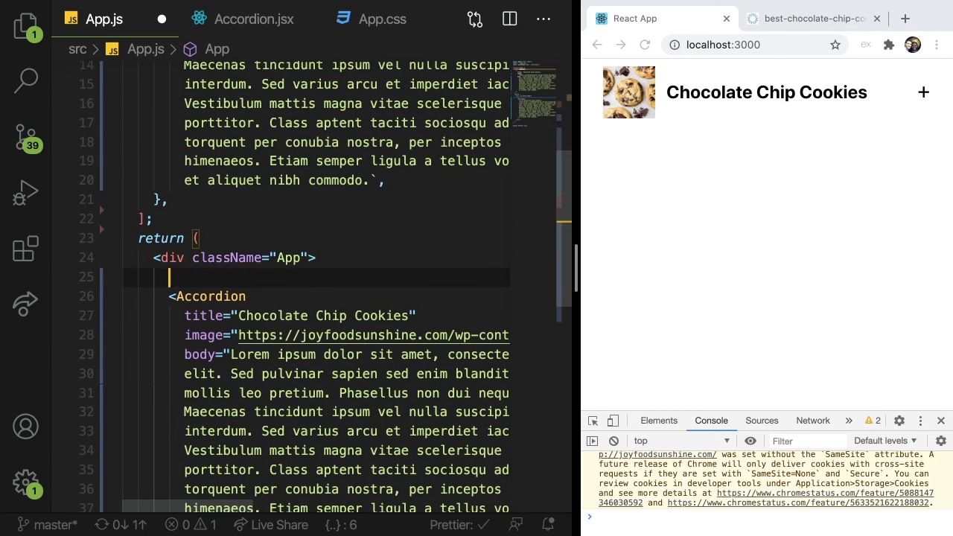
Step: Wrap Accordion in products.map passing product.title, product.image and product.body, saved
text({products.})
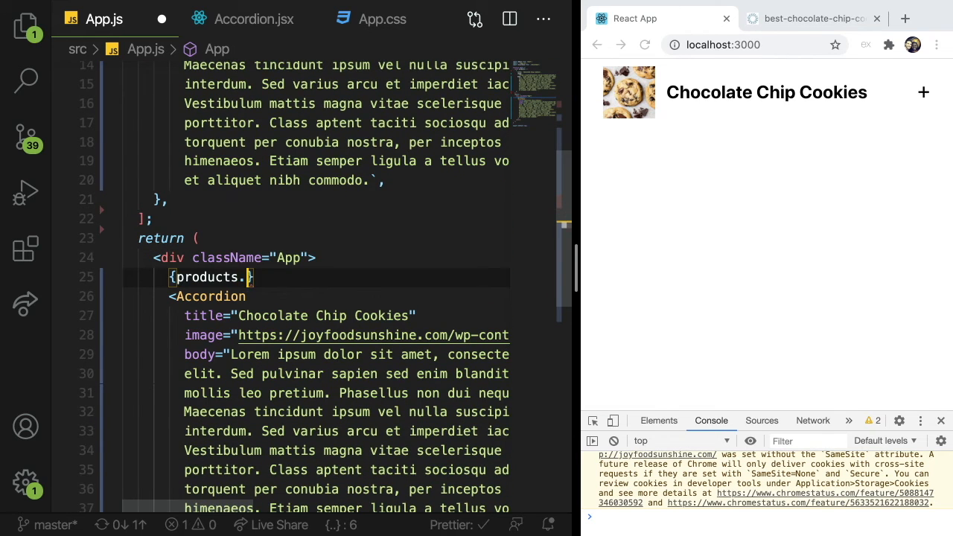
text(map(product => ()
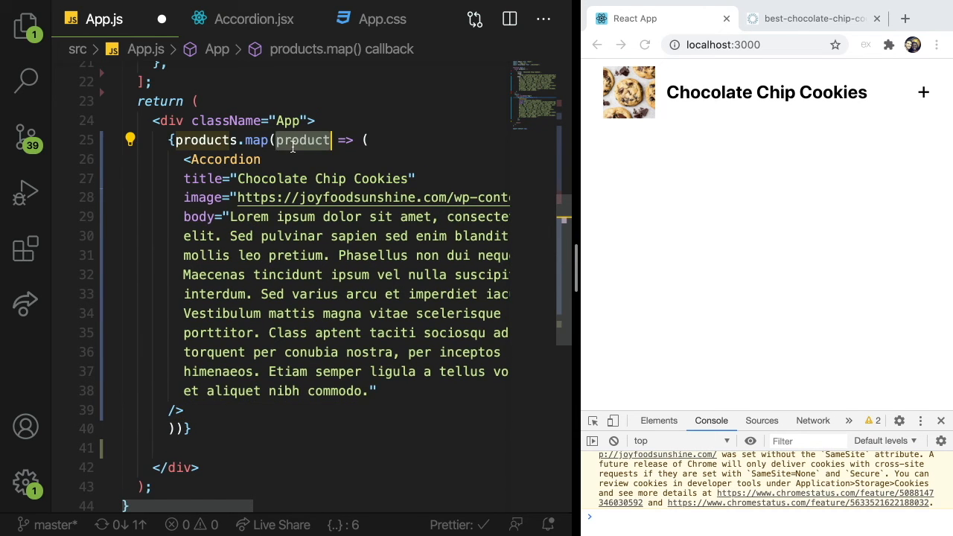
scroll(up, 3)
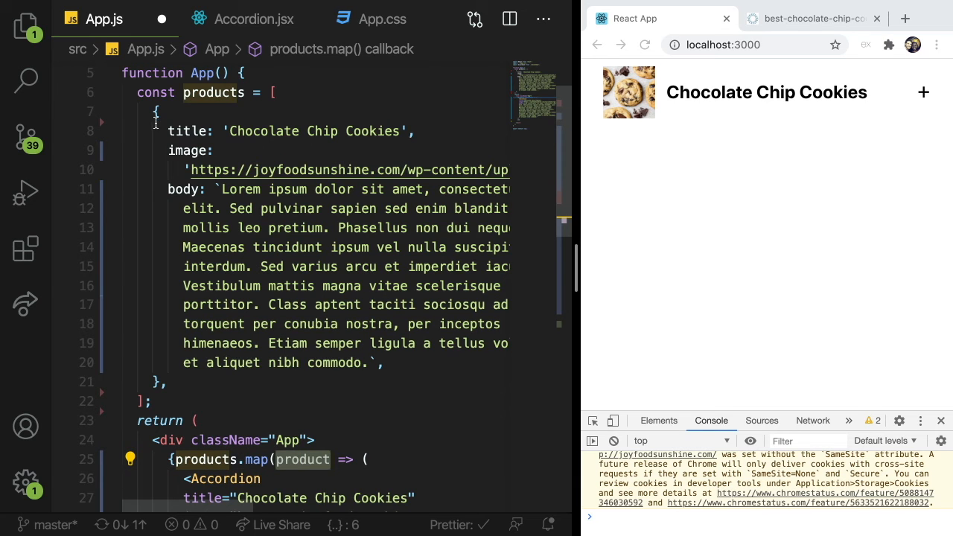
scroll(down, 3)
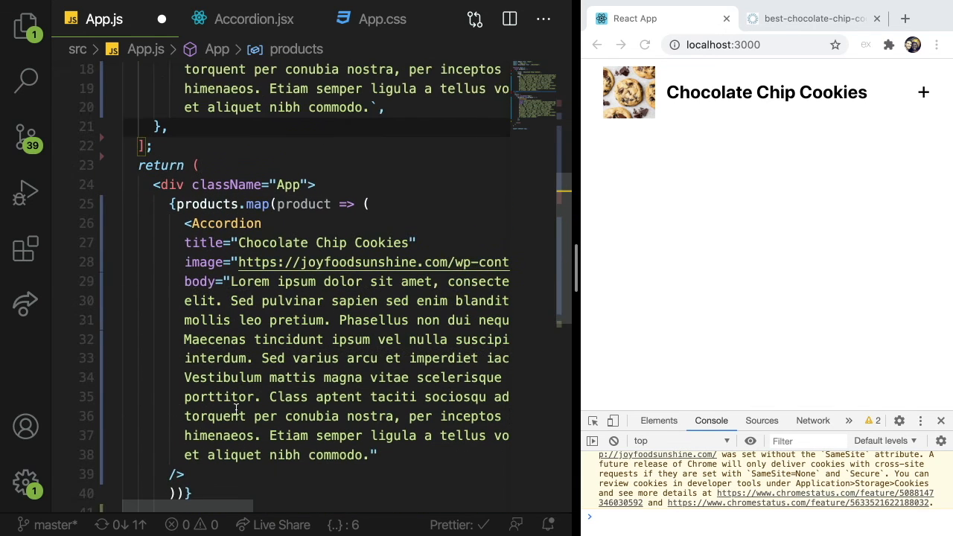
double_click(303, 204)
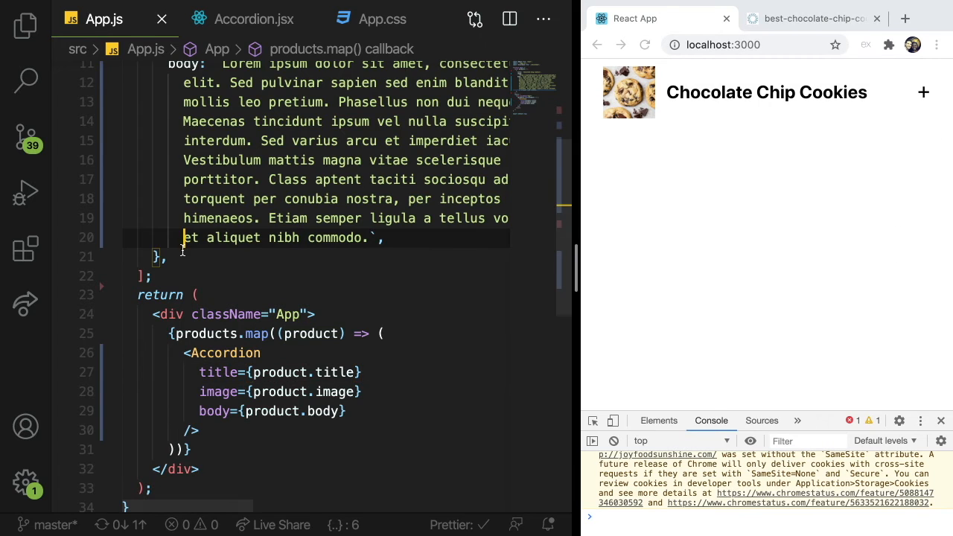
scroll(up, 3)
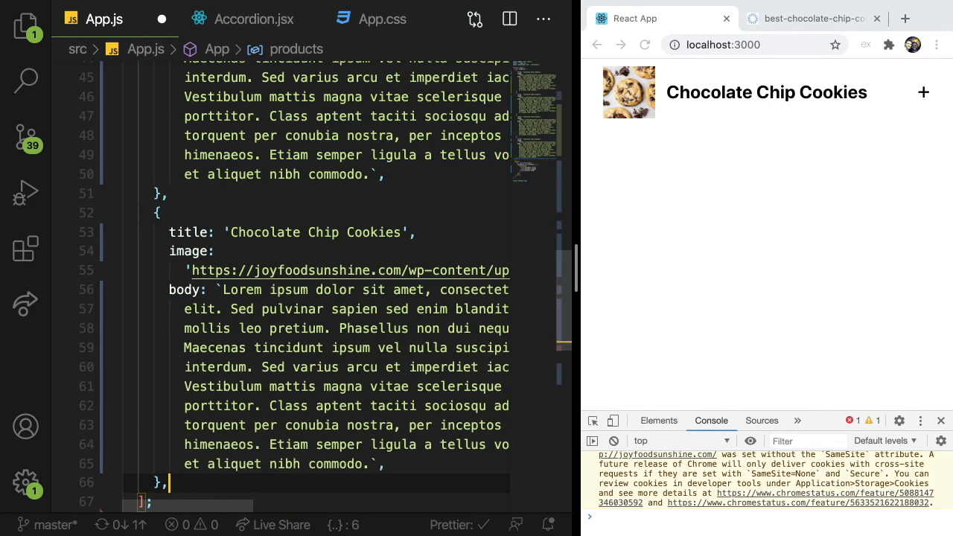
key(ctrl+s)
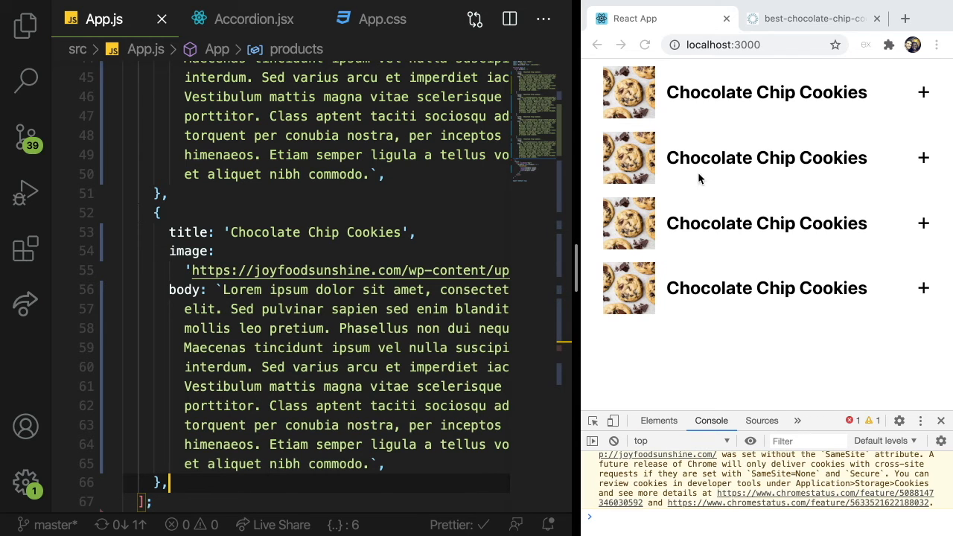
mouse_move(735, 140)
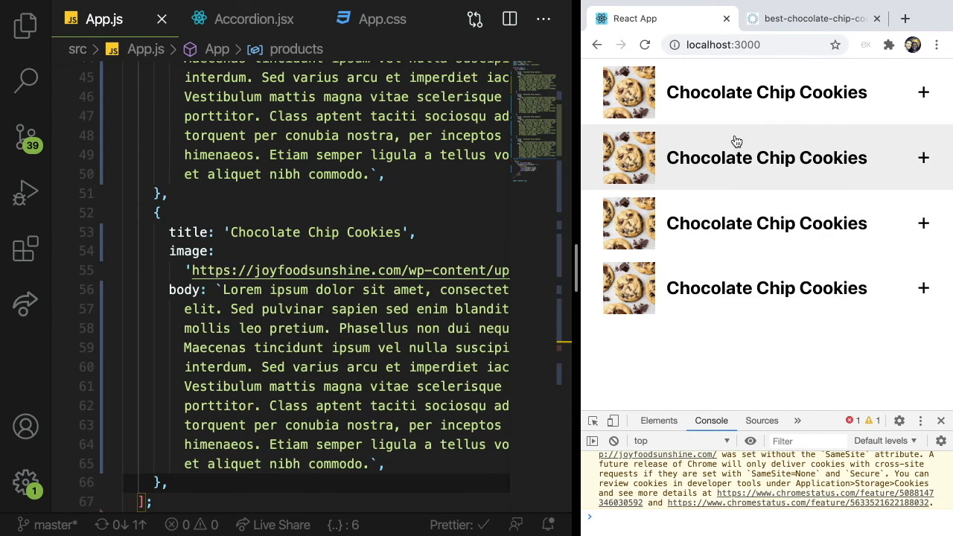
mouse_move(711, 231)
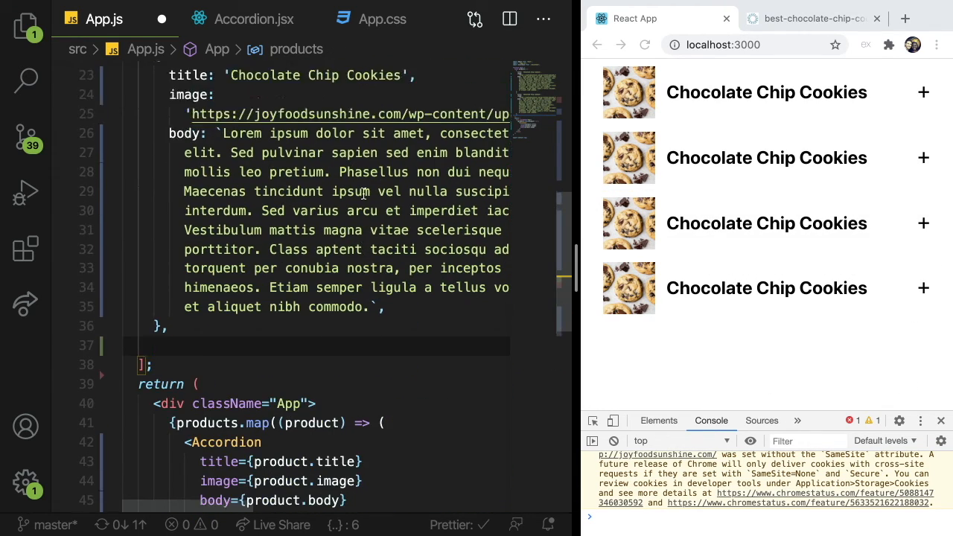
Step: Replace the three explicit props with <Accordion {...product} /> spread from each product
scroll(up, 3)
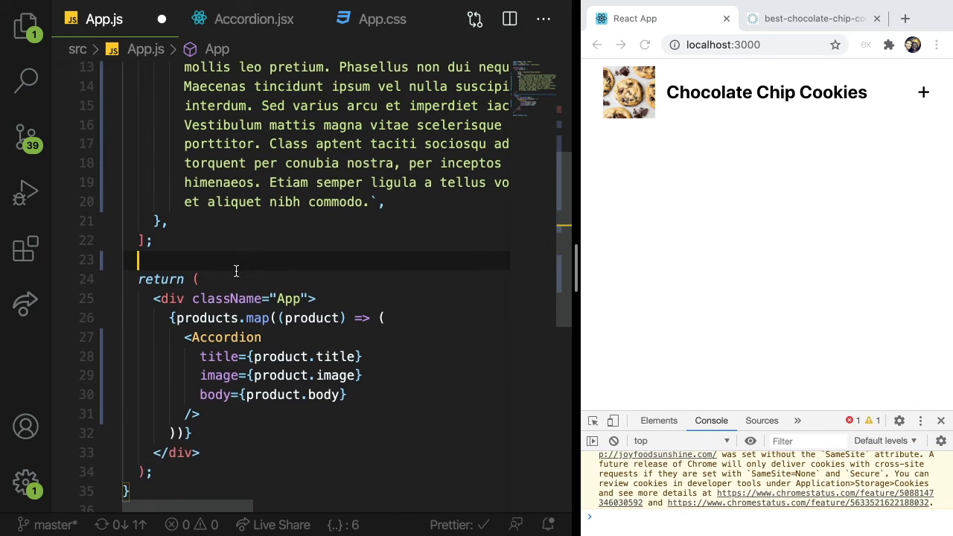
scroll(down, 3)
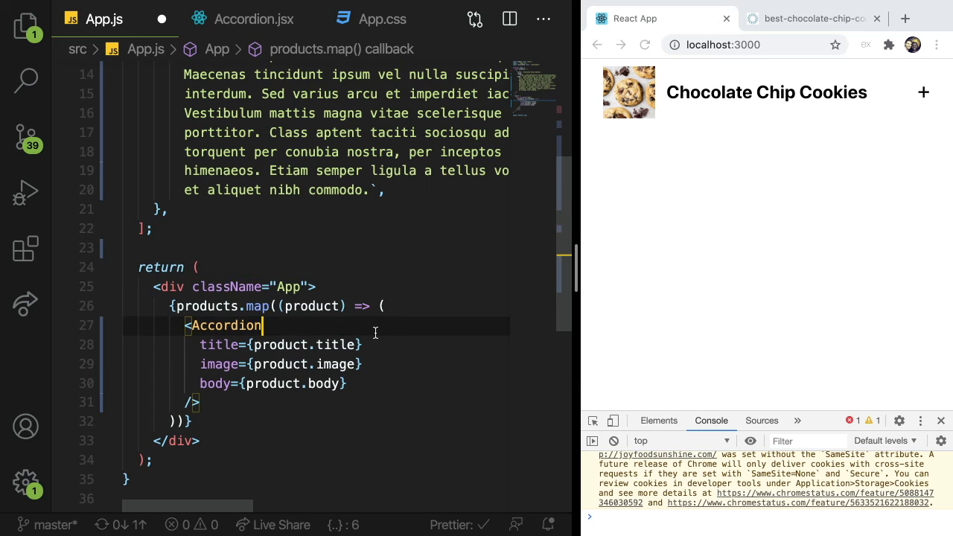
scroll(up, 3)
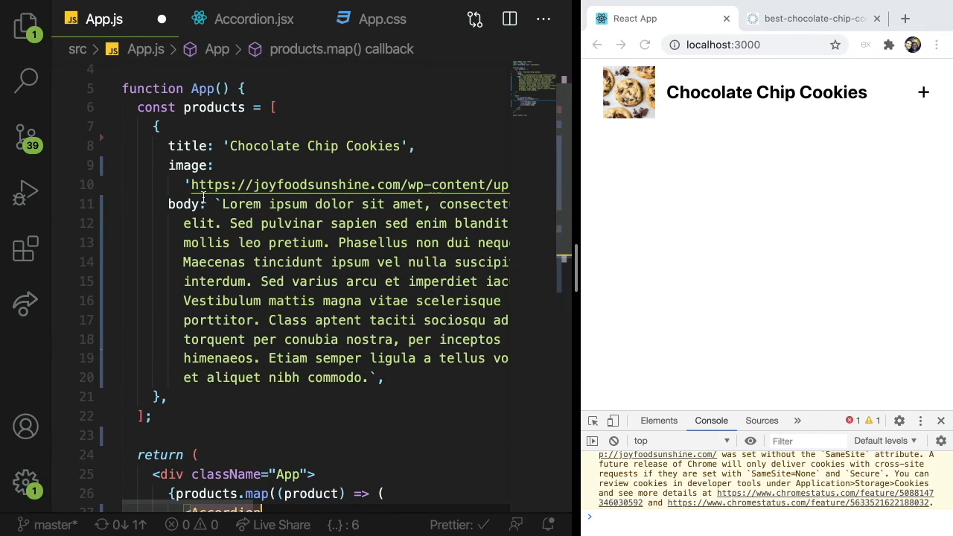
scroll(down, 3)
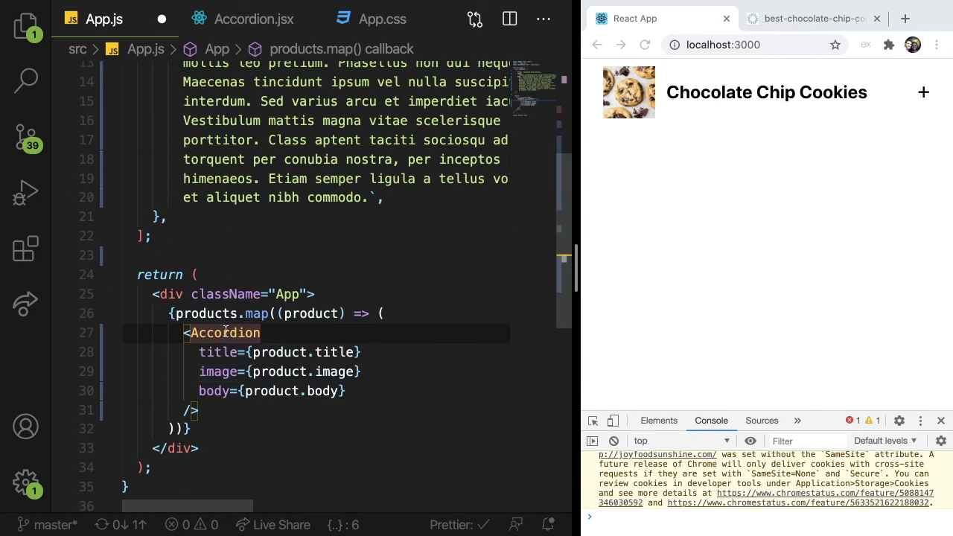
scroll(up, 3)
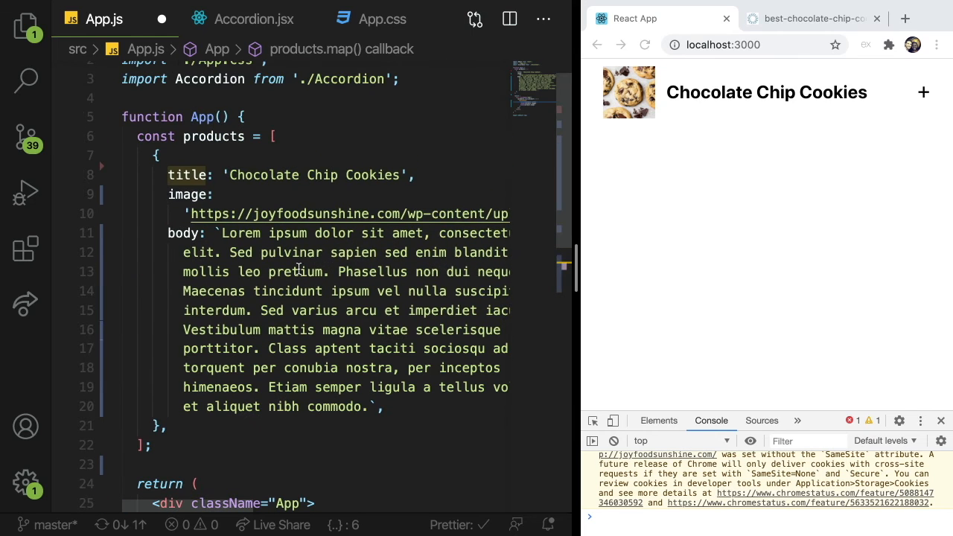
double_click(188, 175)
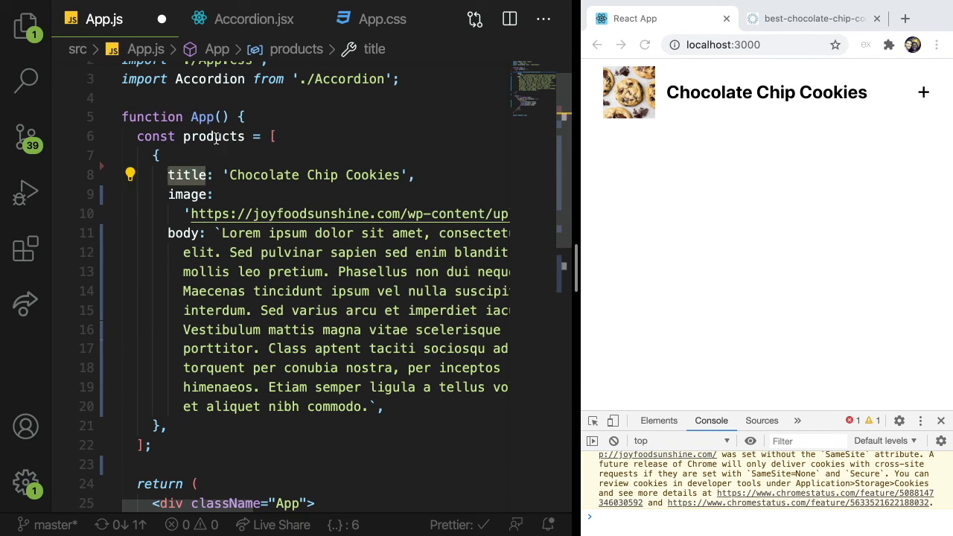
scroll(down, 3)
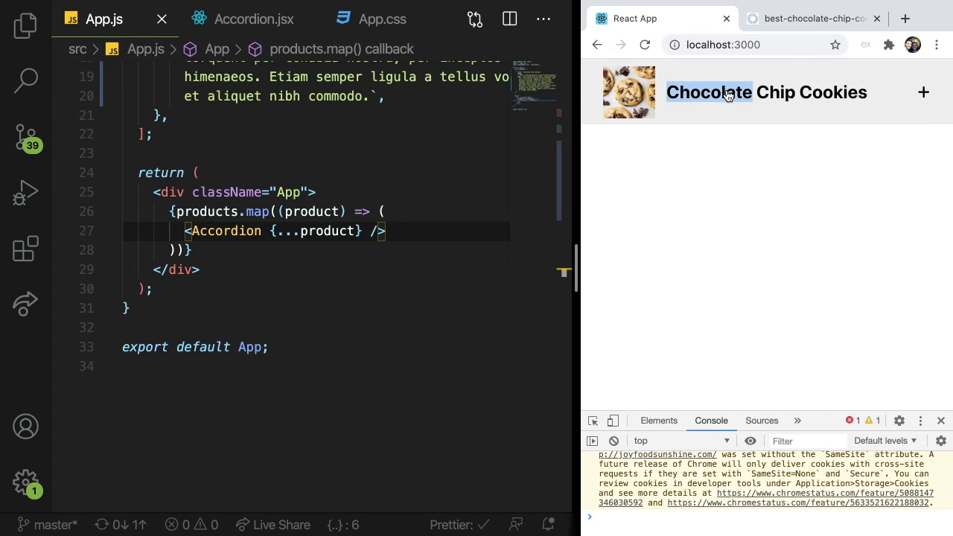
click(923, 92)
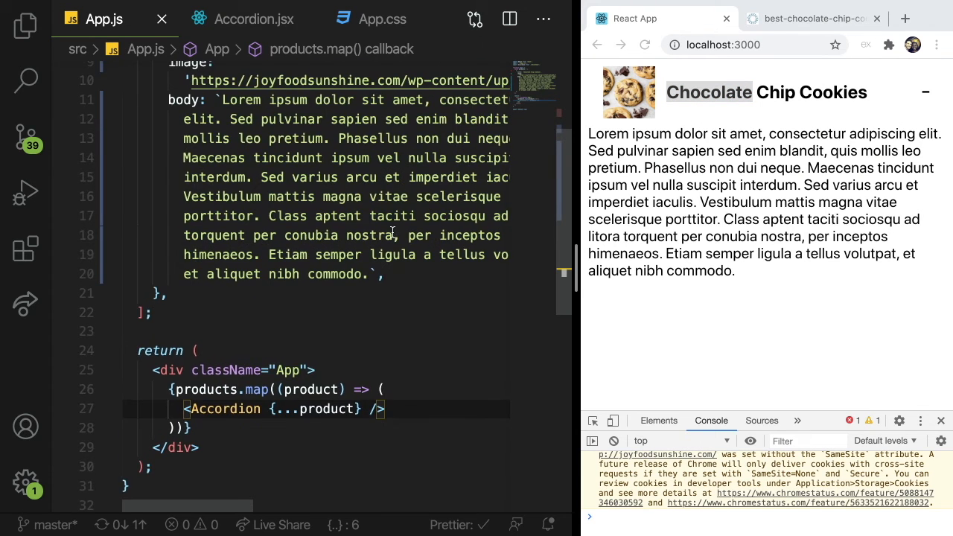
scroll(up, 3)
text(Ht)
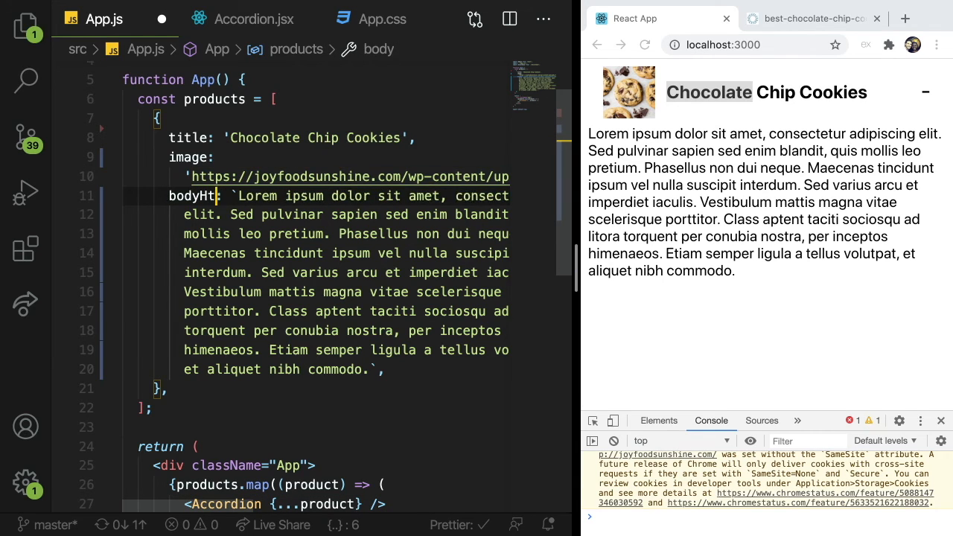
key(ctrl+s)
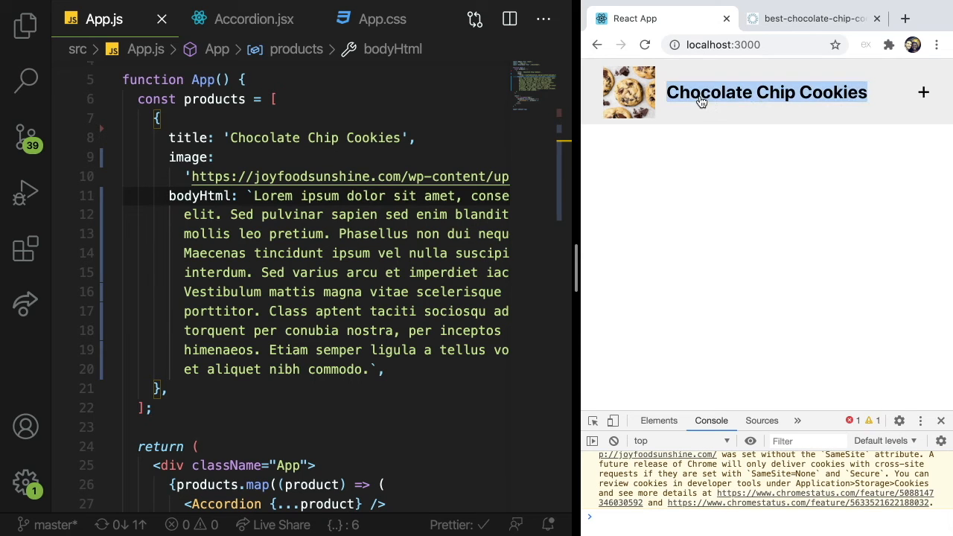
click(923, 92)
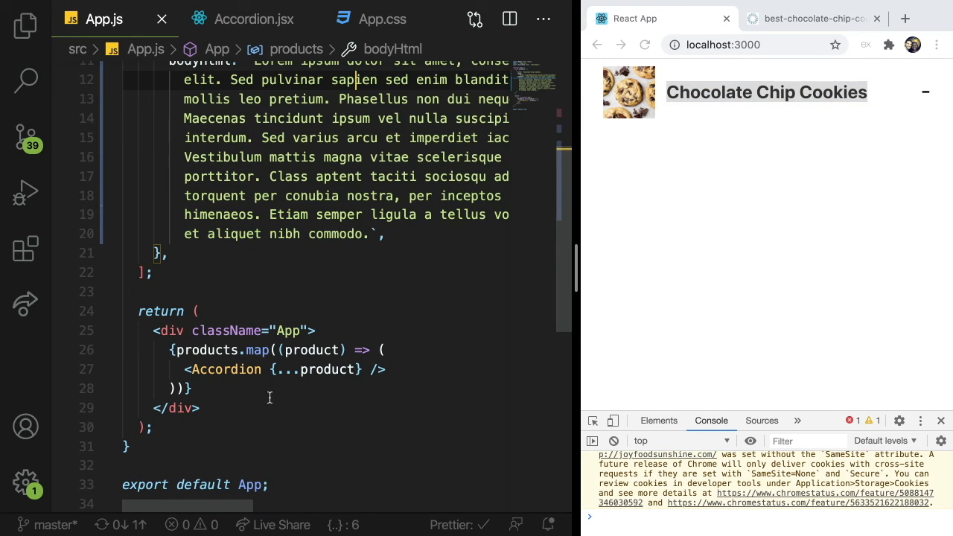
click(227, 369)
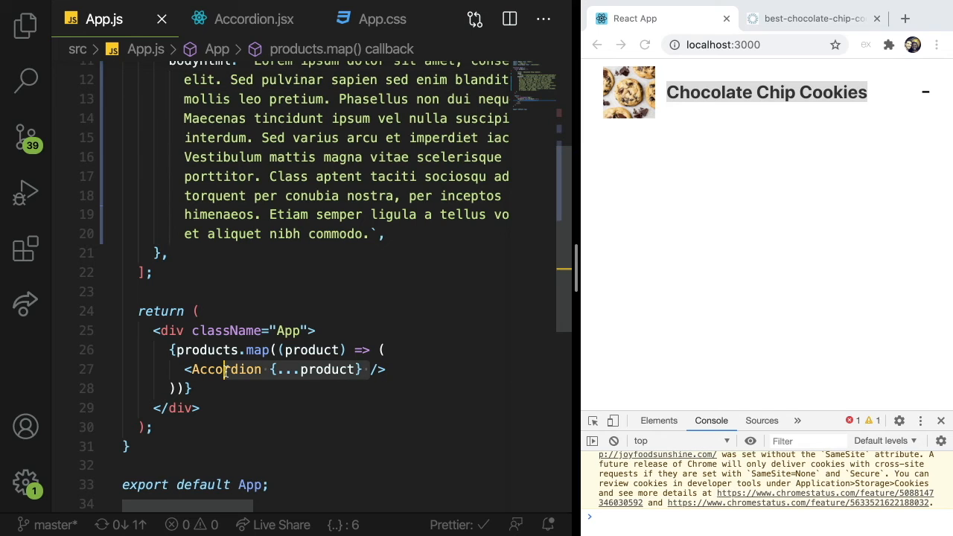
scroll(up, 3)
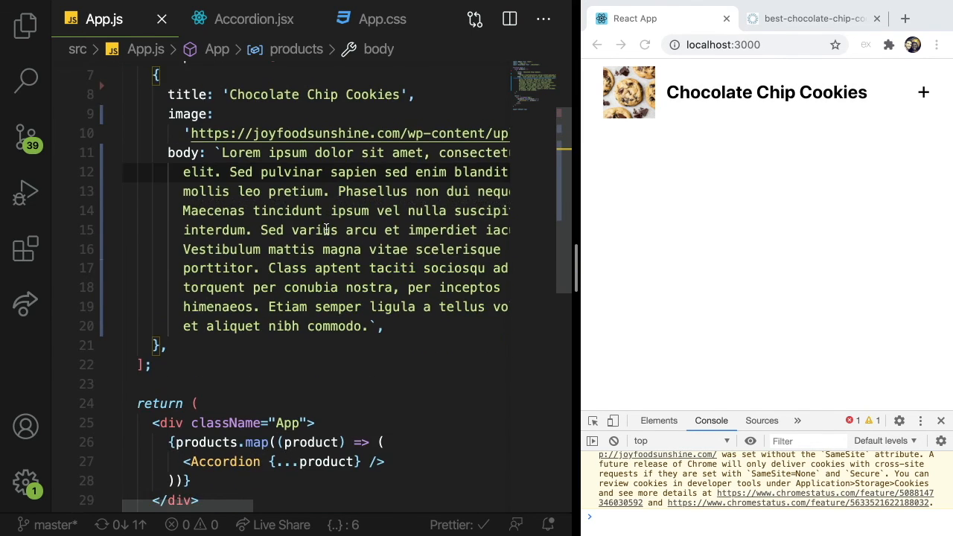
Step: Review the top of Accordion.jsx and App.js, ending on the Accordion.jsx file
click(253, 18)
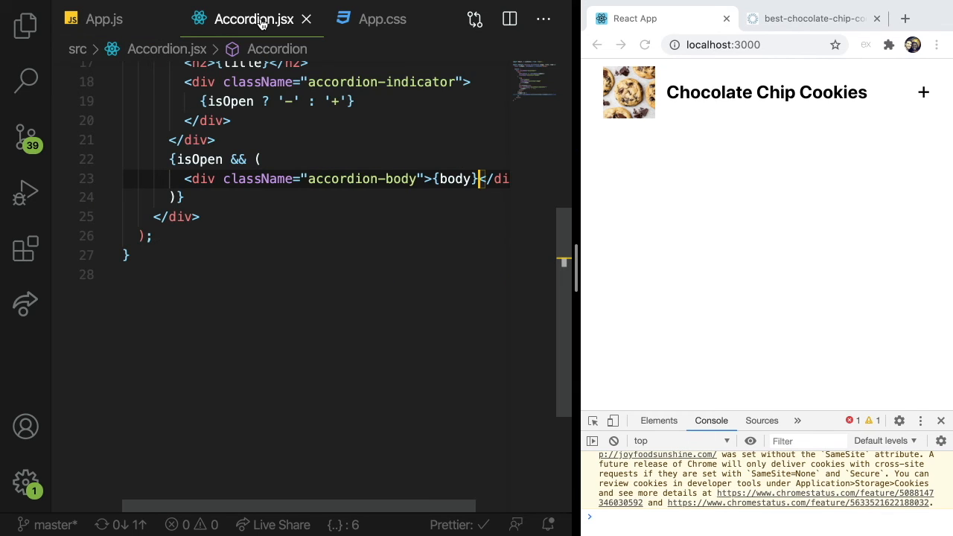
scroll(up, 3)
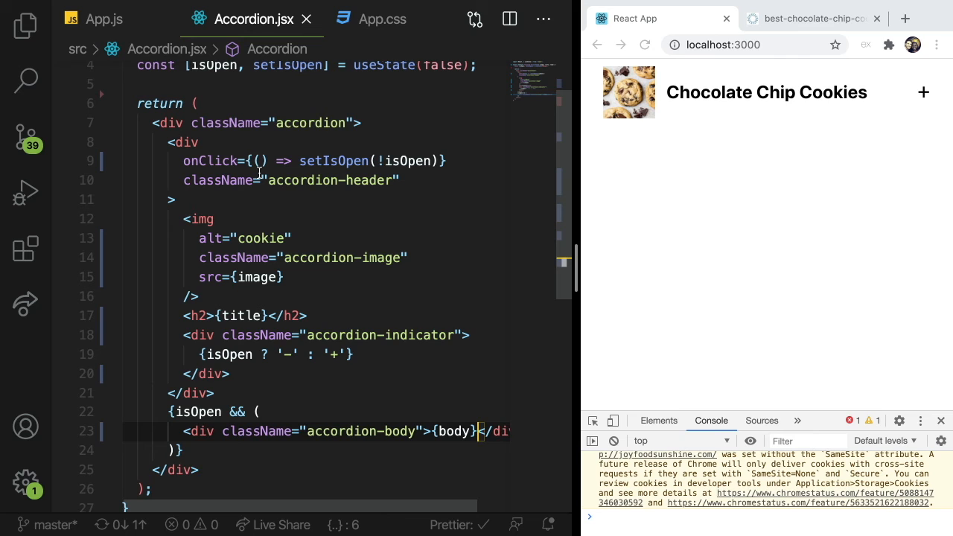
scroll(up, 3)
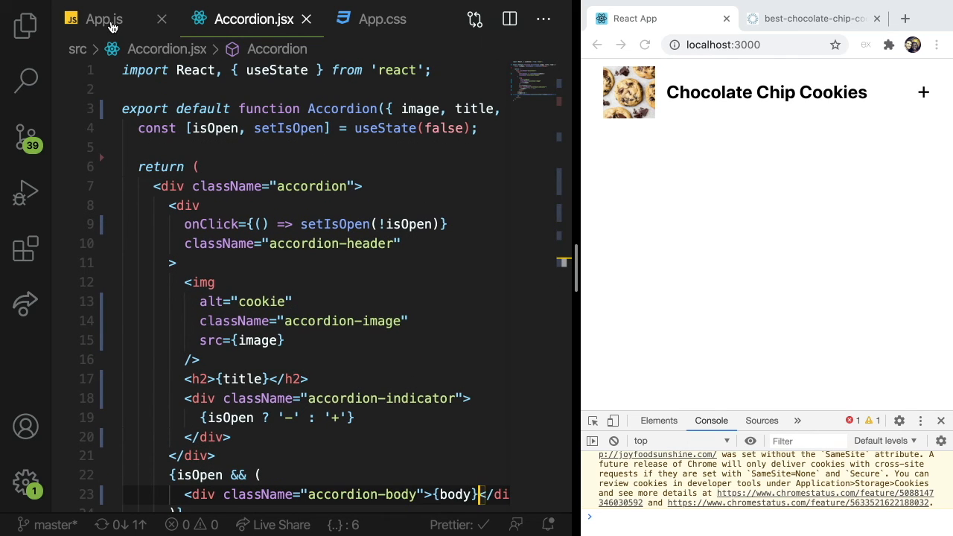
click(89, 18)
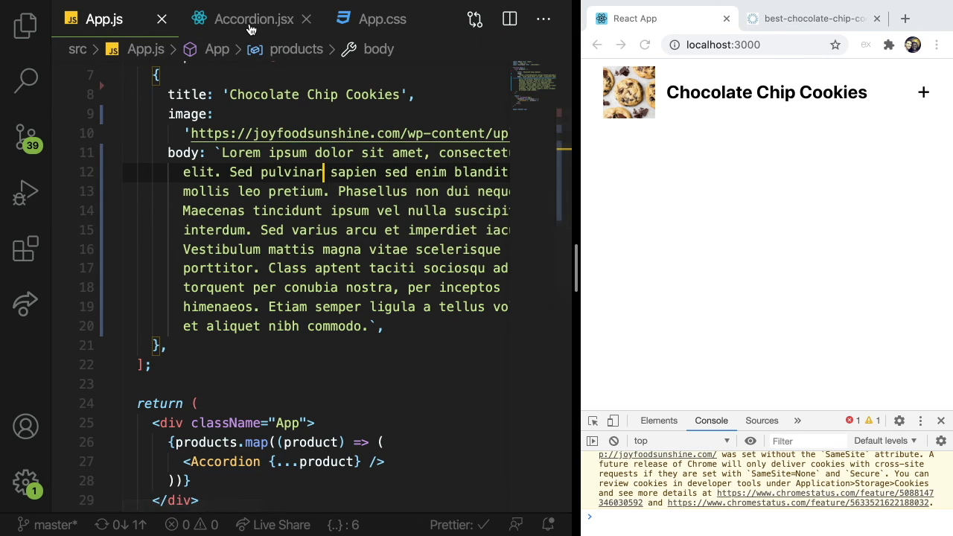
mouse_move(253, 18)
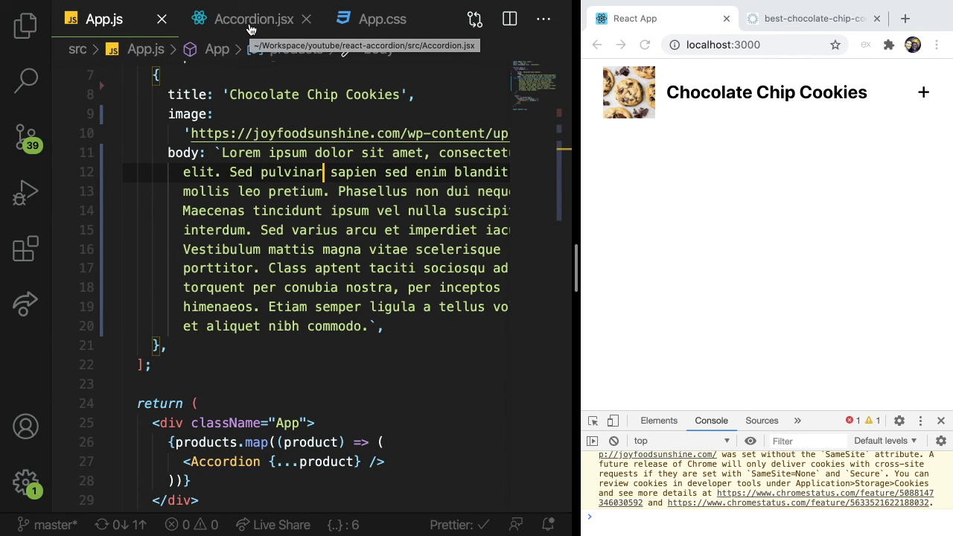
scroll(up, 3)
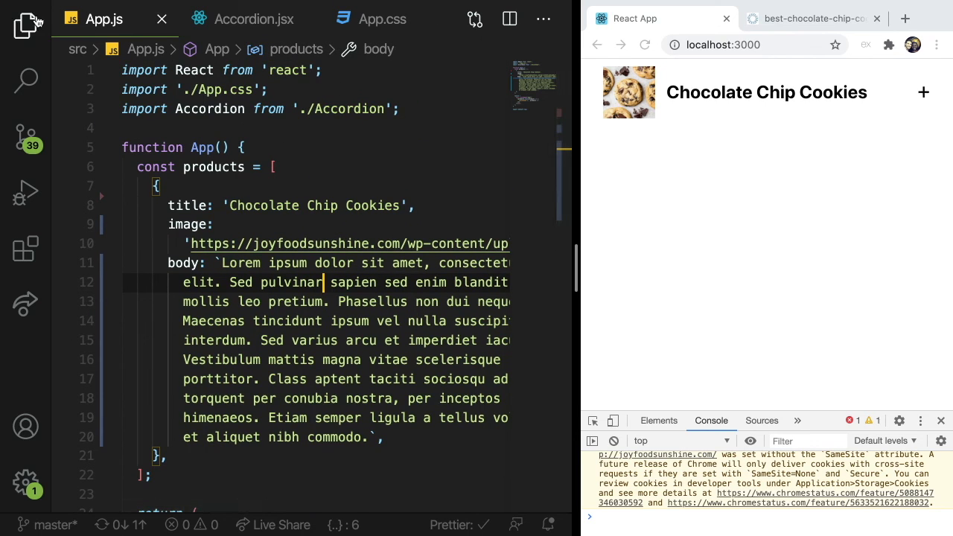
click(26, 27)
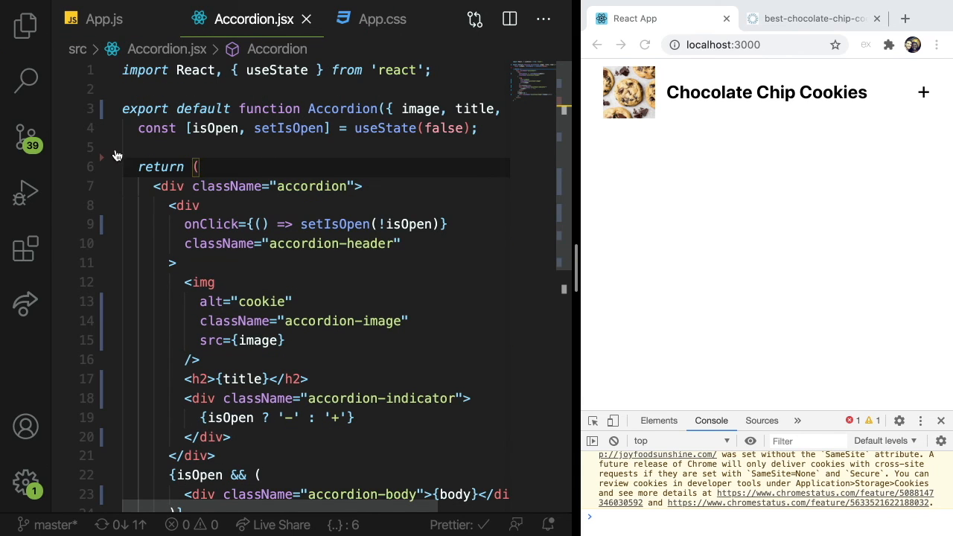
Step: Create a new file Accordion.css inside the src folder
click(27, 24)
text(a)
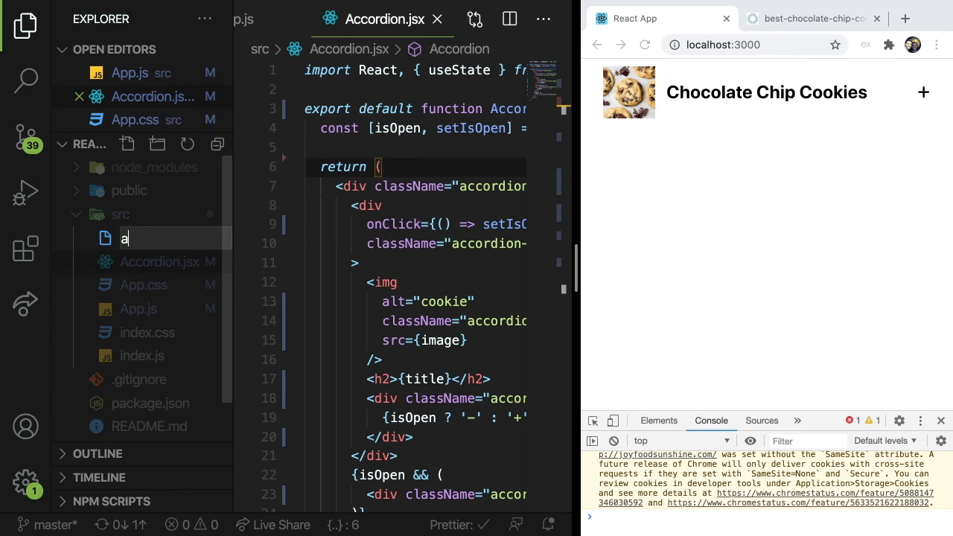
text(ccordion.cs)
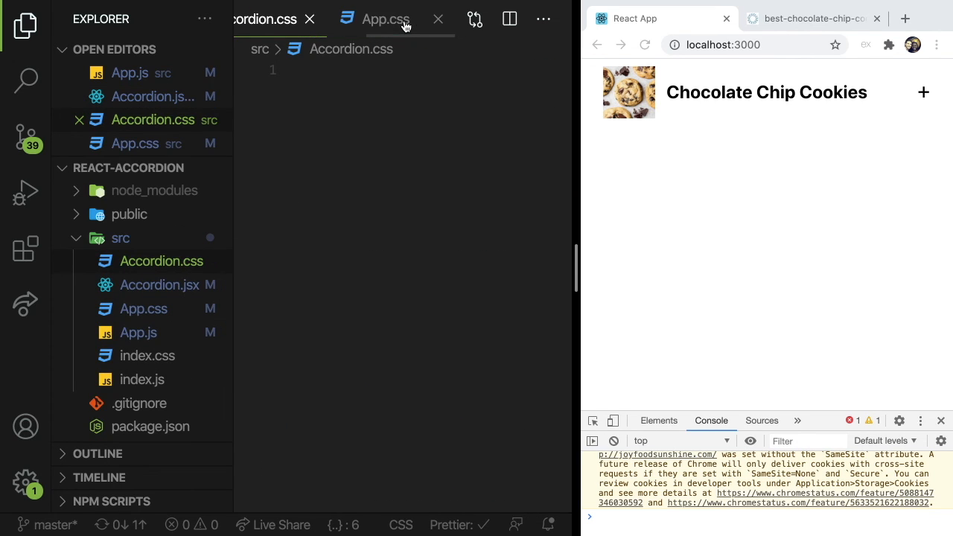
Step: Remove the .accordion rules from App.css, then close it keeping the changes
click(386, 18)
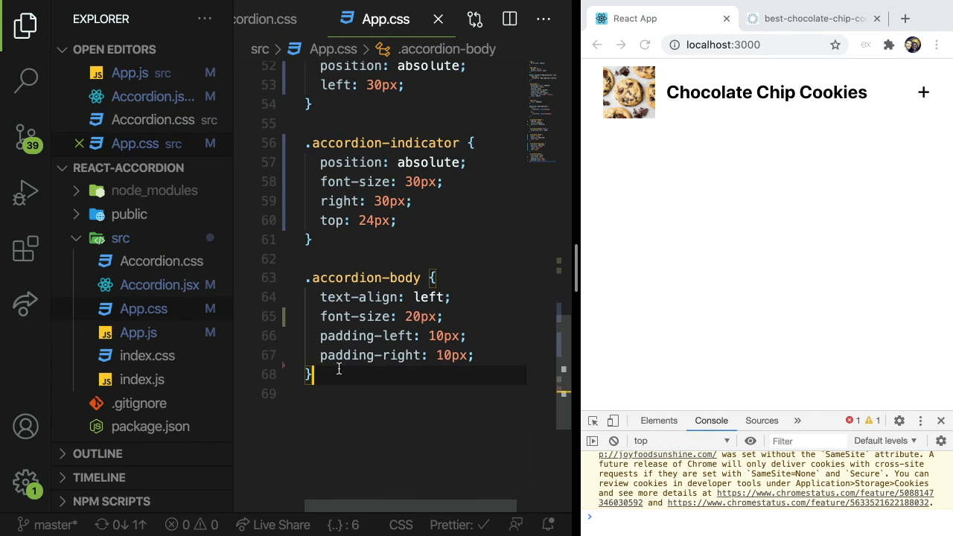
scroll(up, 3)
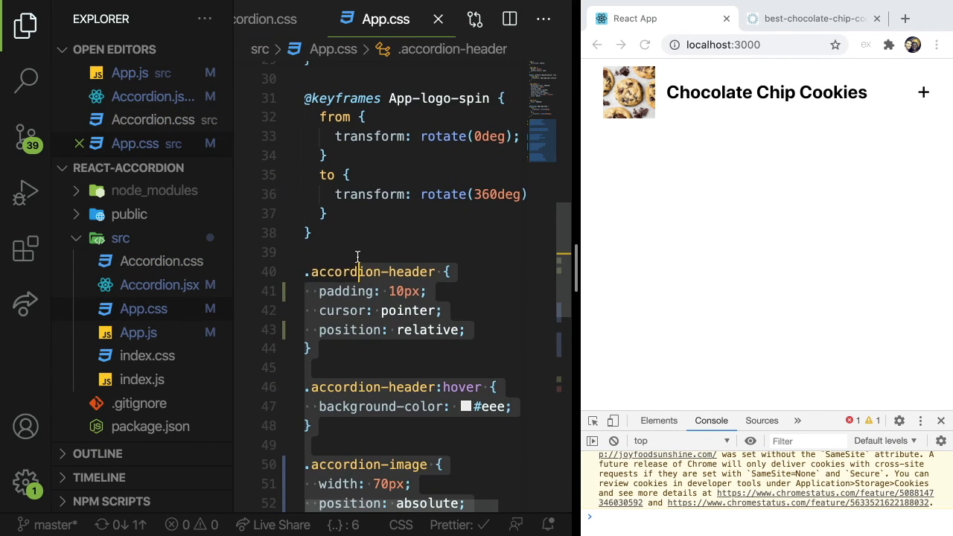
click(437, 18)
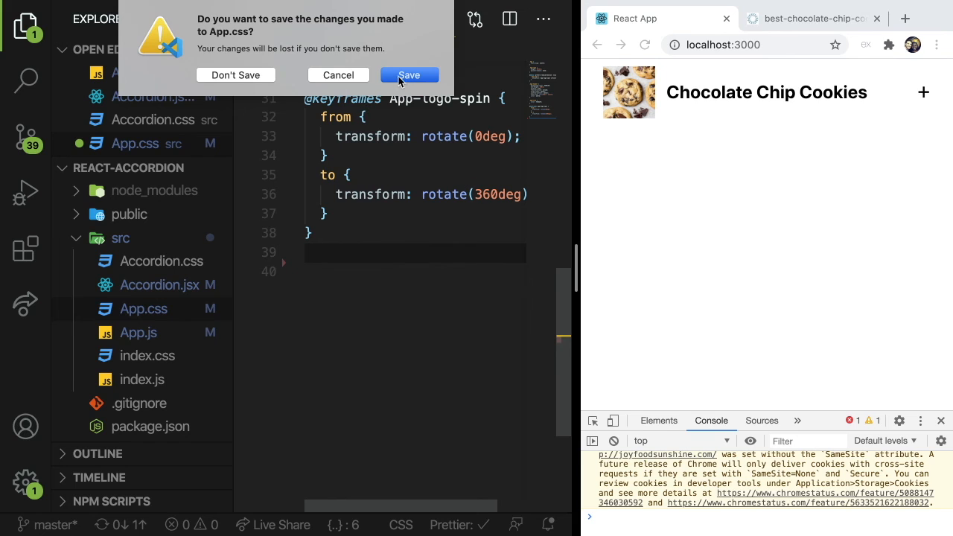
click(408, 74)
text(import)
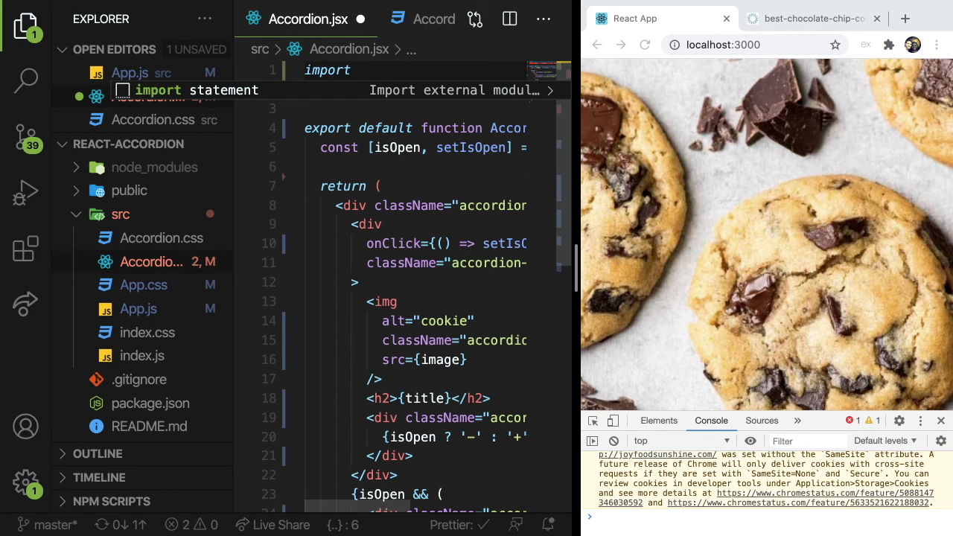
Step: Add import './Accordion.css' at the top of Accordion.jsx, revising the path after the compile error
text('A)
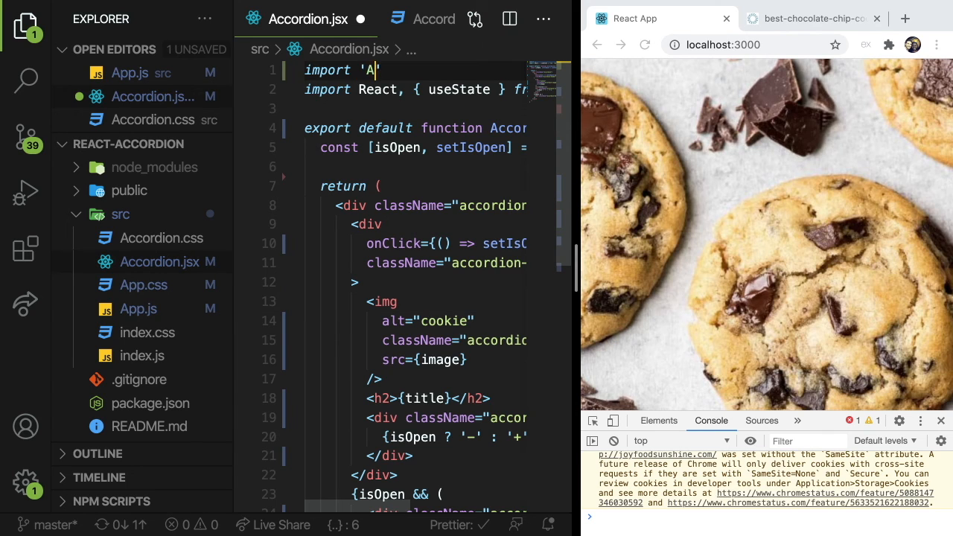
text(ccordion.css')
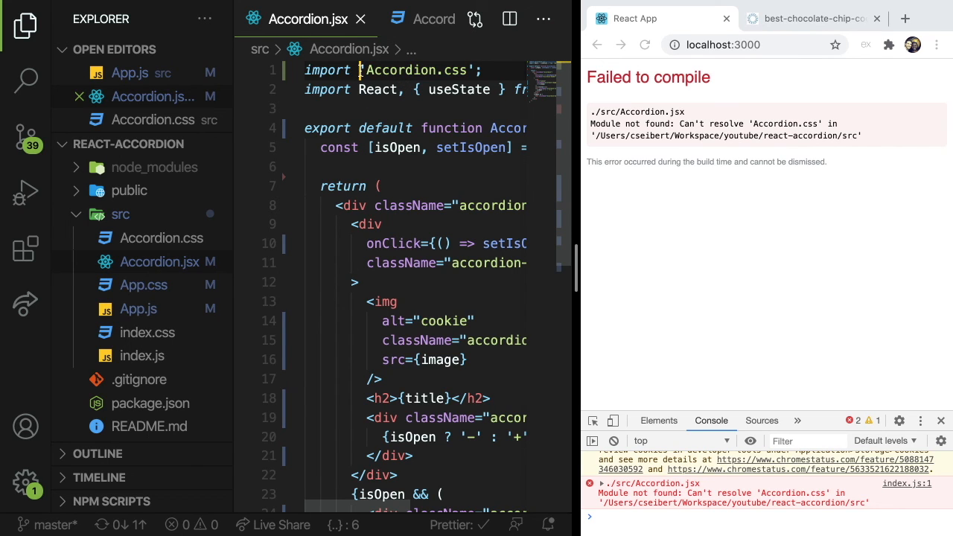
click(613, 441)
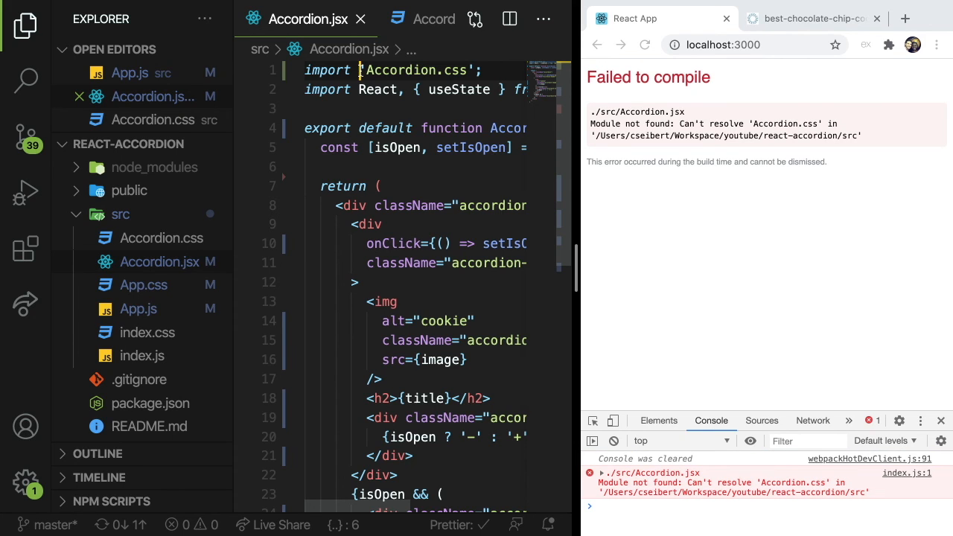
text(css from)
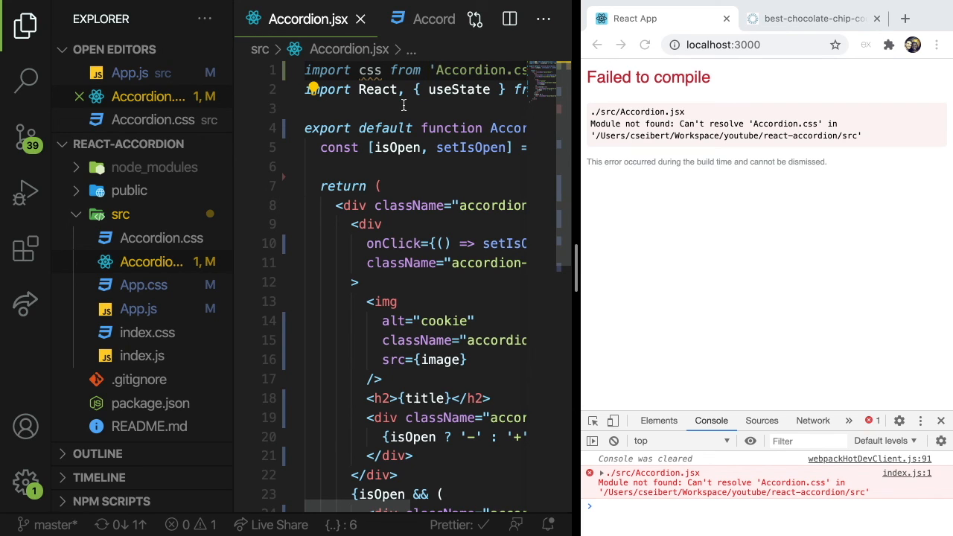
mouse_move(220, 182)
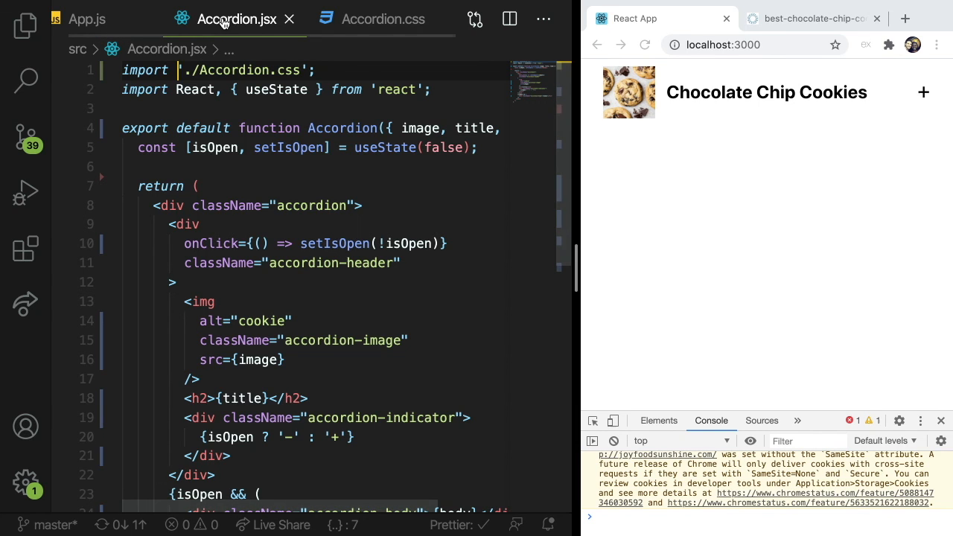
Step: Compare Accordion.css styles against the Accordion.jsx component, then bring App.js back up
click(382, 18)
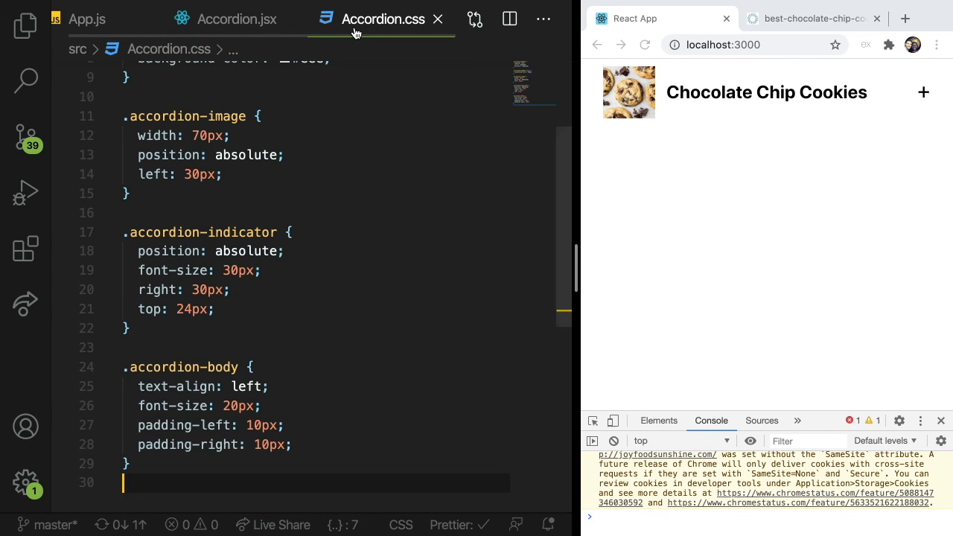
click(236, 18)
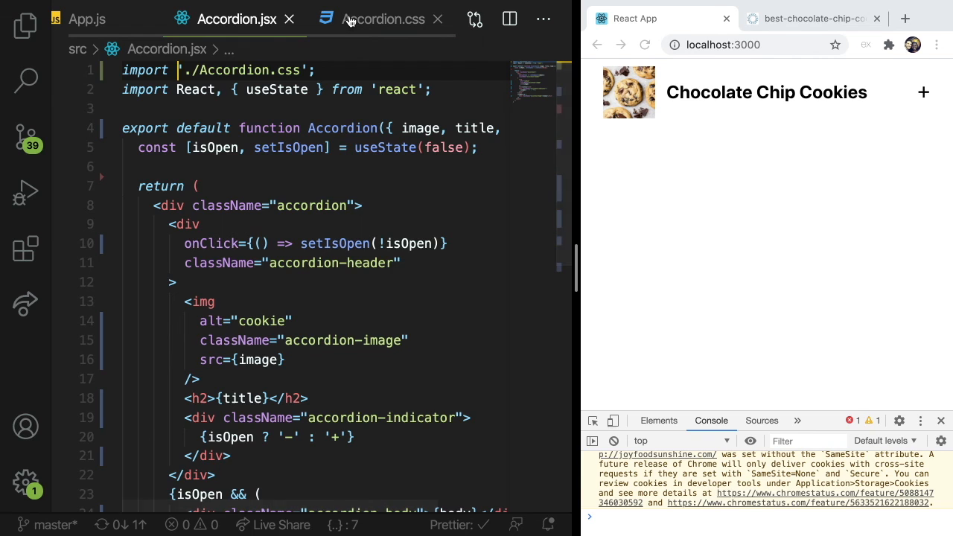
click(382, 18)
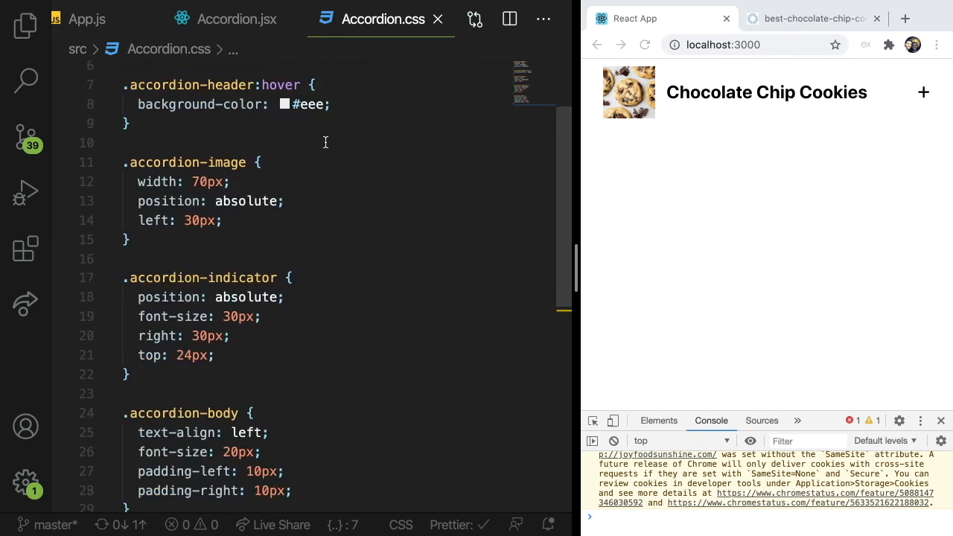
click(237, 18)
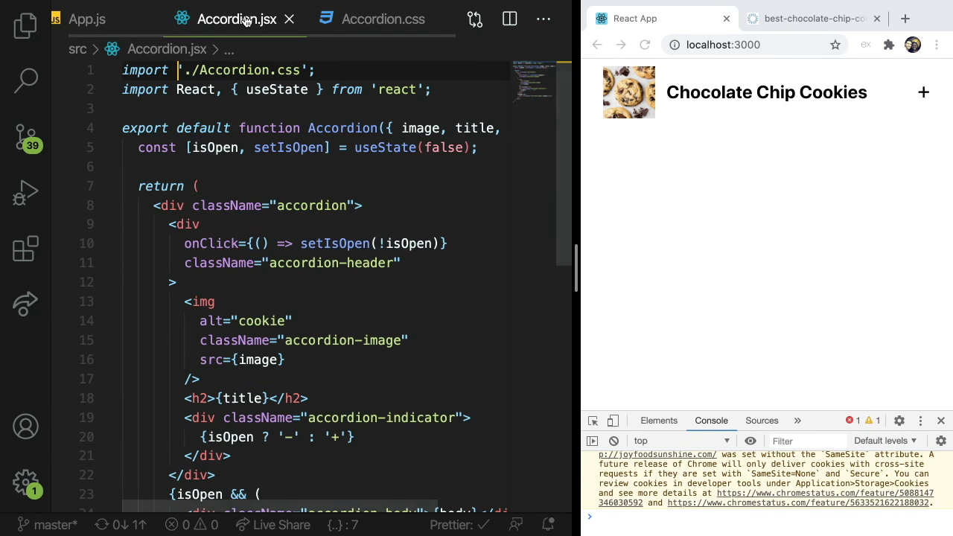
click(765, 93)
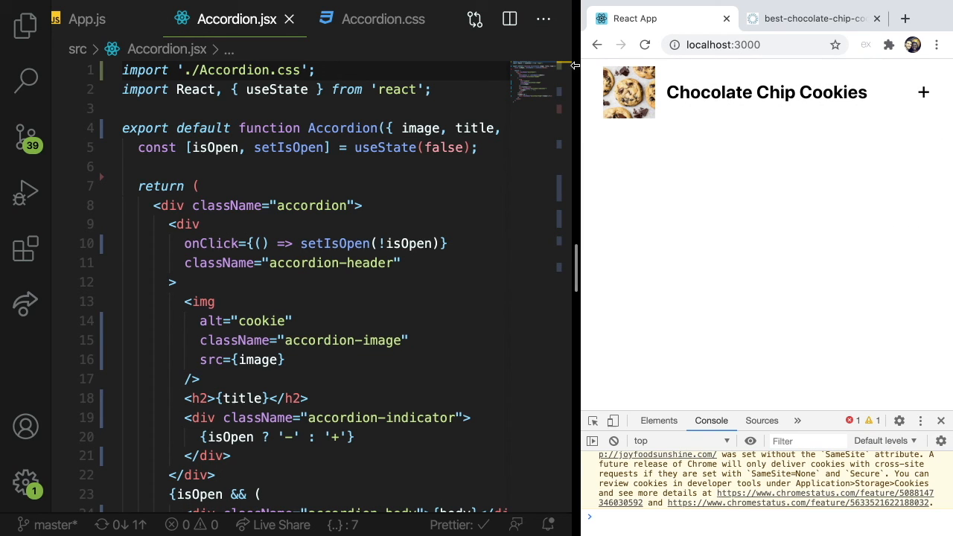
mouse_move(658, 225)
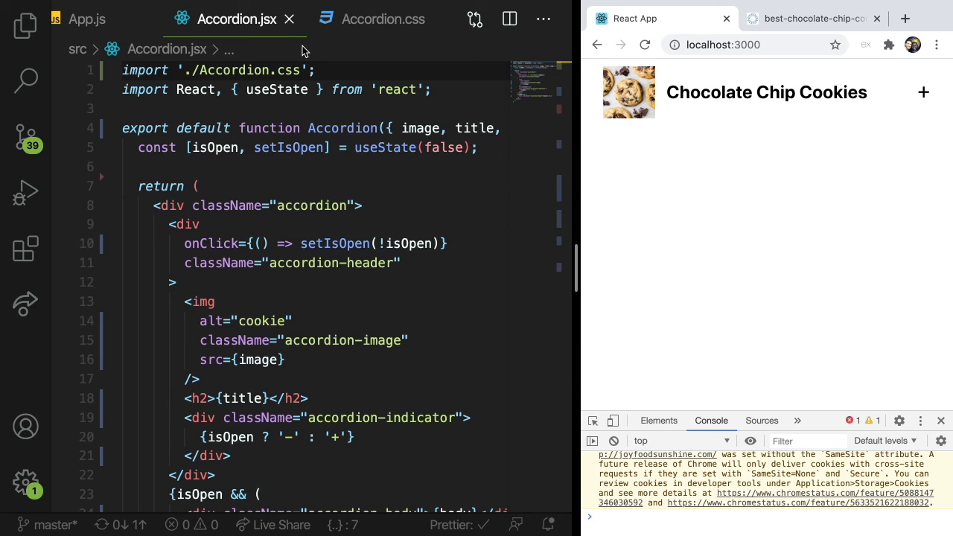
mouse_move(276, 89)
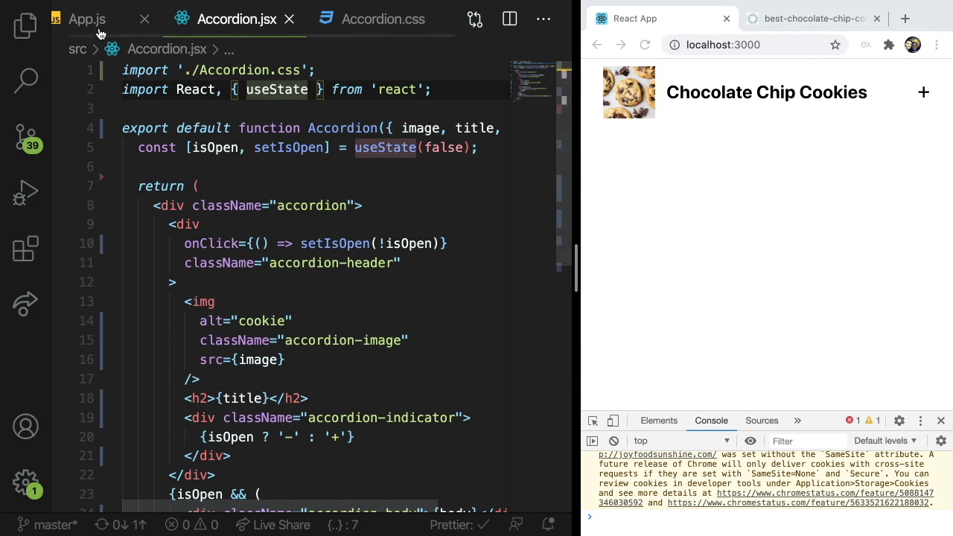
click(87, 18)
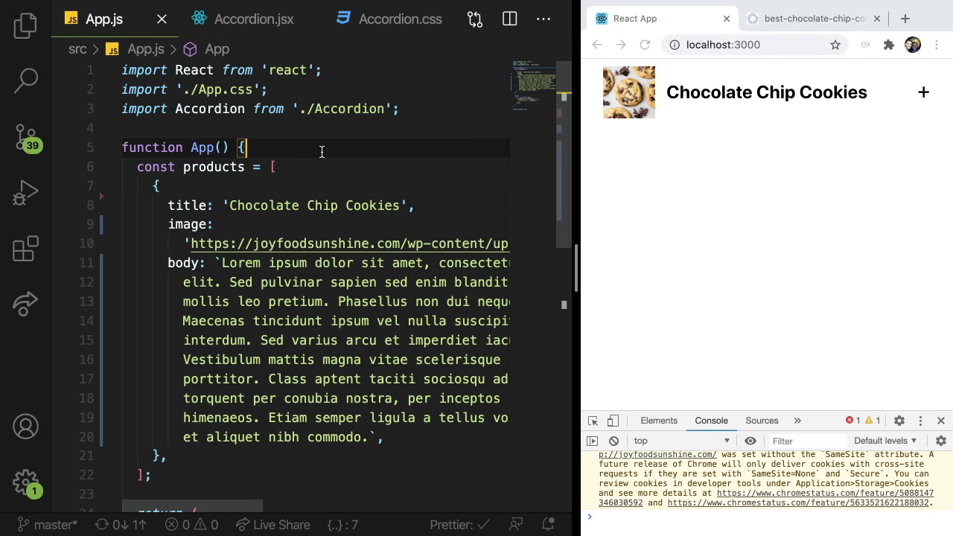